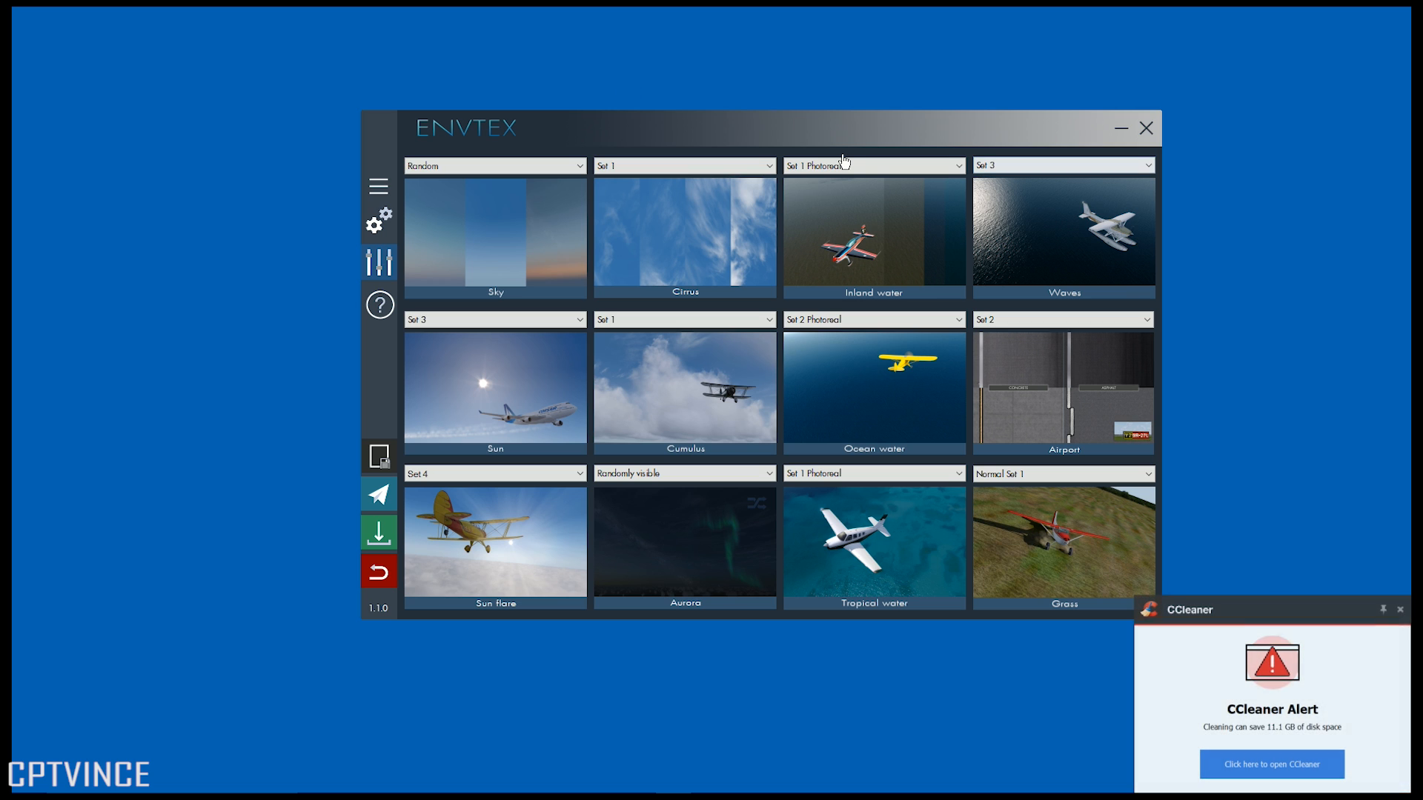
- Browse the navigation panel's quality settings, then return to the texture customization grid
{"action": "left_click", "coordinate": [1399, 610]}
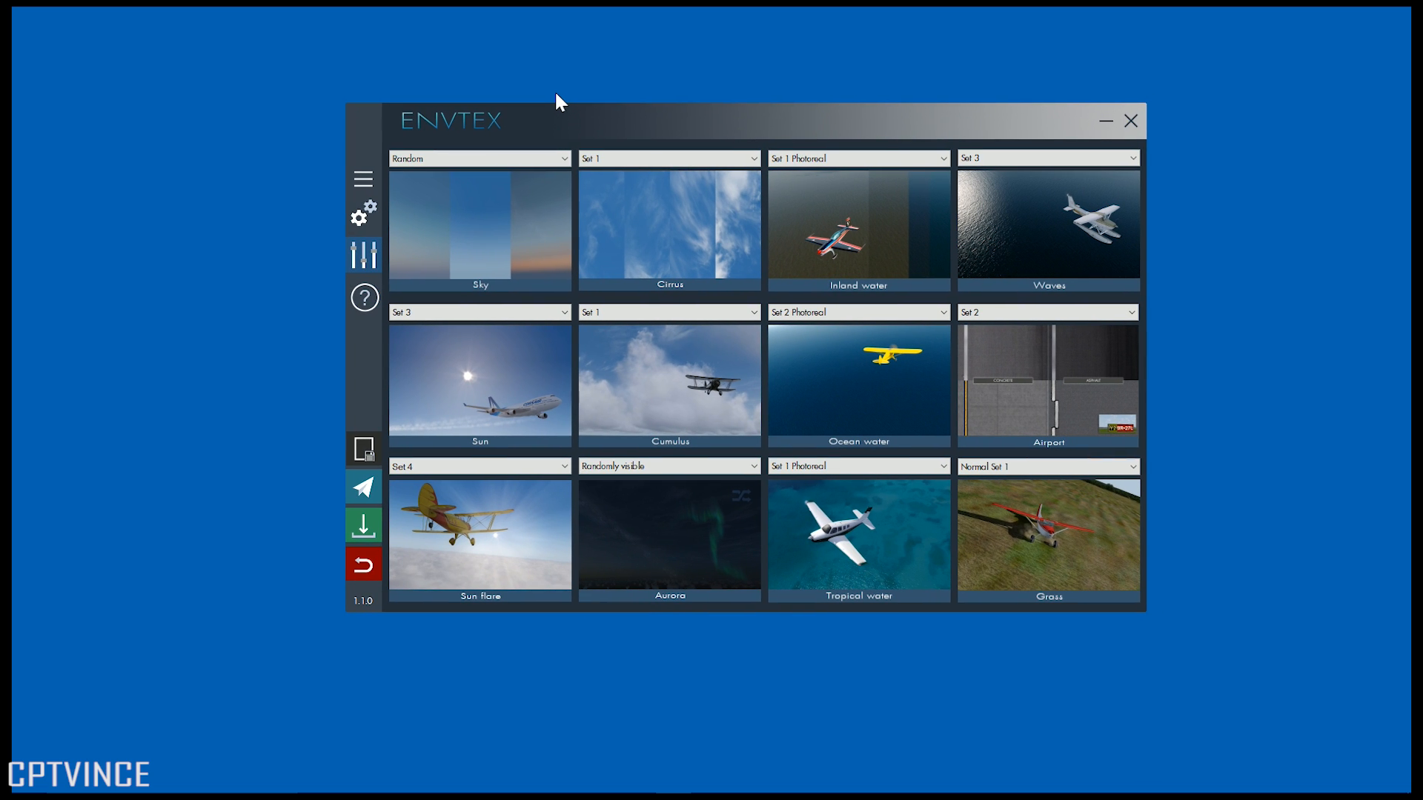
{"action": "mouse_move", "coordinate": [431, 182]}
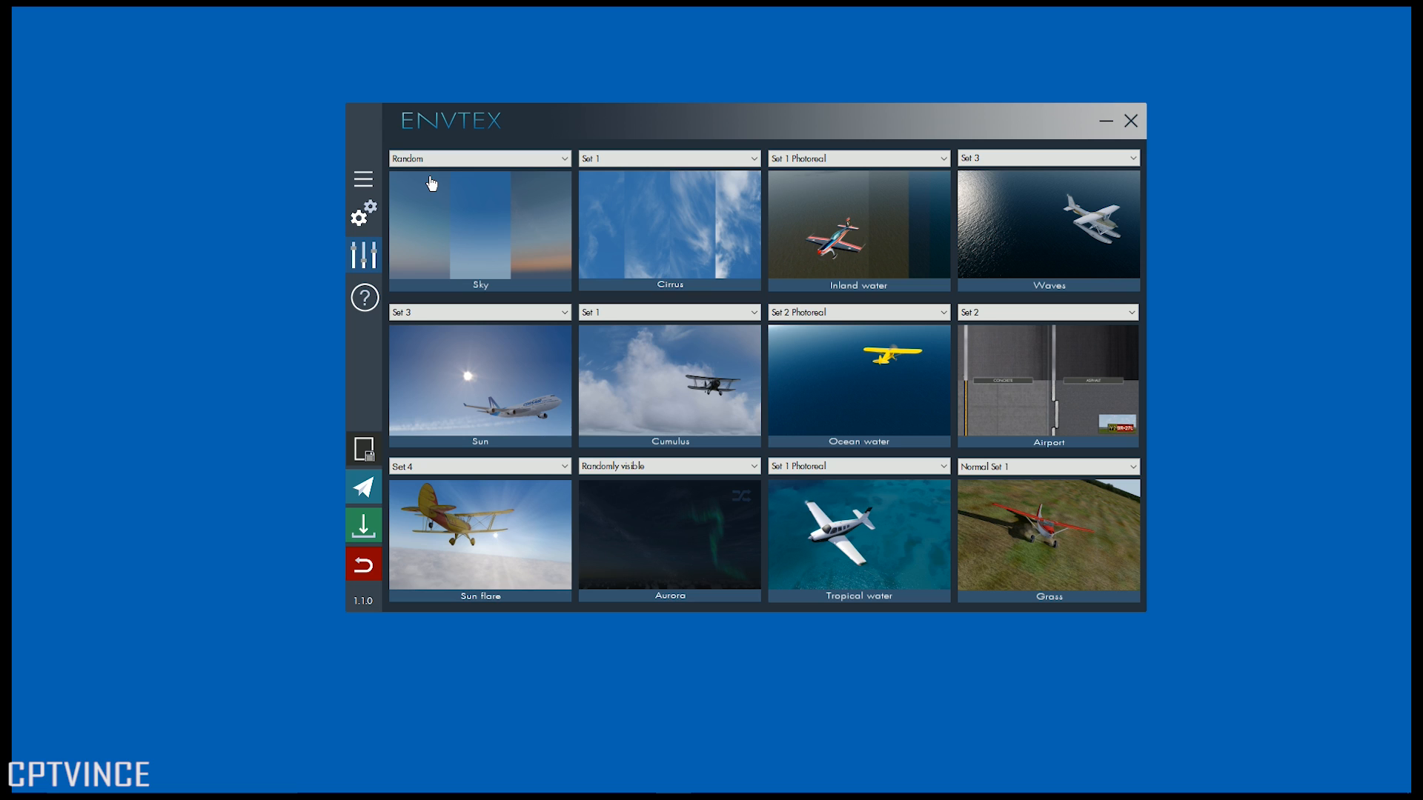
{"action": "mouse_move", "coordinate": [460, 169]}
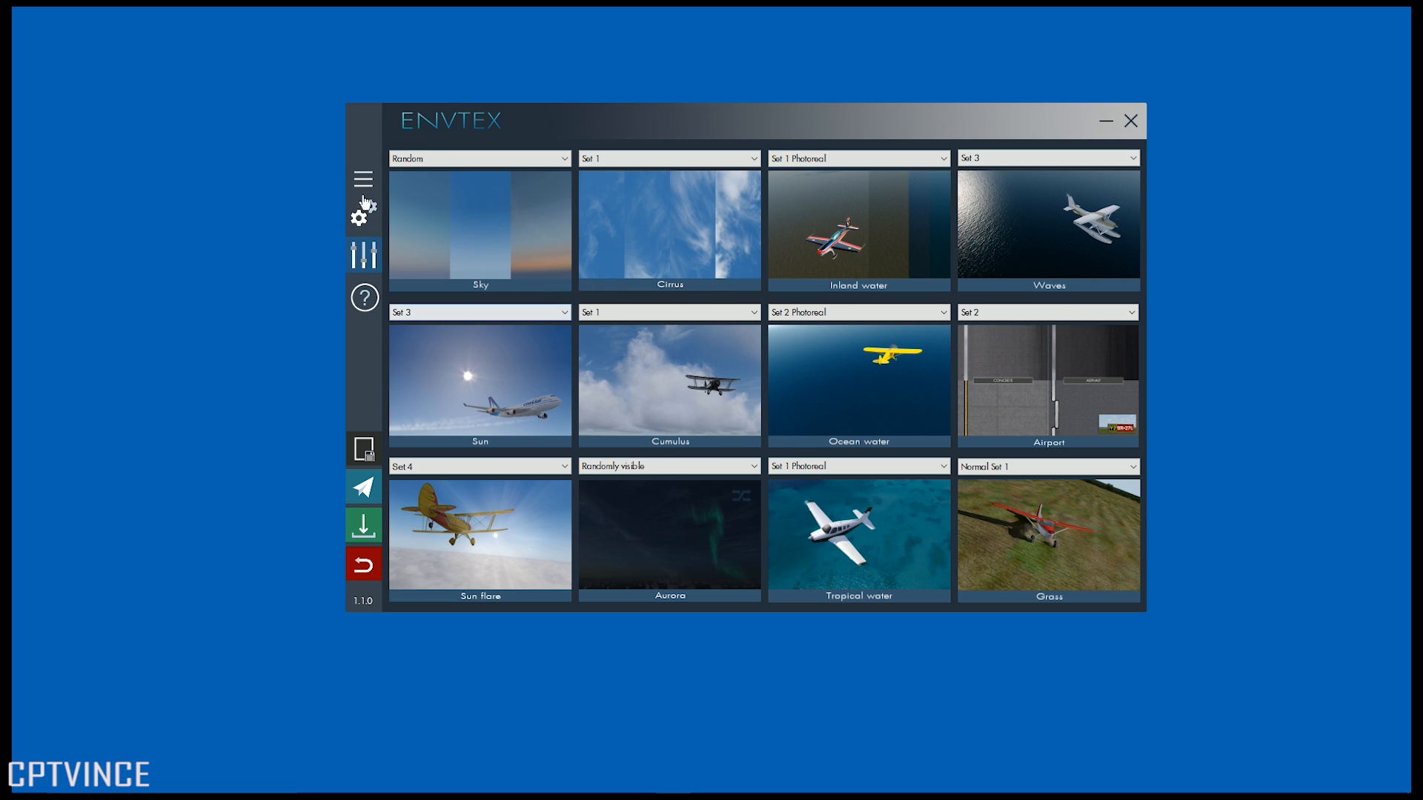
{"action": "mouse_move", "coordinate": [327, 171]}
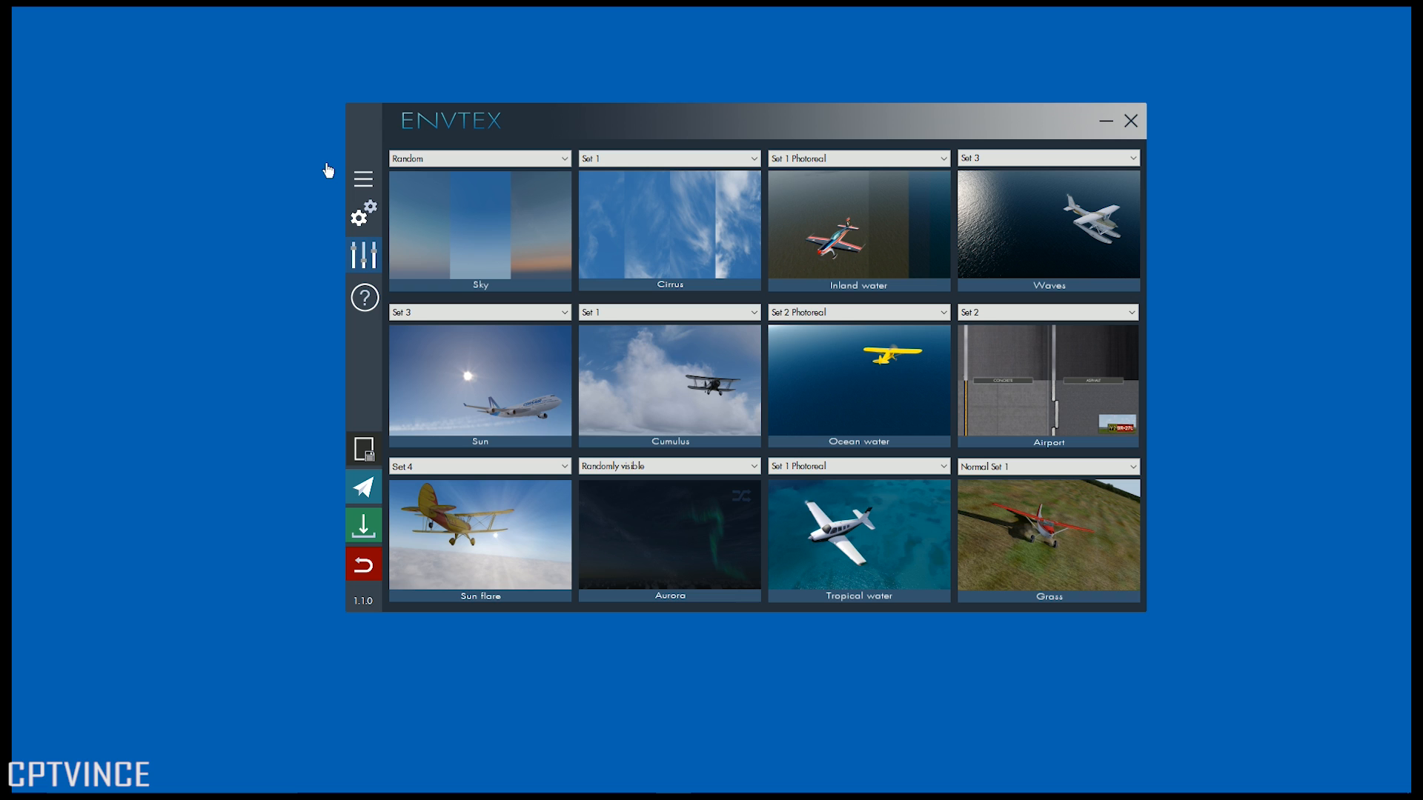
{"action": "mouse_move", "coordinate": [377, 133]}
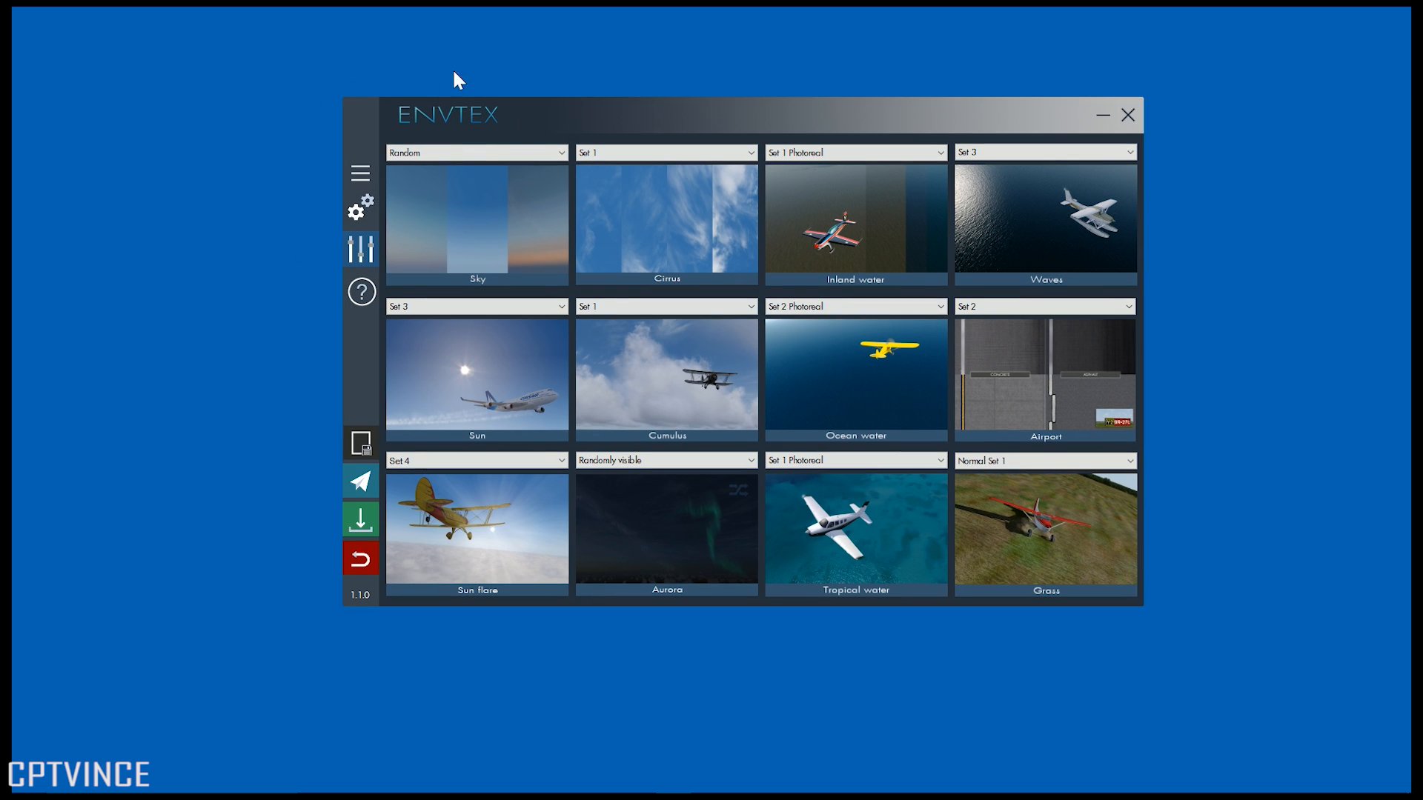
{"action": "left_click", "coordinate": [360, 172]}
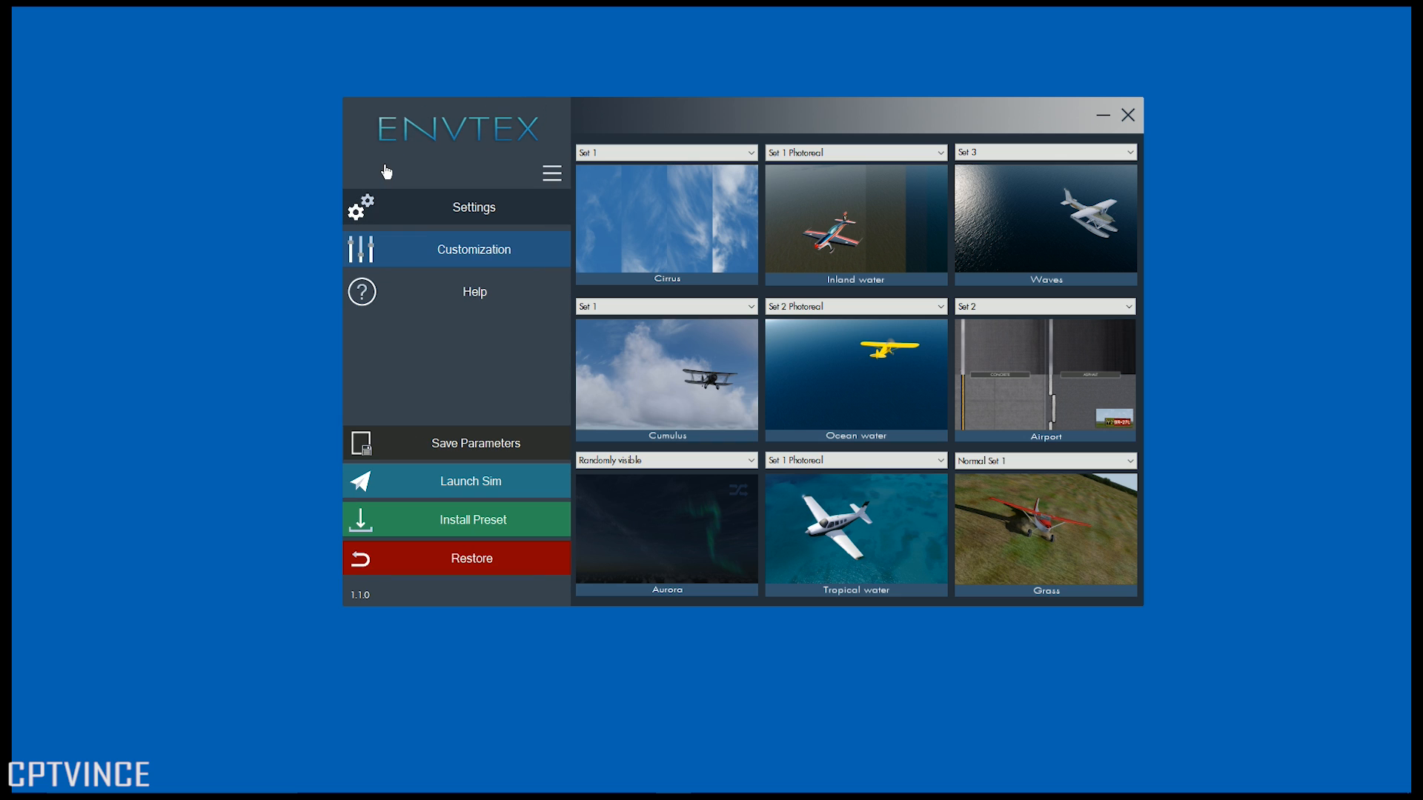
{"action": "mouse_move", "coordinate": [360, 154]}
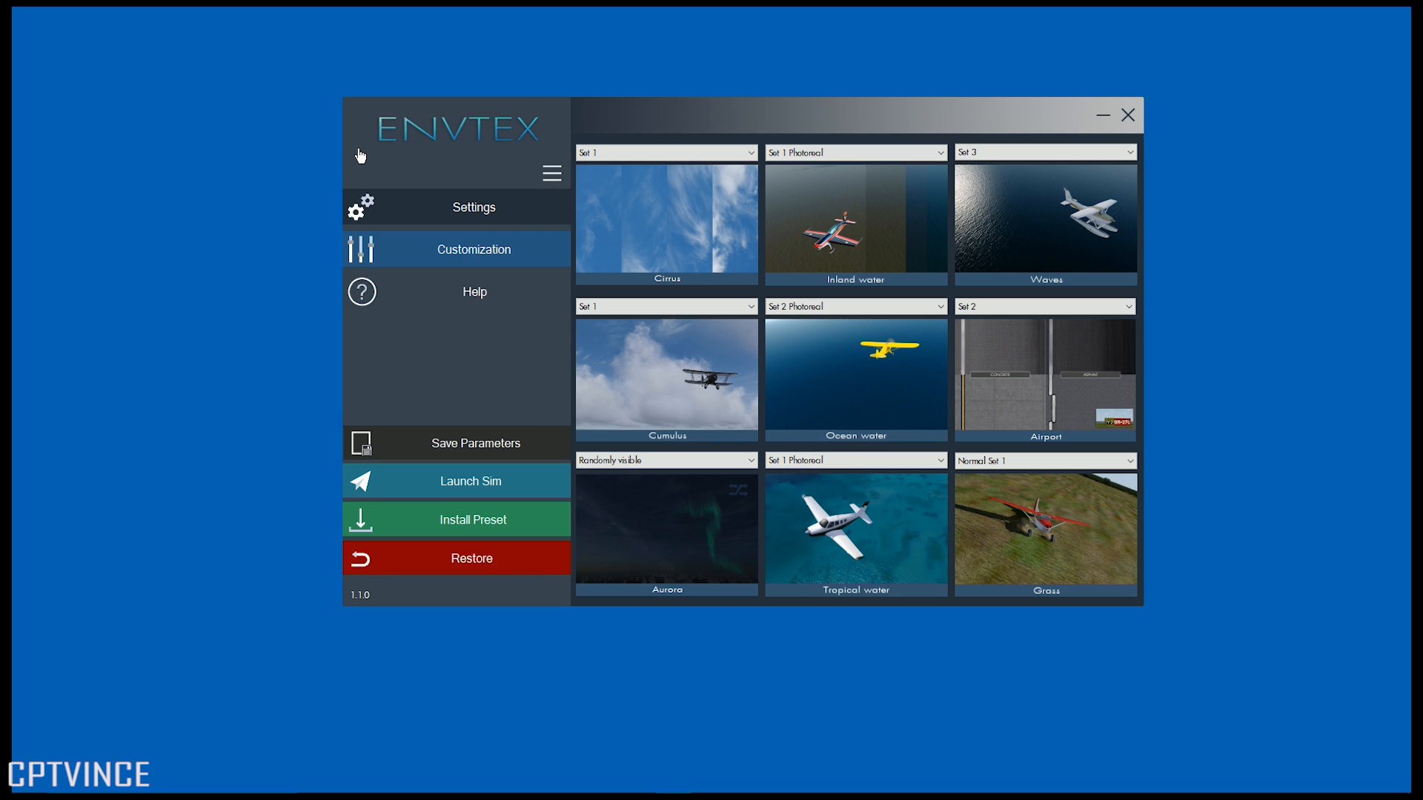
{"action": "left_click", "coordinate": [472, 207]}
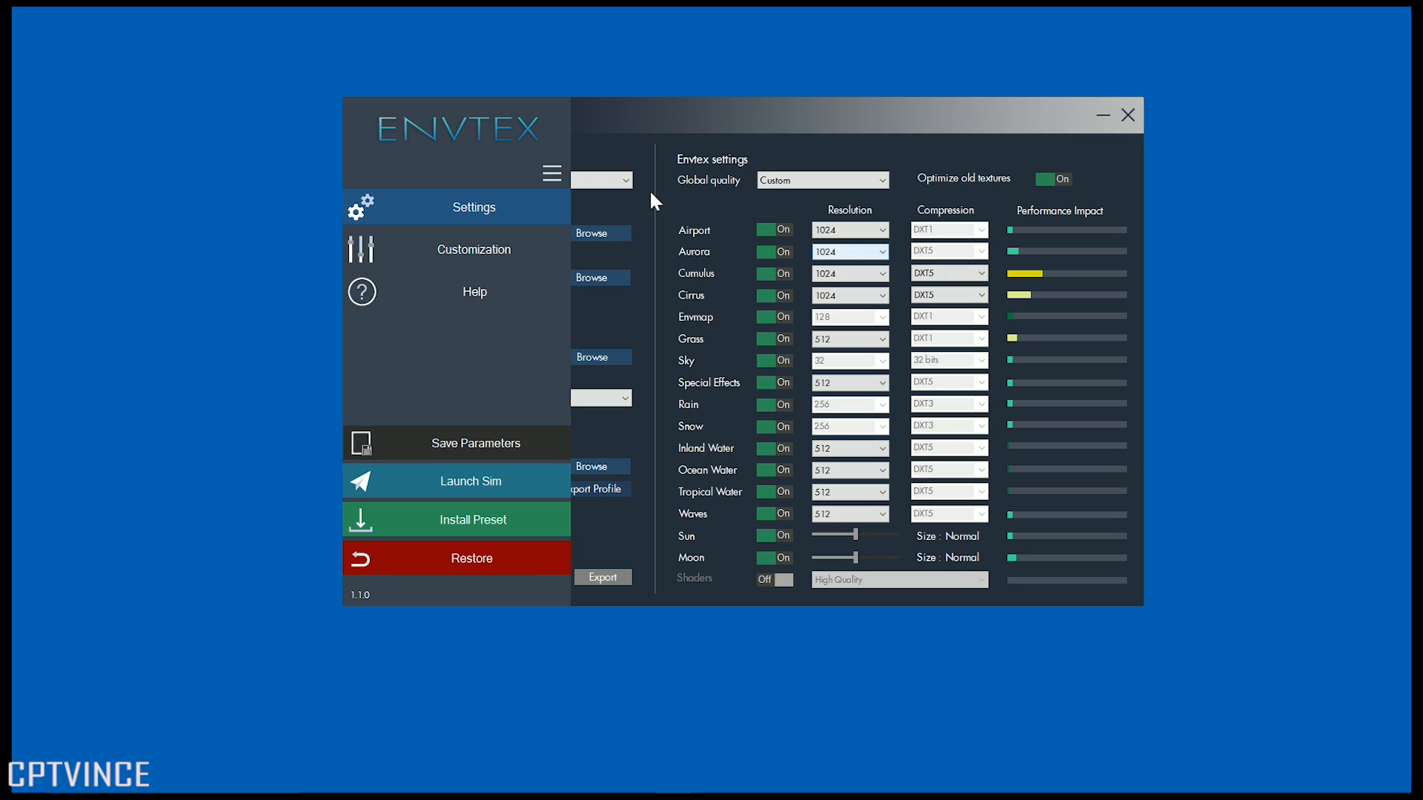
{"action": "left_click", "coordinate": [473, 250]}
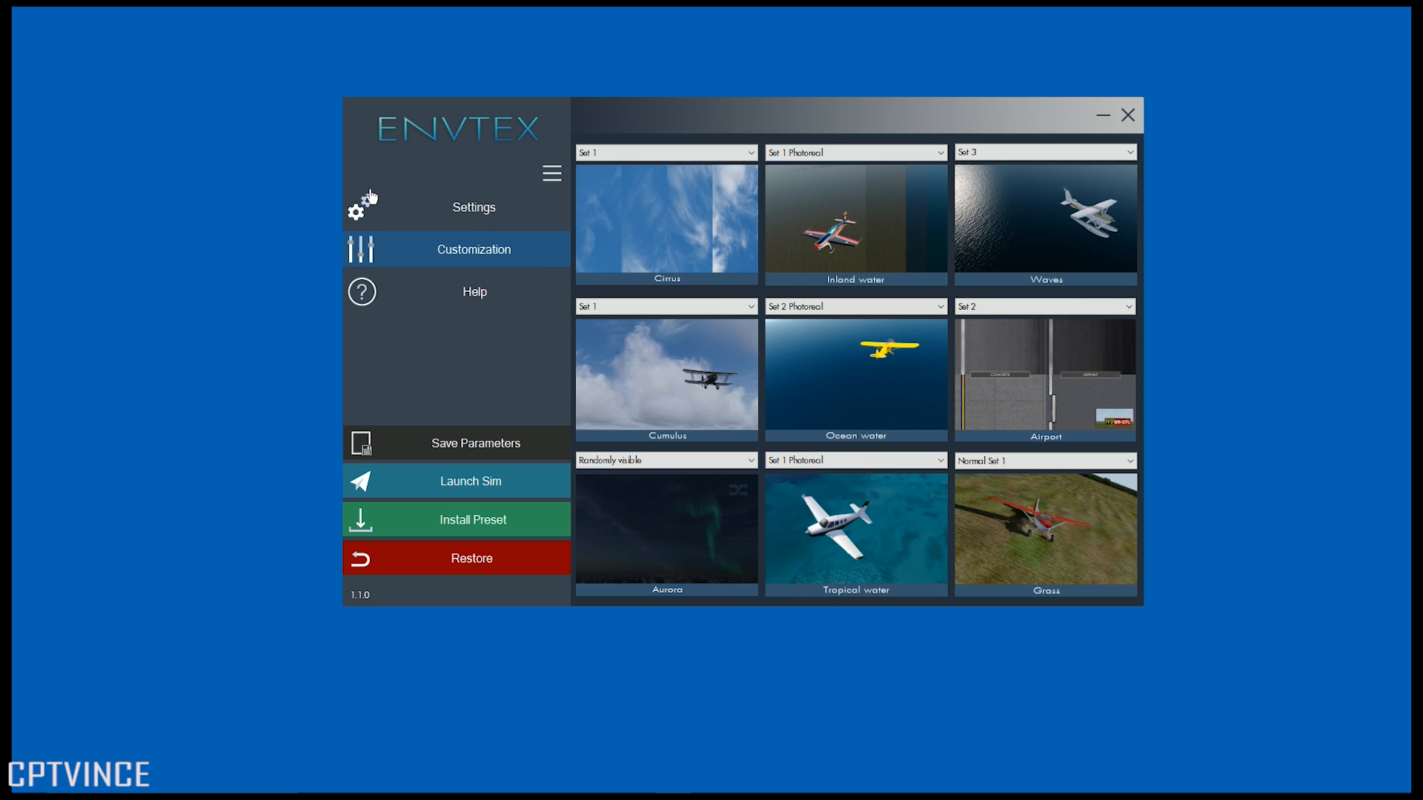
{"action": "mouse_move", "coordinate": [672, 262]}
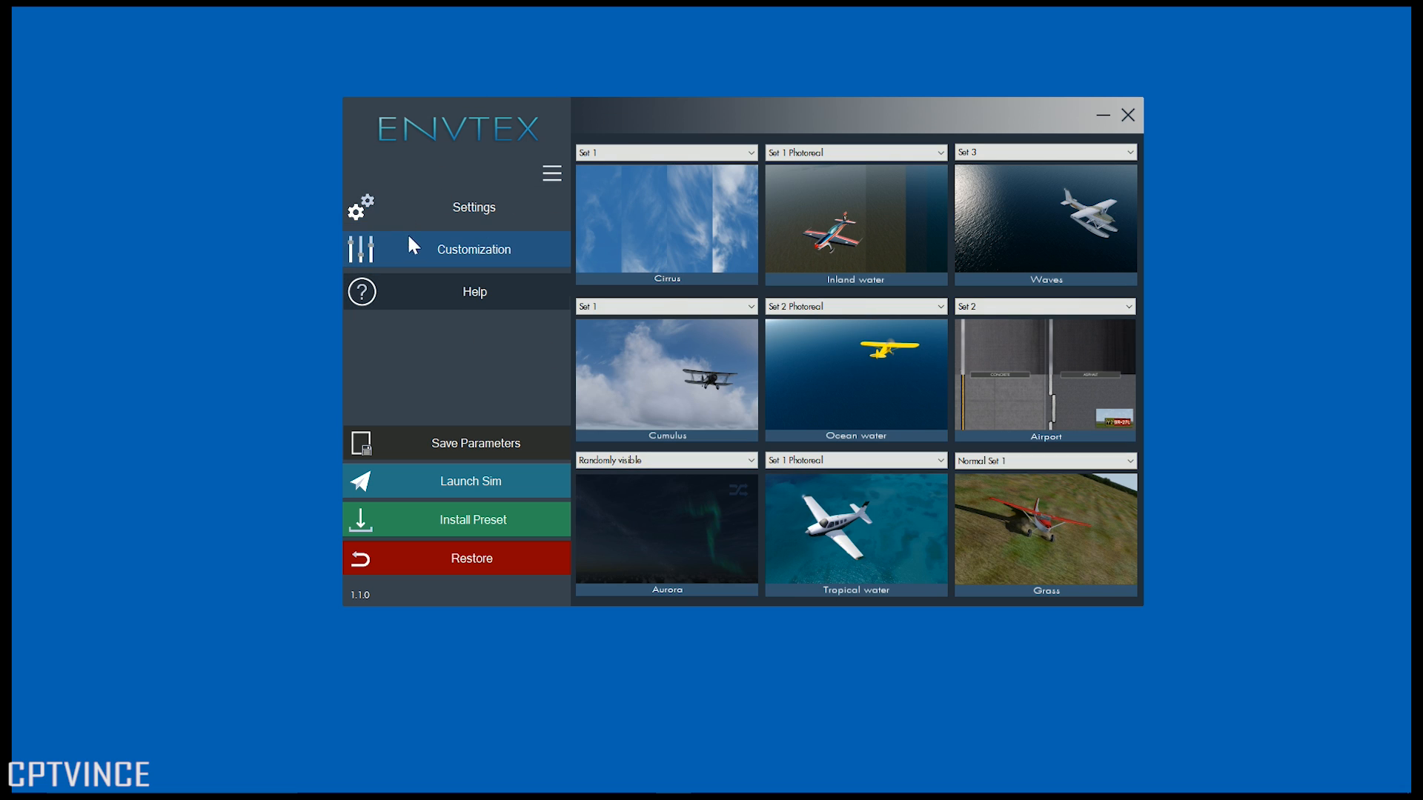
{"action": "left_click", "coordinate": [473, 291]}
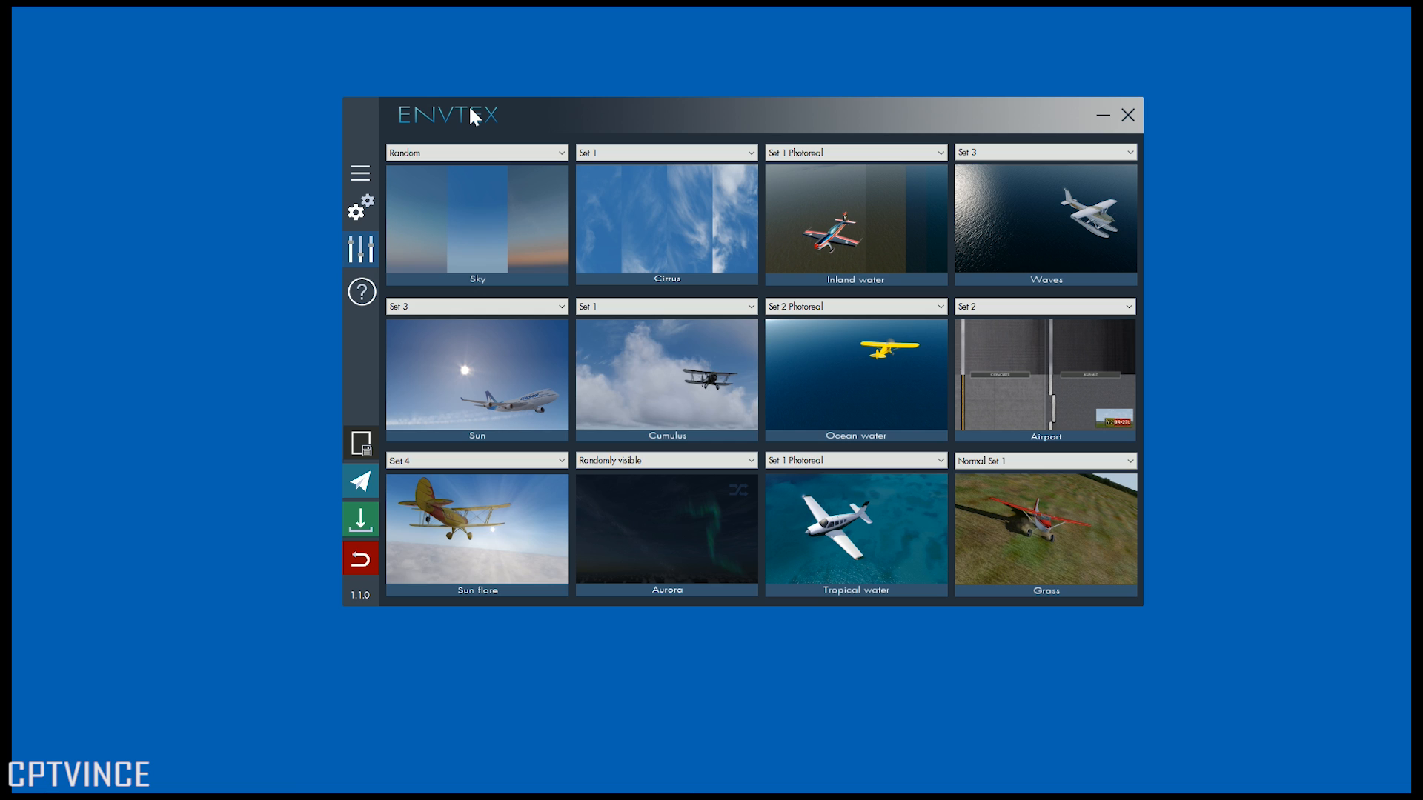
{"action": "mouse_move", "coordinate": [453, 266]}
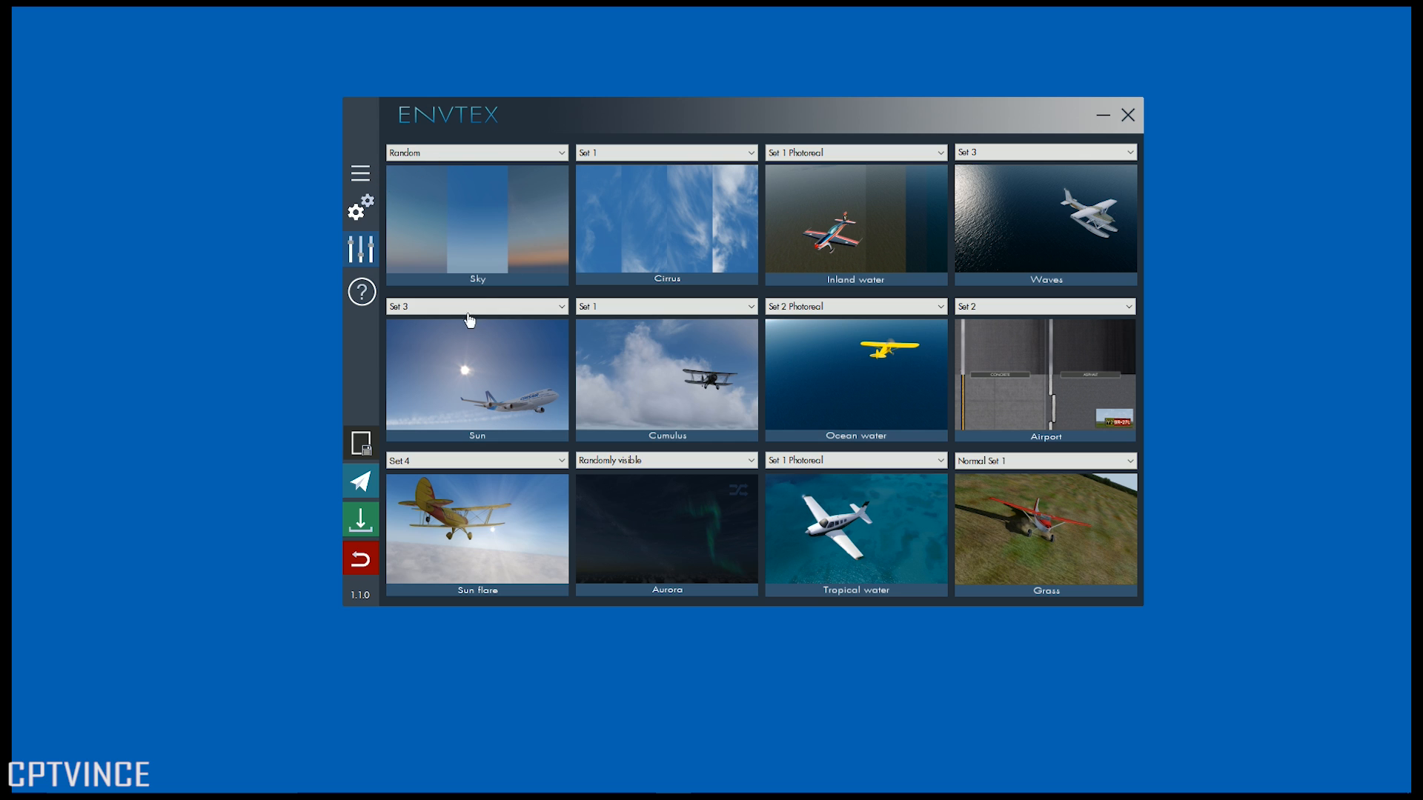
{"action": "mouse_move", "coordinate": [525, 247]}
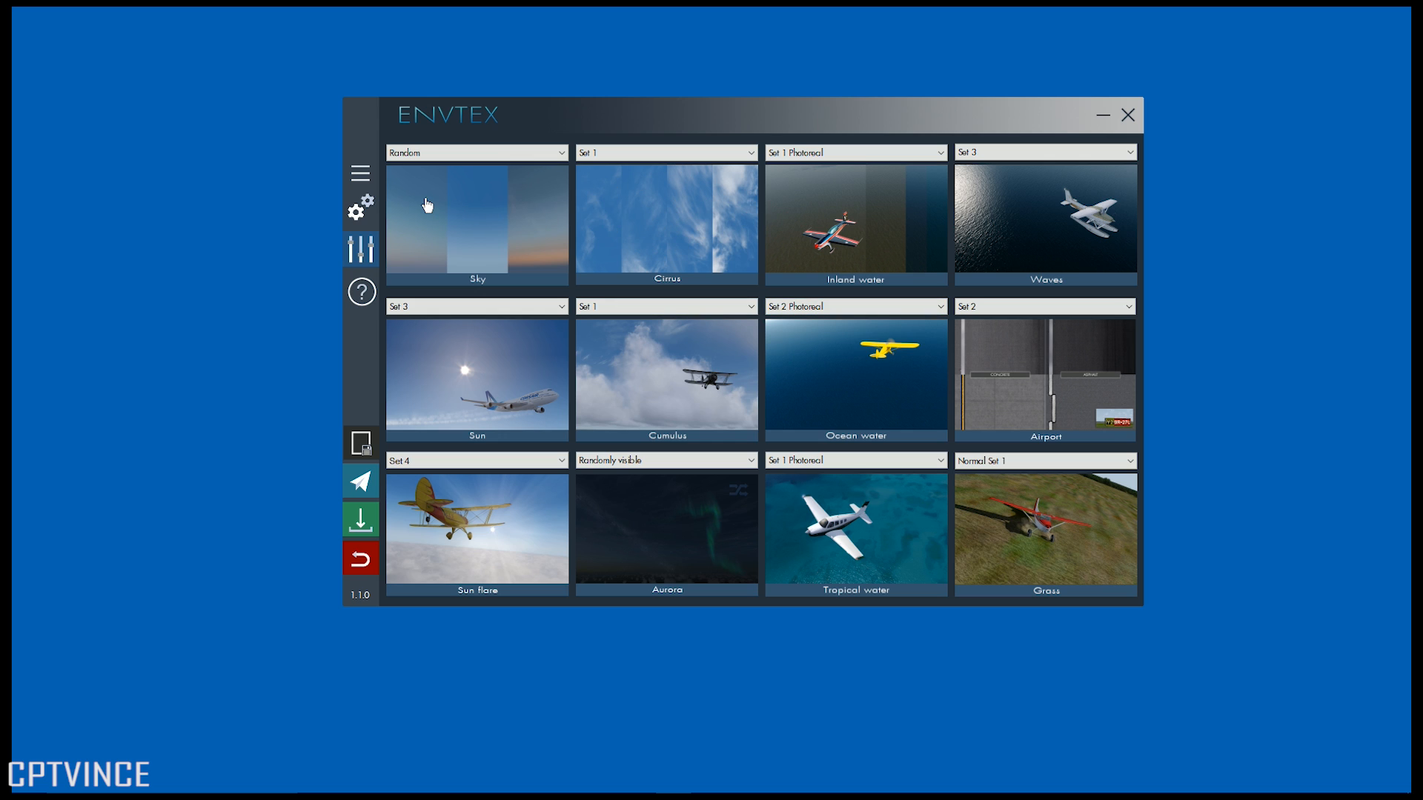
{"action": "mouse_move", "coordinate": [360, 165]}
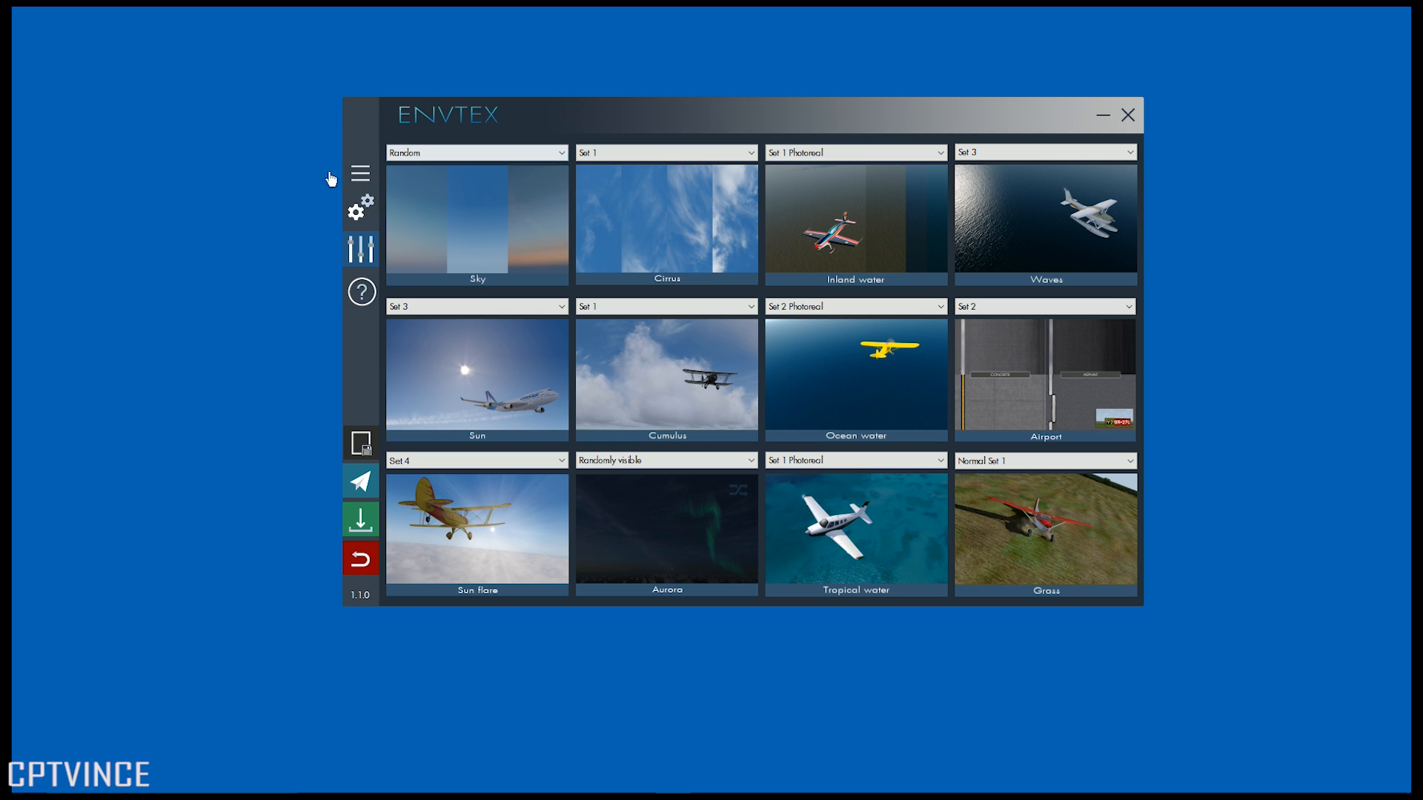
- Try Seasonal - Summer, then set the Sky texture to Seasonal - Spring
{"action": "left_click", "coordinate": [474, 151]}
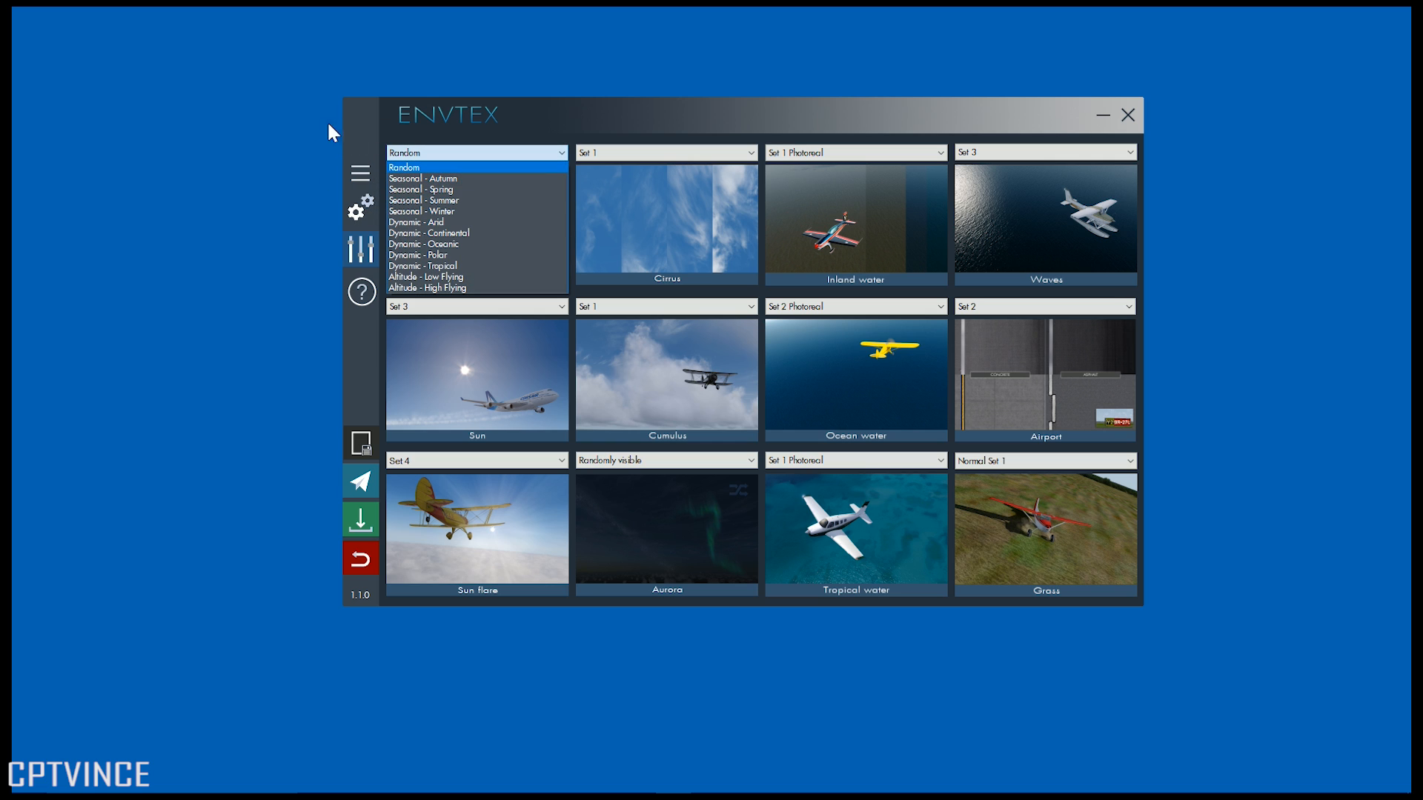
{"action": "mouse_move", "coordinate": [312, 135]}
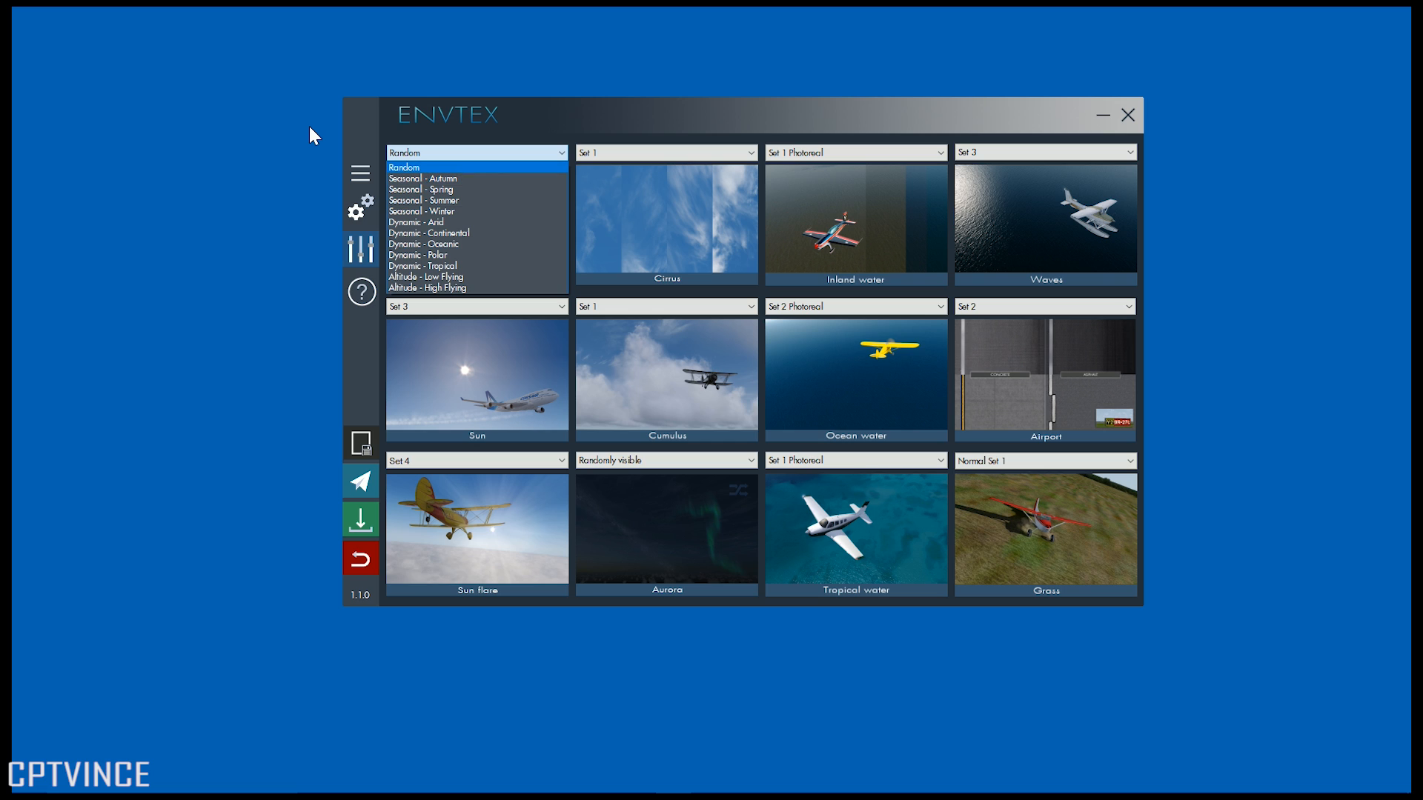
{"action": "left_click", "coordinate": [403, 167]}
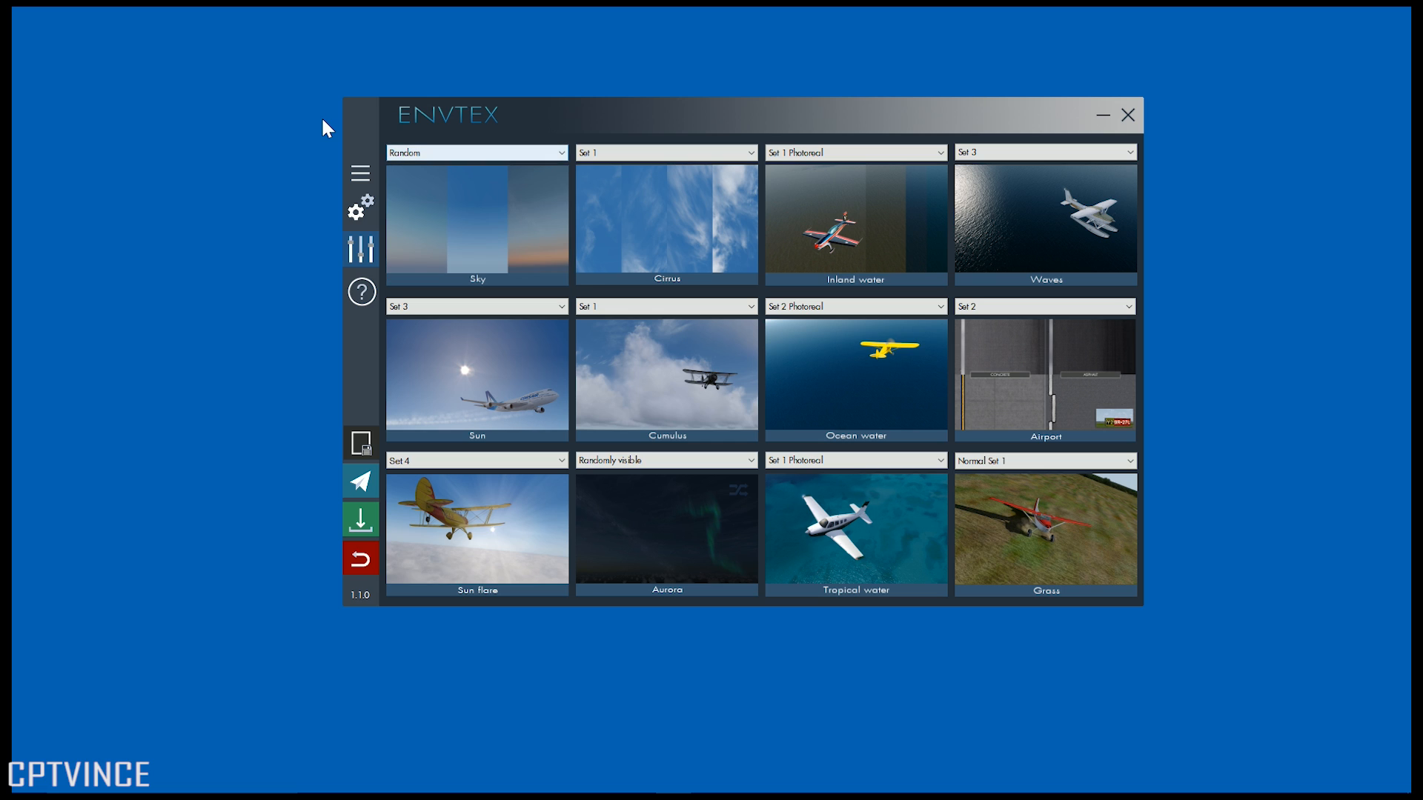
{"action": "left_click", "coordinate": [475, 151]}
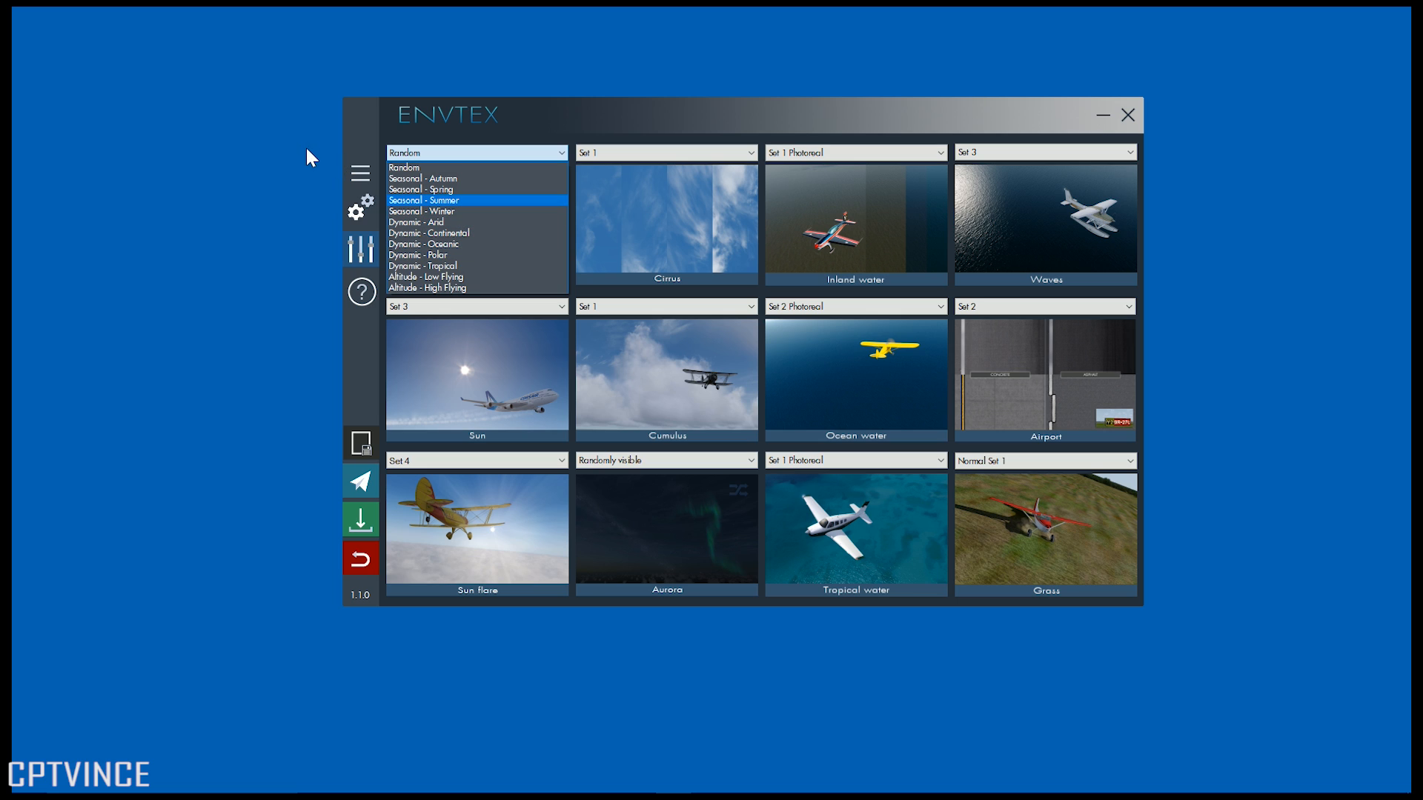
{"action": "mouse_move", "coordinate": [347, 161]}
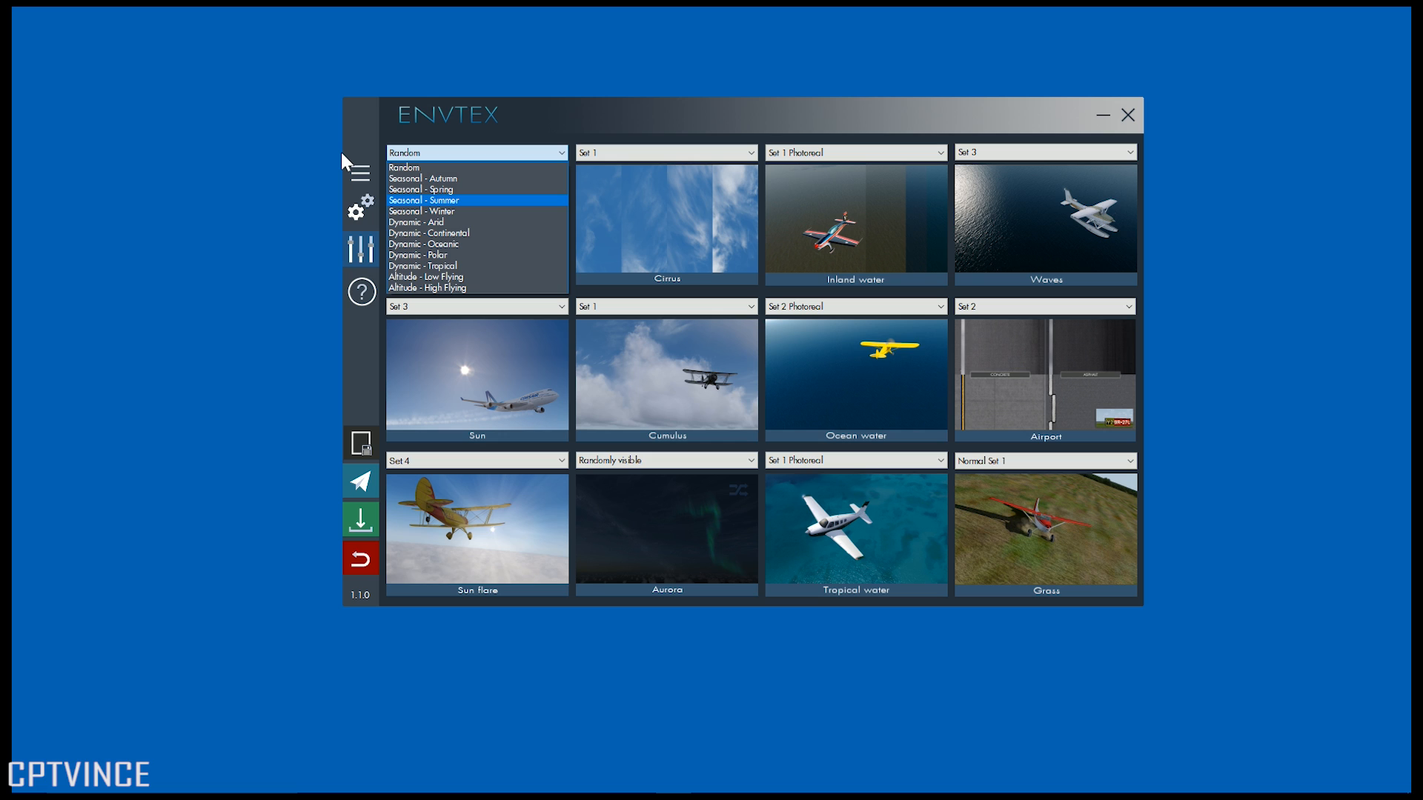
{"action": "mouse_move", "coordinate": [346, 164]}
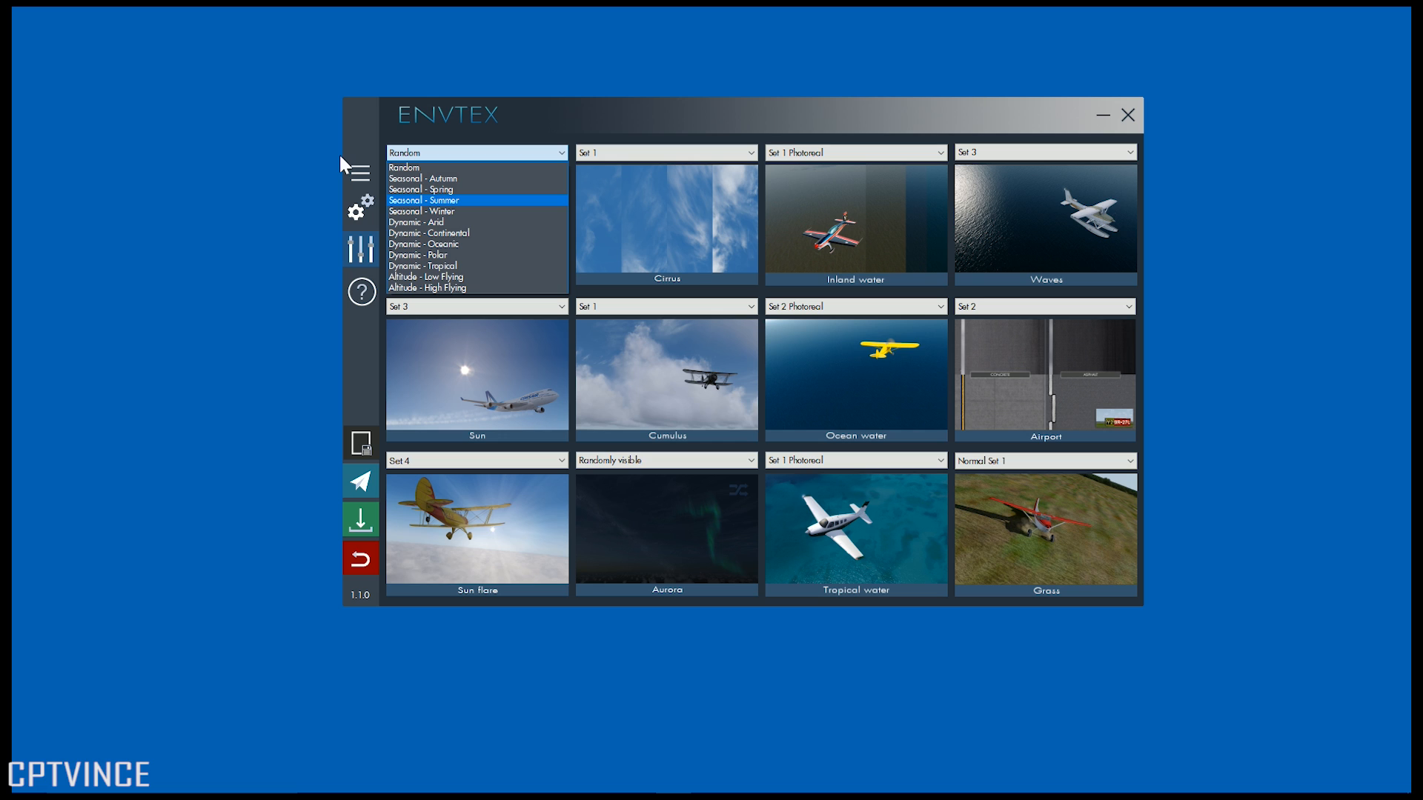
{"action": "left_click", "coordinate": [424, 199]}
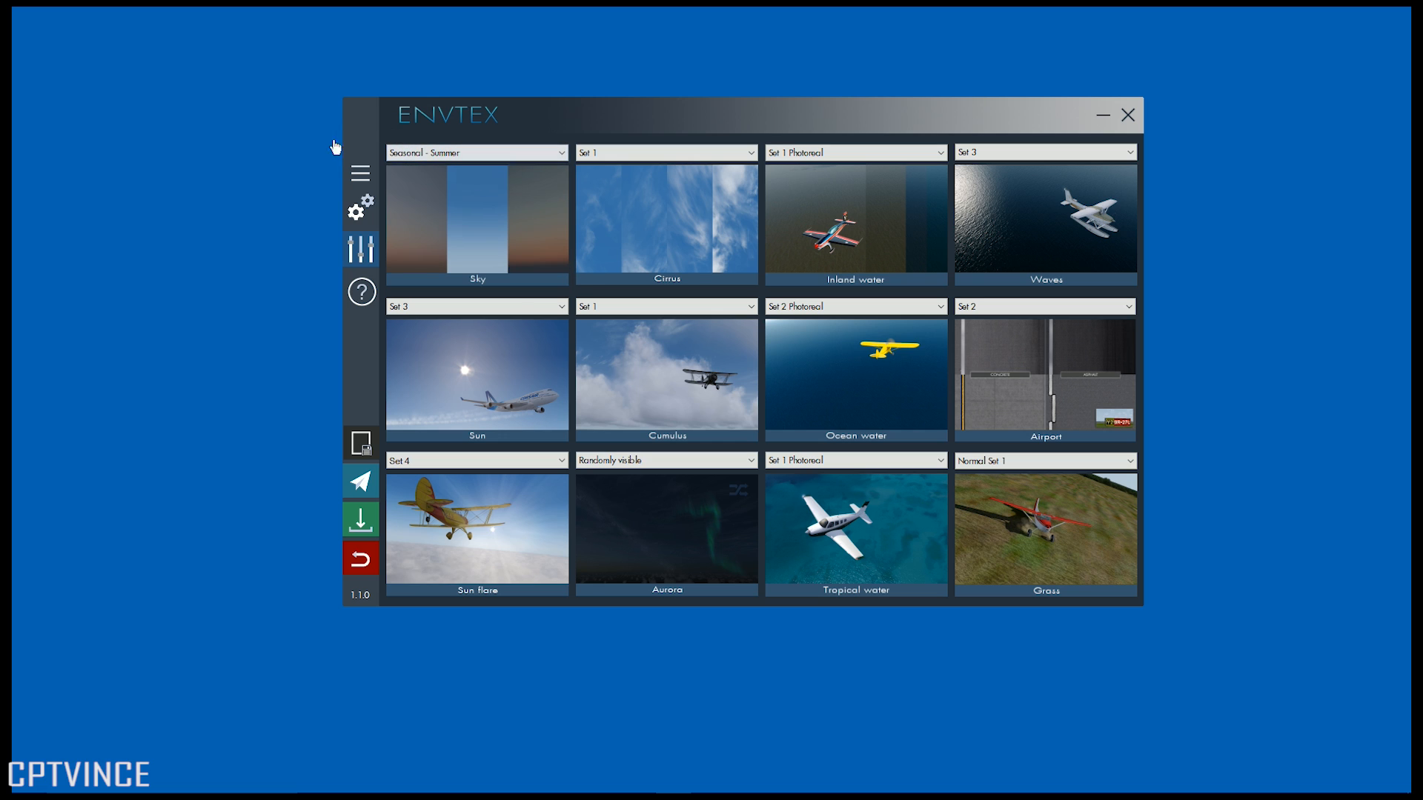
{"action": "left_click", "coordinate": [475, 151]}
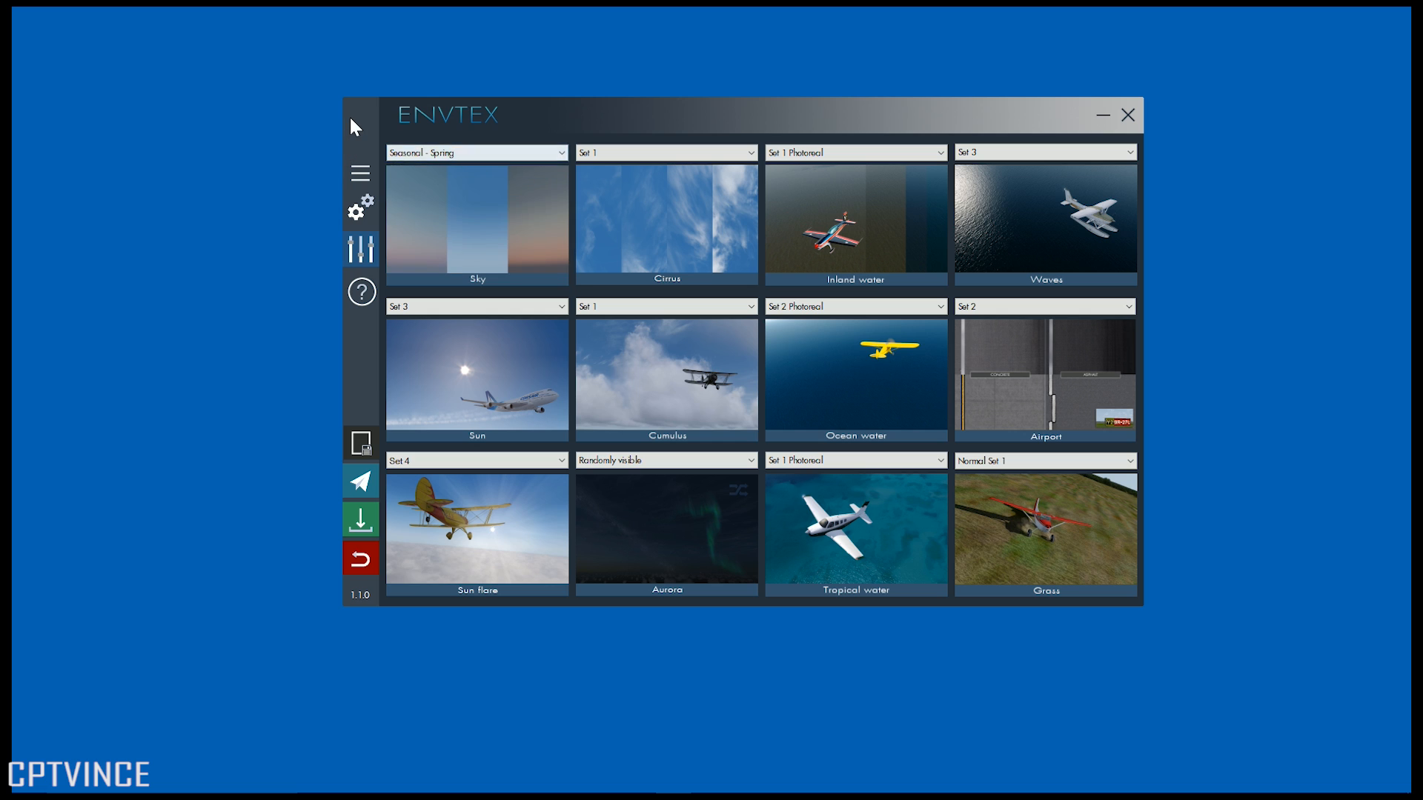
{"action": "left_click", "coordinate": [477, 152]}
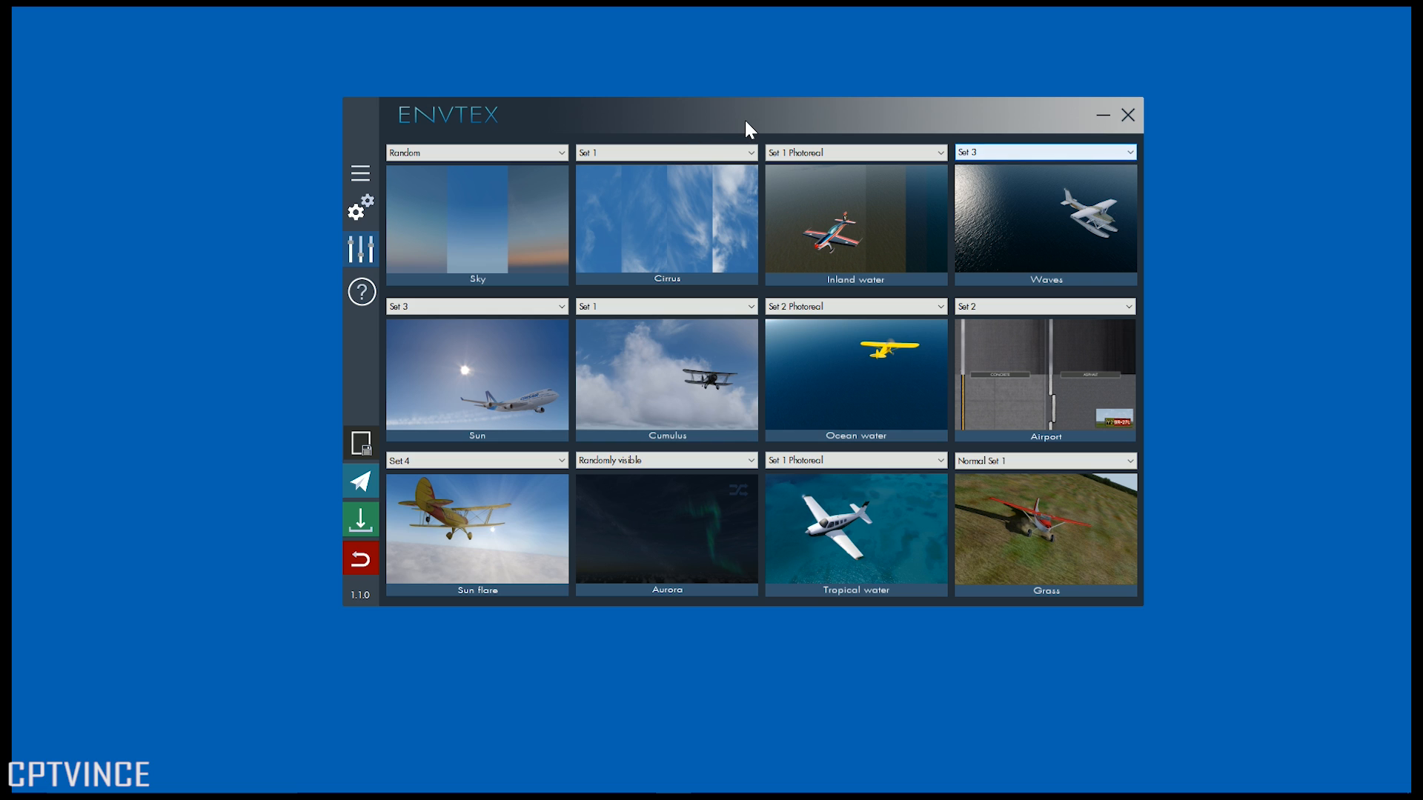
- Keep Waves at Set 3 and preview the Set 4 cumulus textures
{"action": "left_click", "coordinate": [1043, 151]}
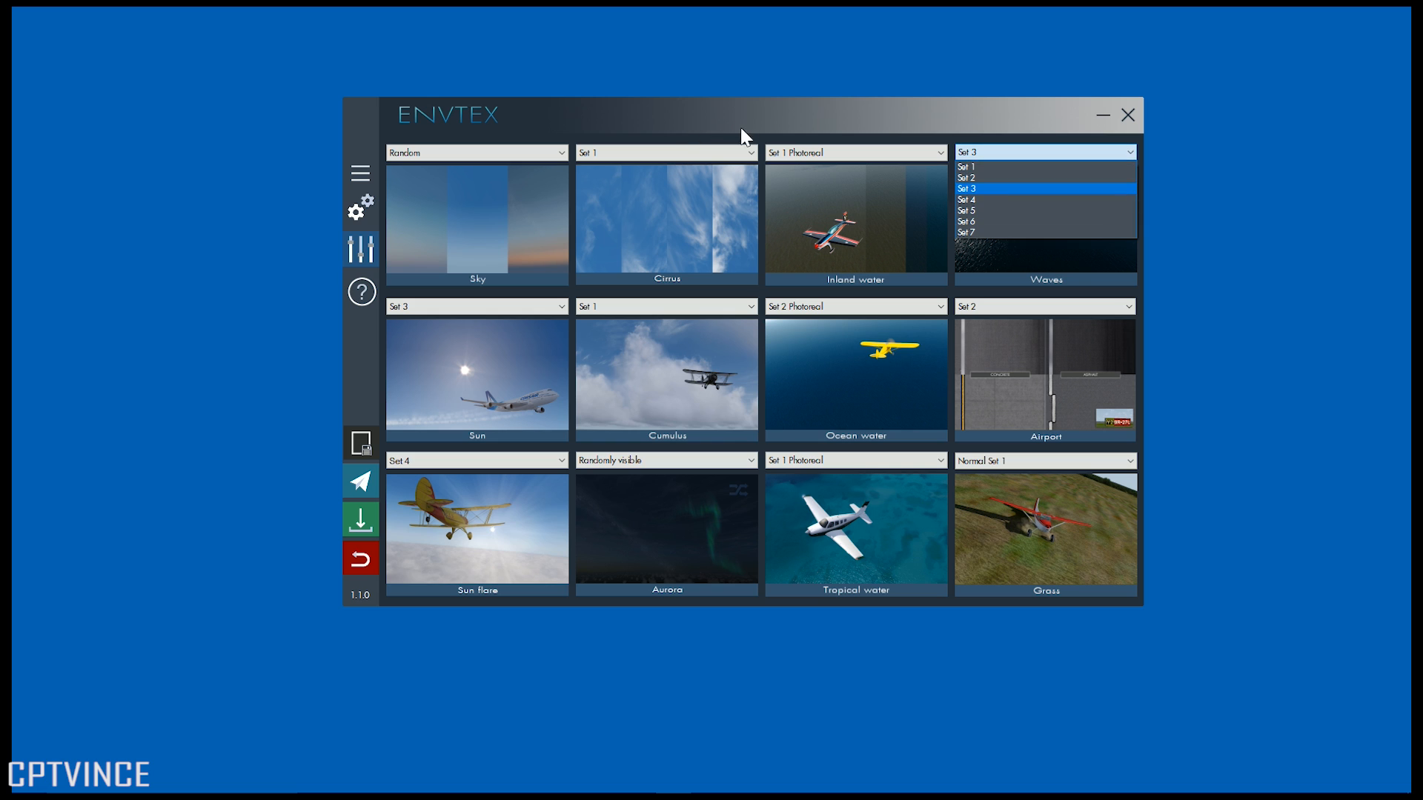
{"action": "left_click", "coordinate": [964, 187]}
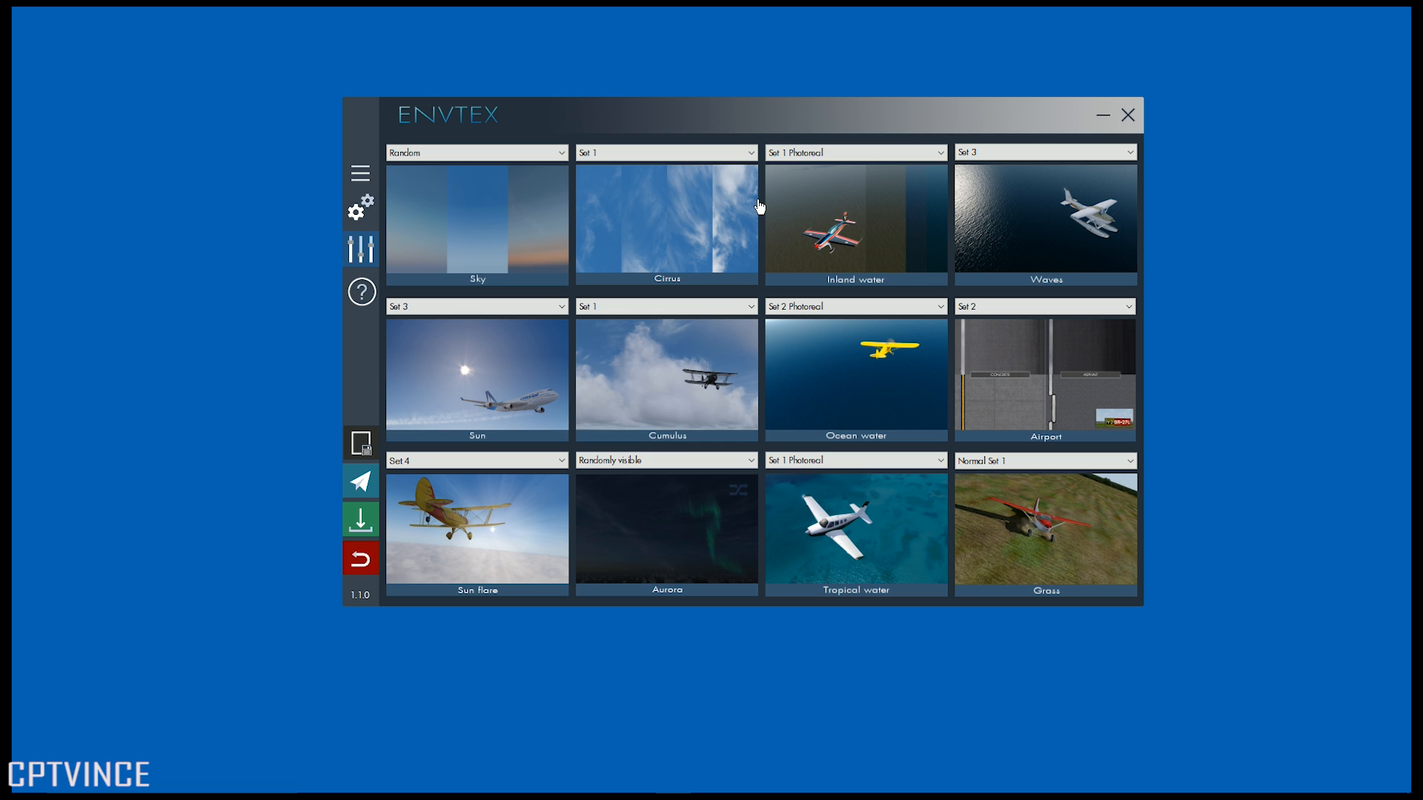
{"action": "mouse_move", "coordinate": [792, 186]}
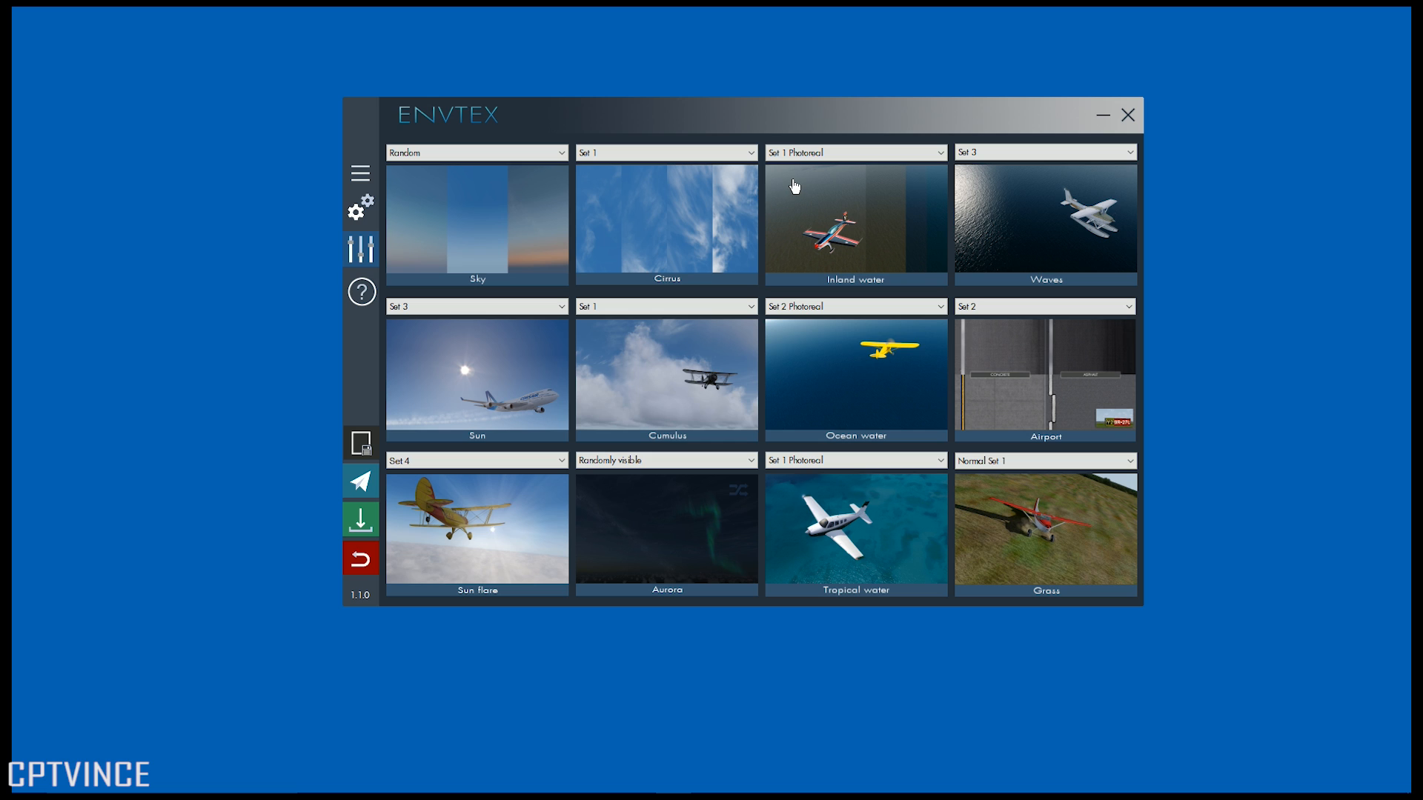
{"action": "mouse_move", "coordinate": [378, 299]}
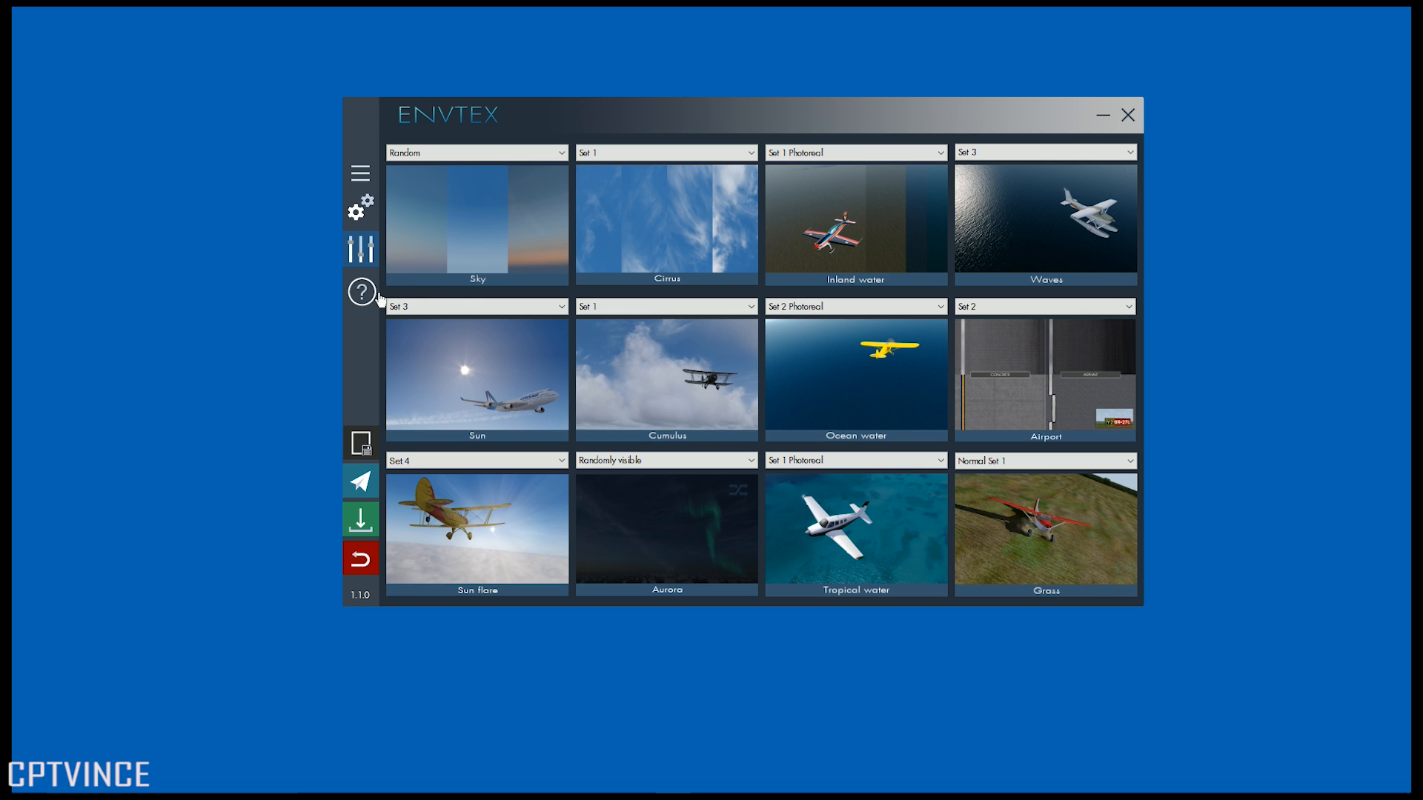
{"action": "left_click", "coordinate": [476, 306]}
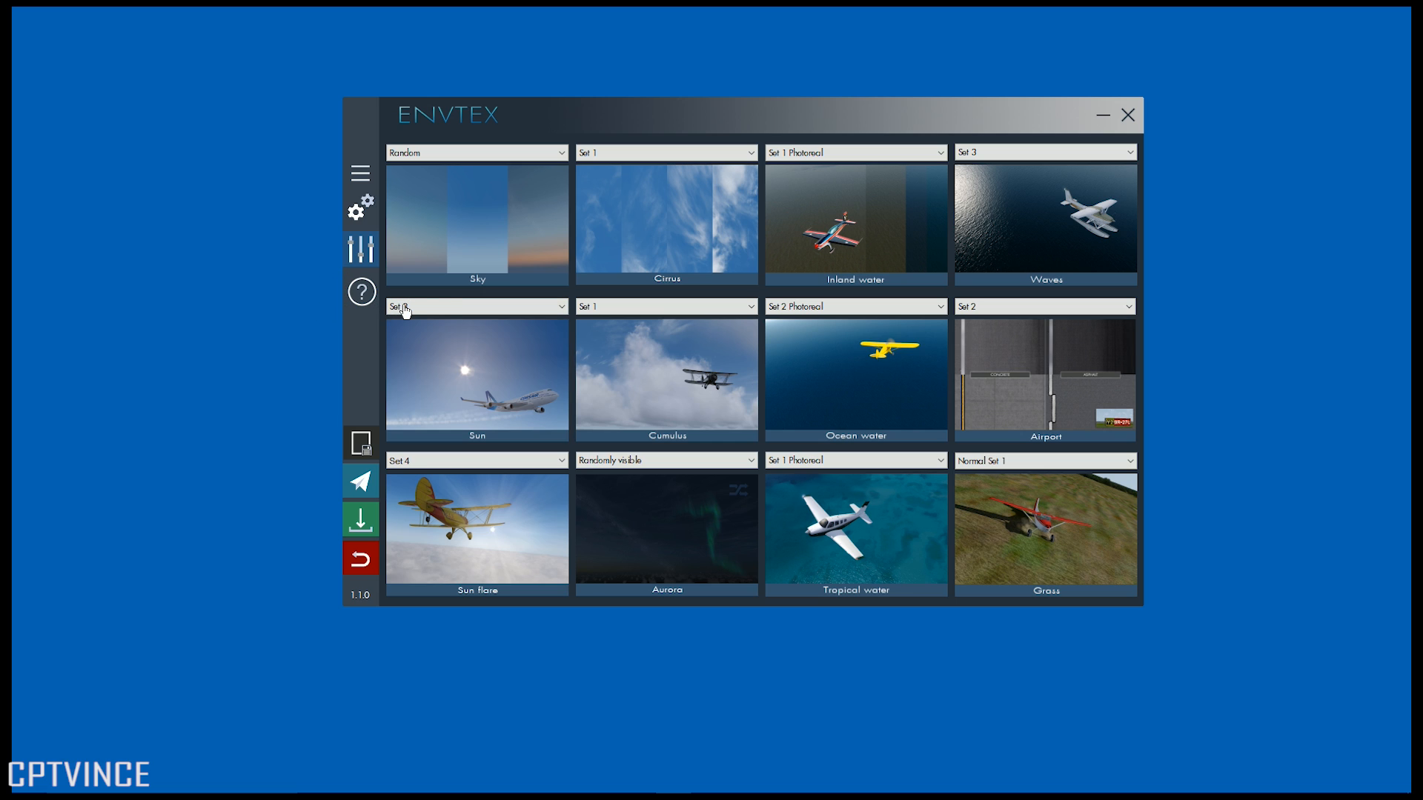
{"action": "left_click", "coordinate": [476, 306]}
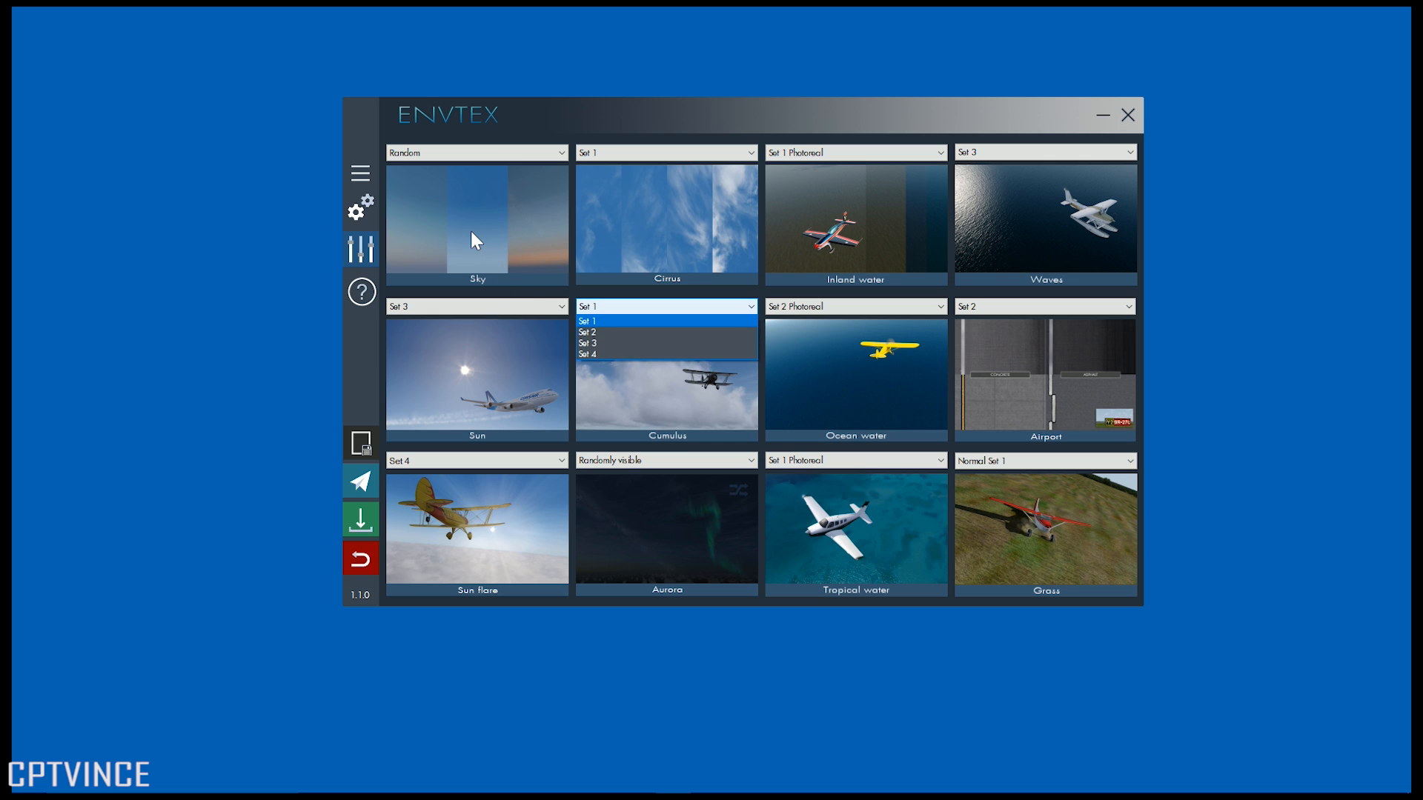
{"action": "left_click", "coordinate": [588, 321]}
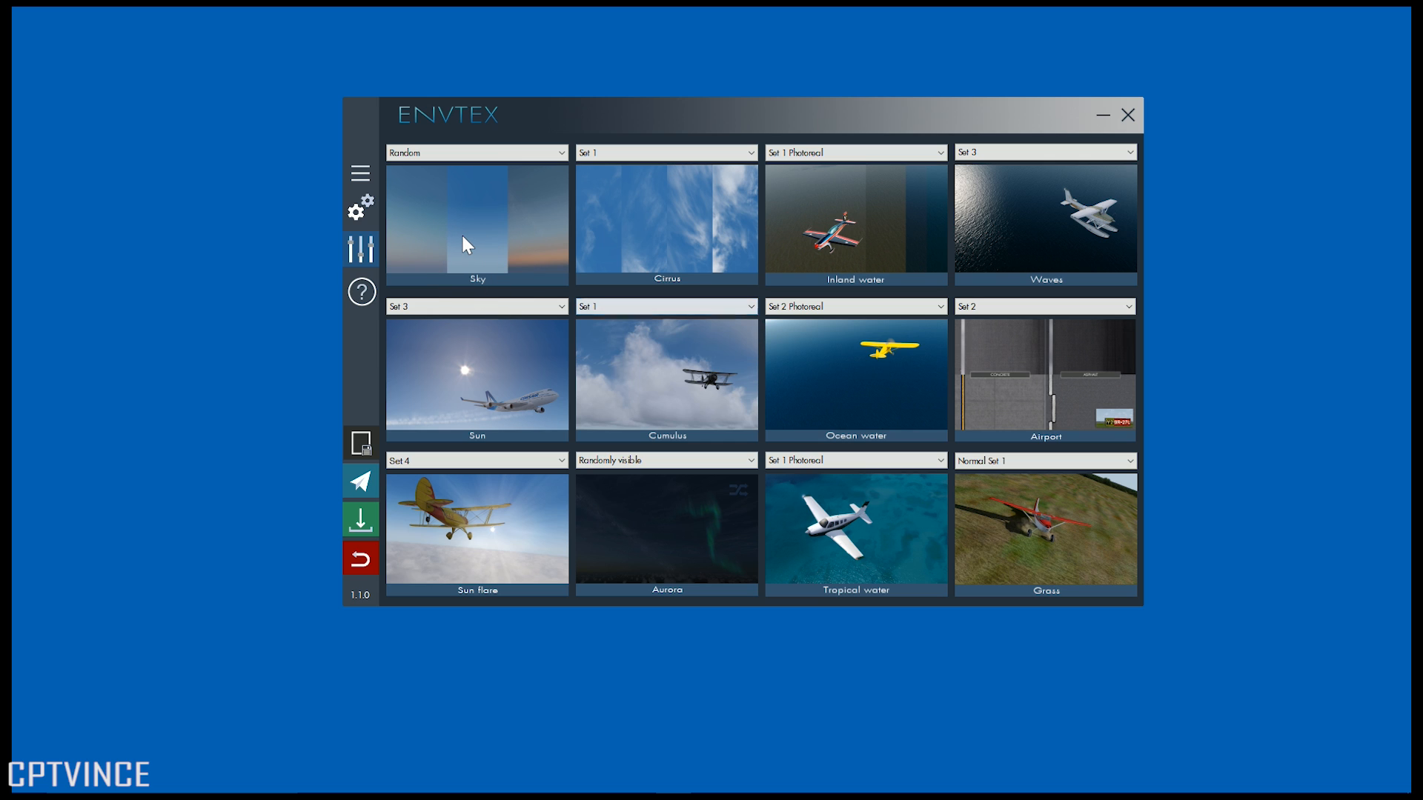
{"action": "left_click", "coordinate": [665, 306]}
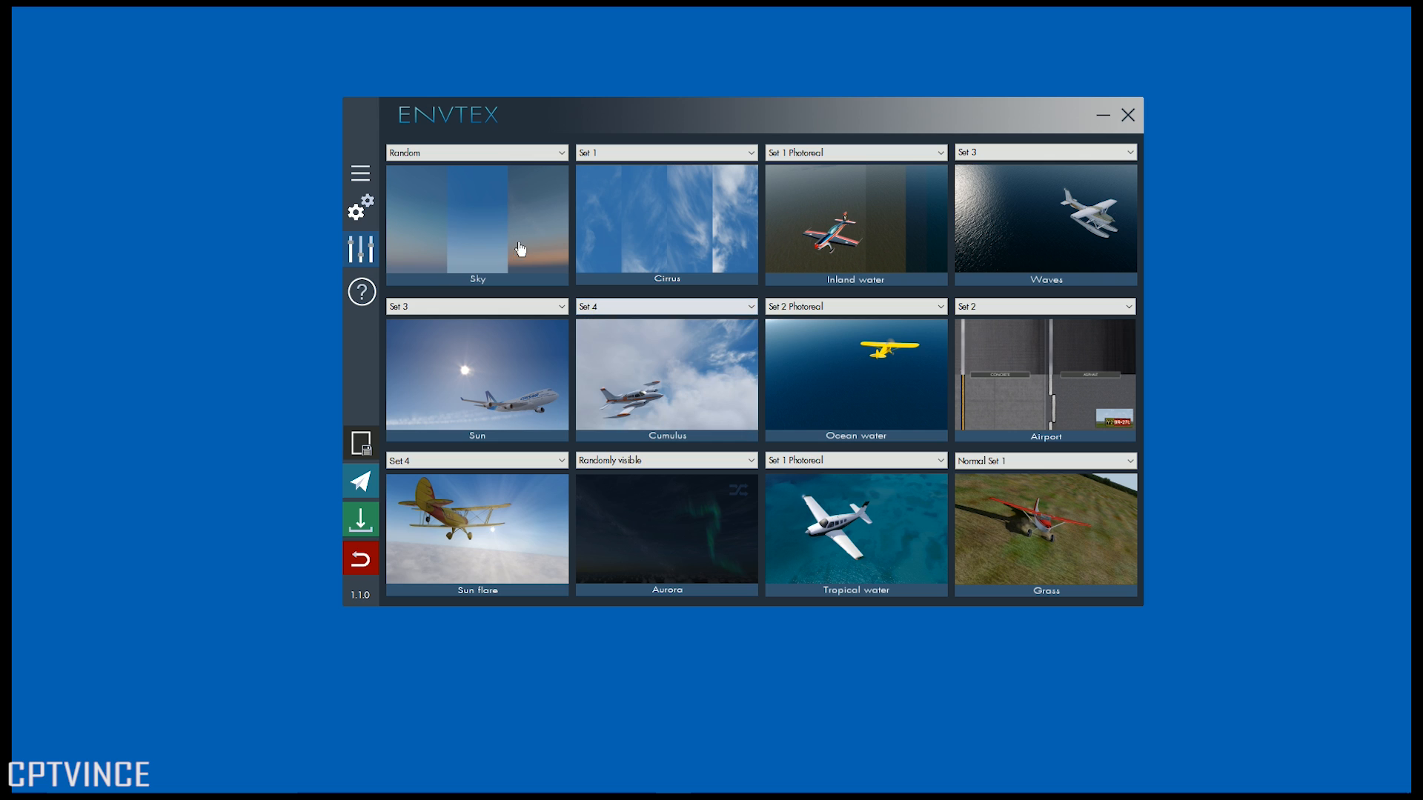
{"action": "mouse_move", "coordinate": [482, 243]}
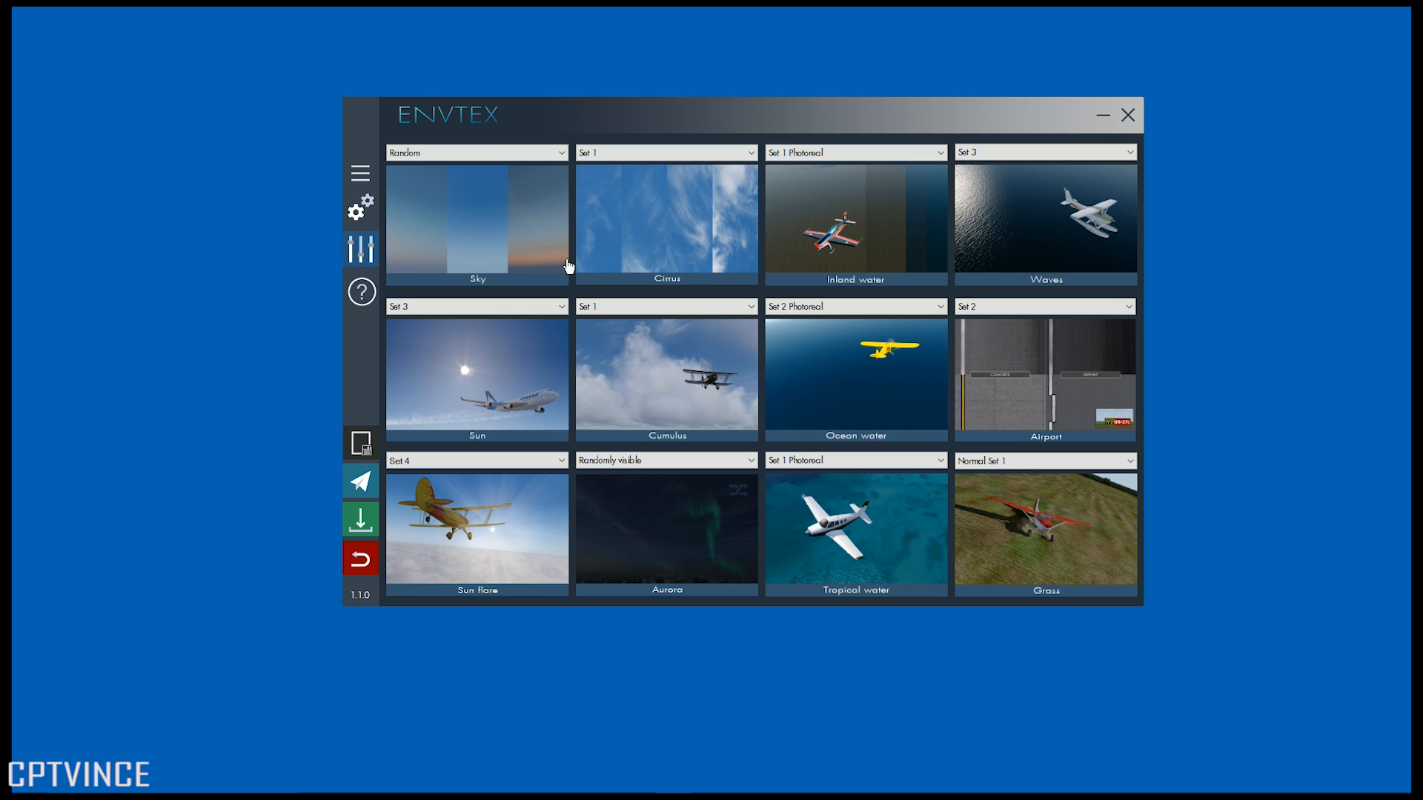
{"action": "mouse_move", "coordinate": [607, 259]}
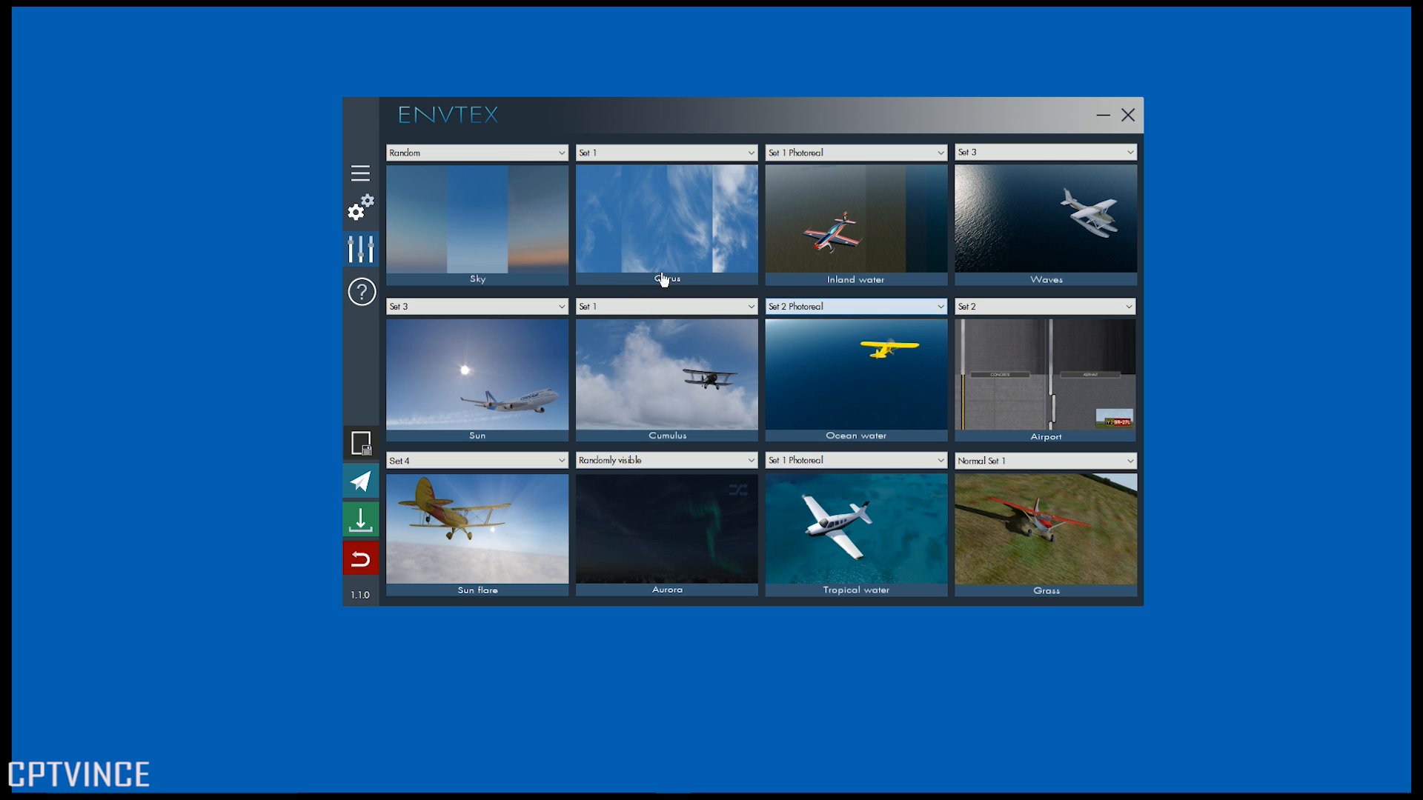
- Preview Set 1 airport textures, then return Airport textures to Set 2
{"action": "left_click", "coordinate": [854, 306]}
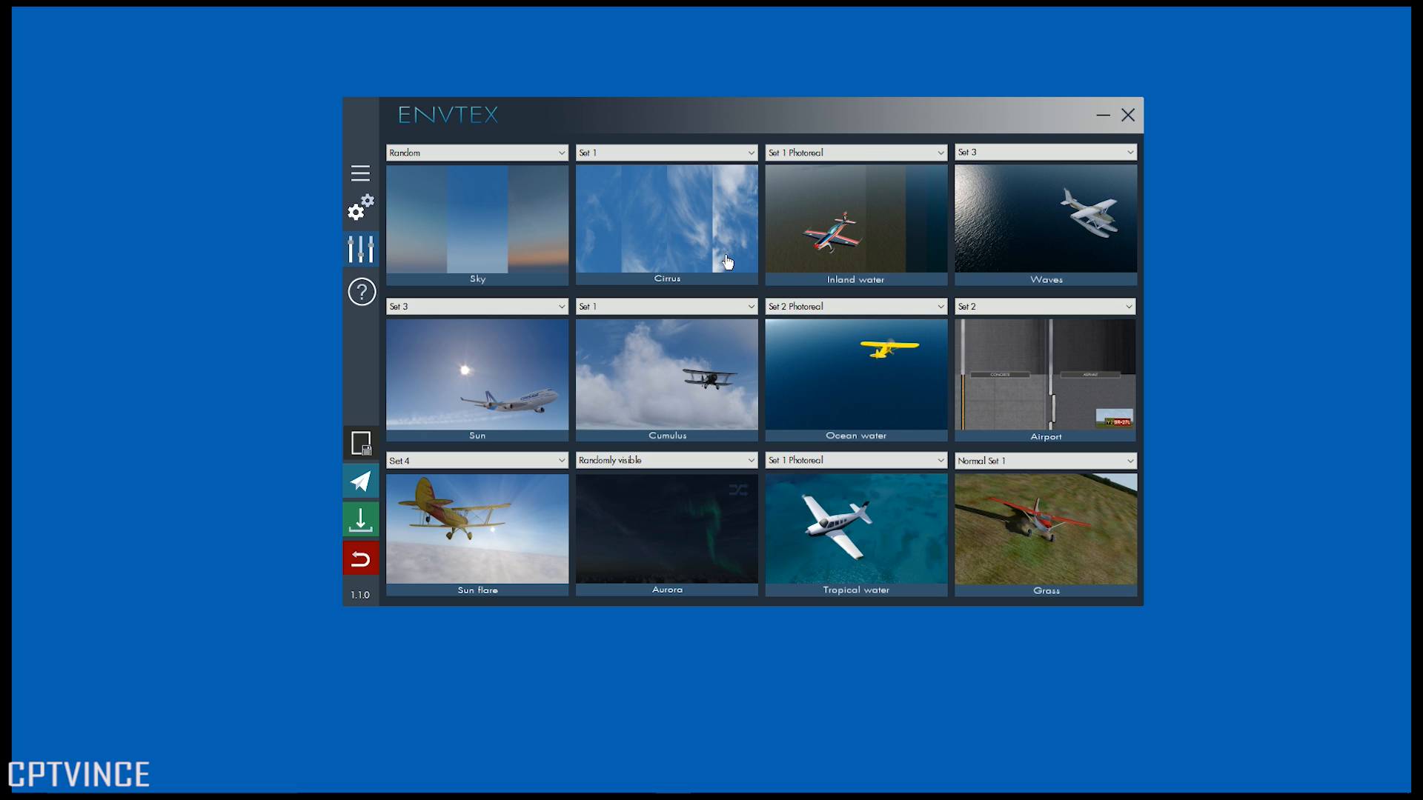
{"action": "mouse_move", "coordinate": [725, 268]}
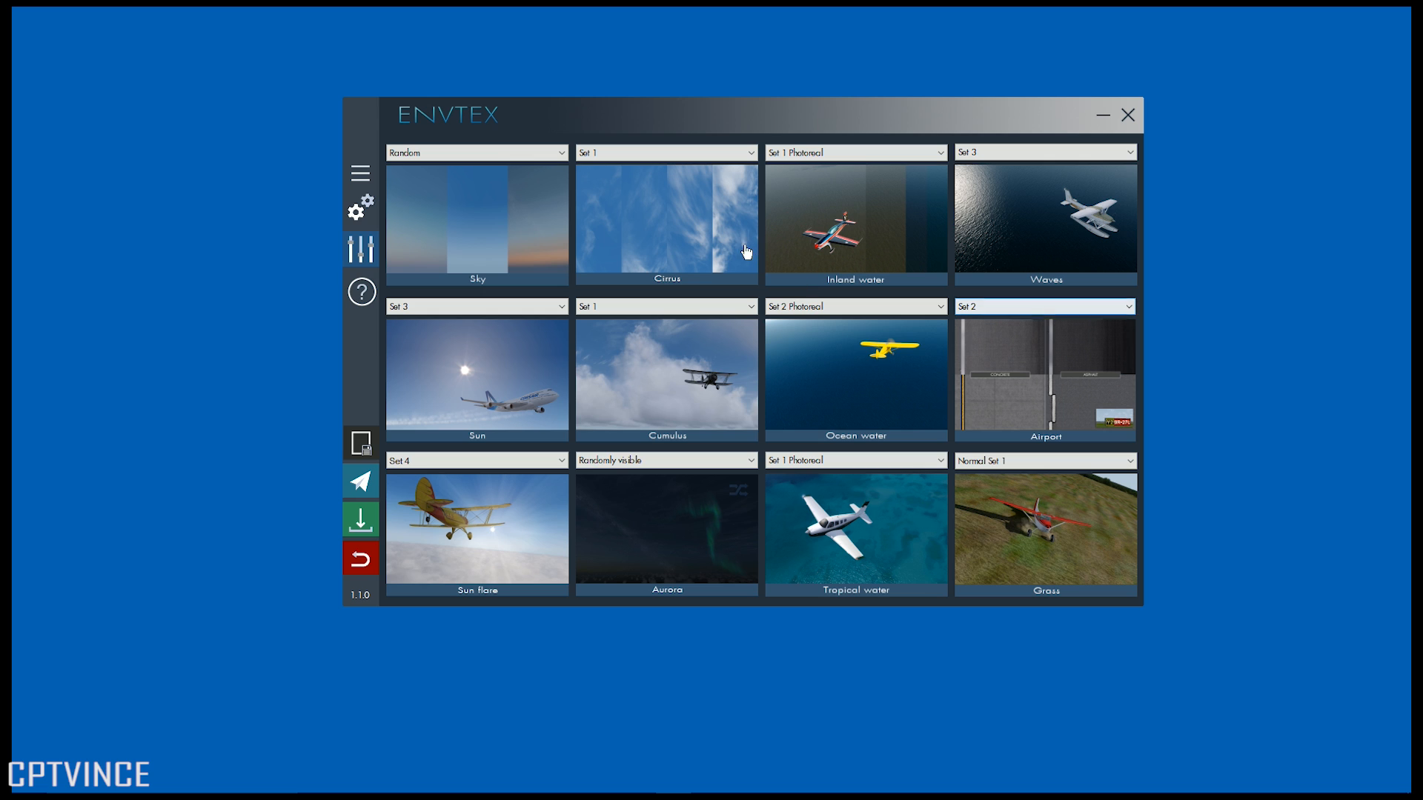
{"action": "left_click", "coordinate": [1044, 306]}
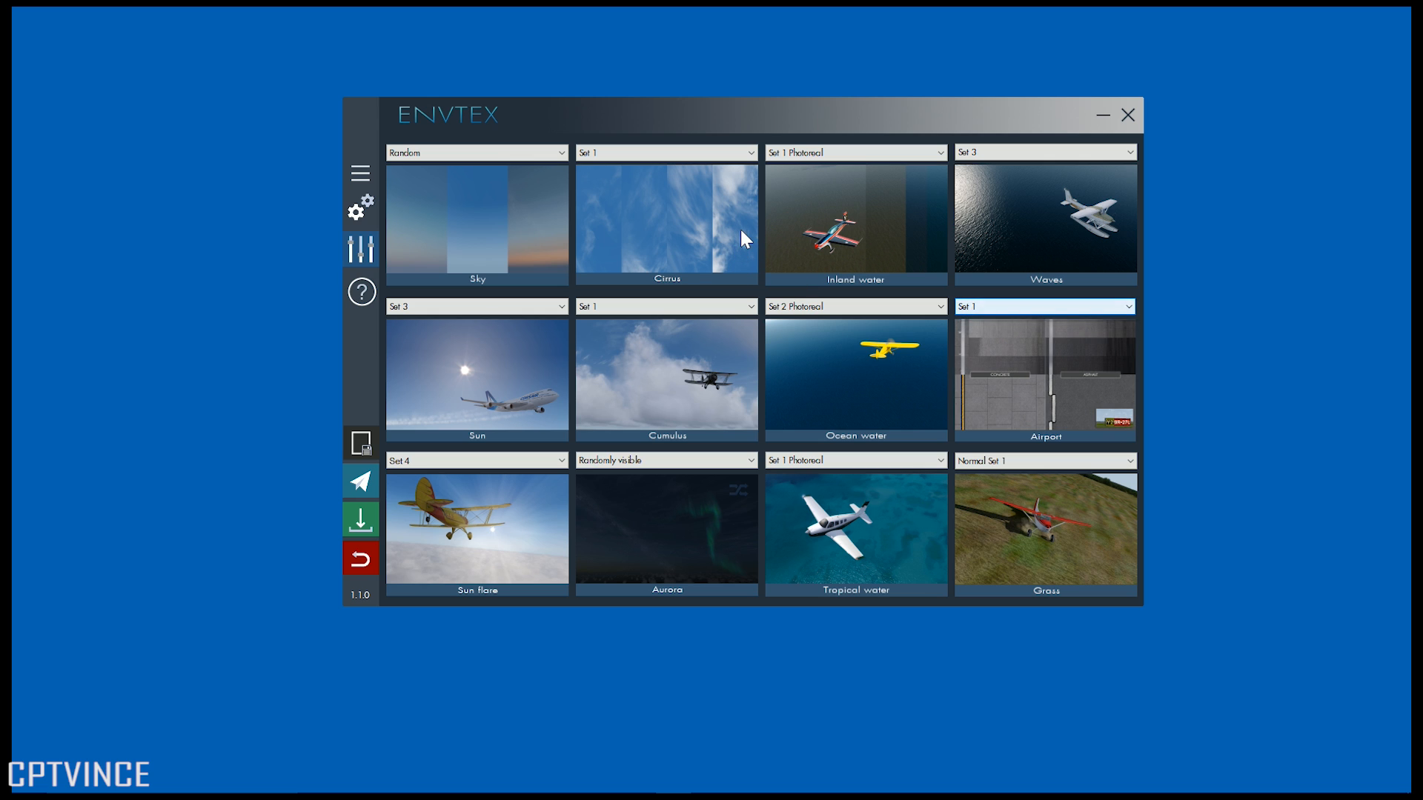
{"action": "left_click", "coordinate": [1043, 306]}
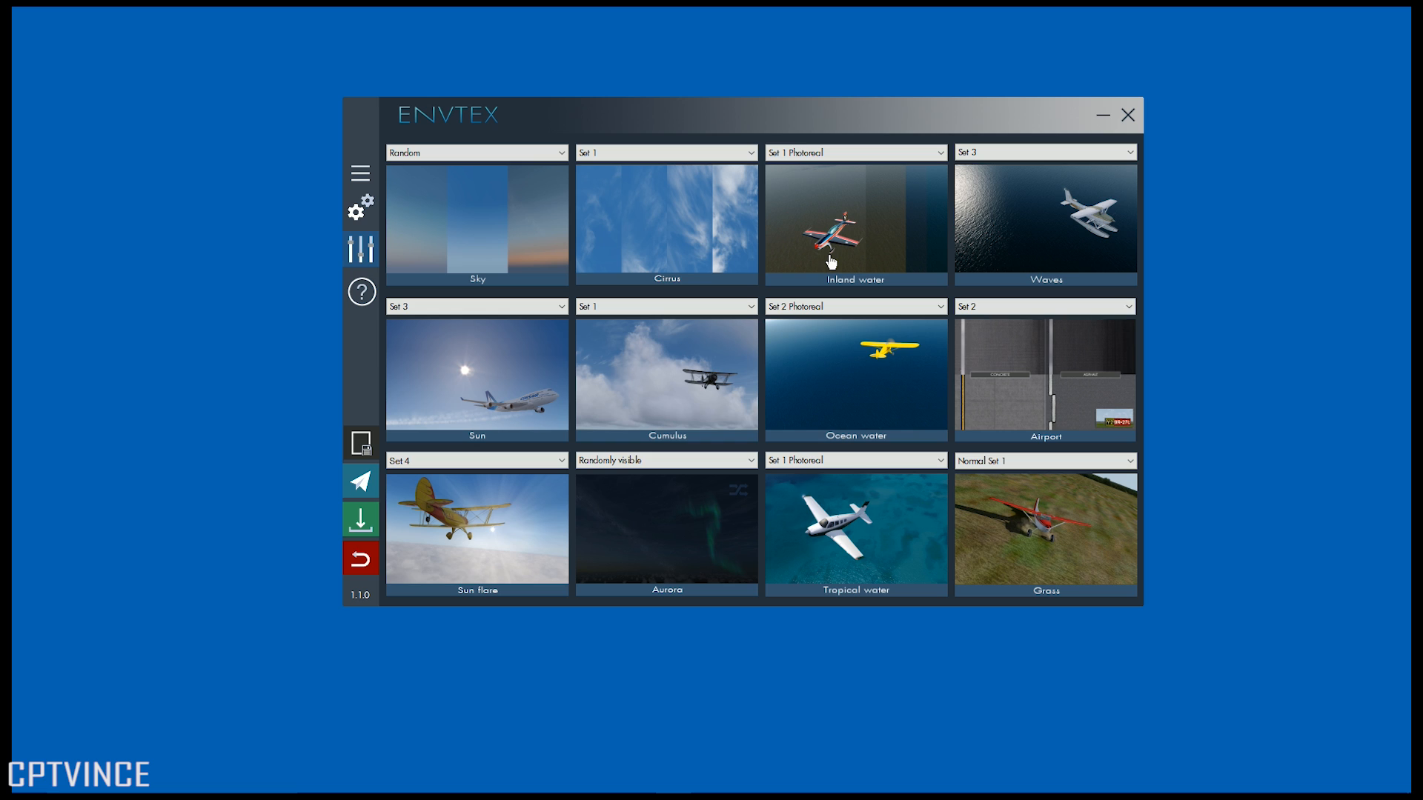
{"action": "mouse_move", "coordinate": [637, 343]}
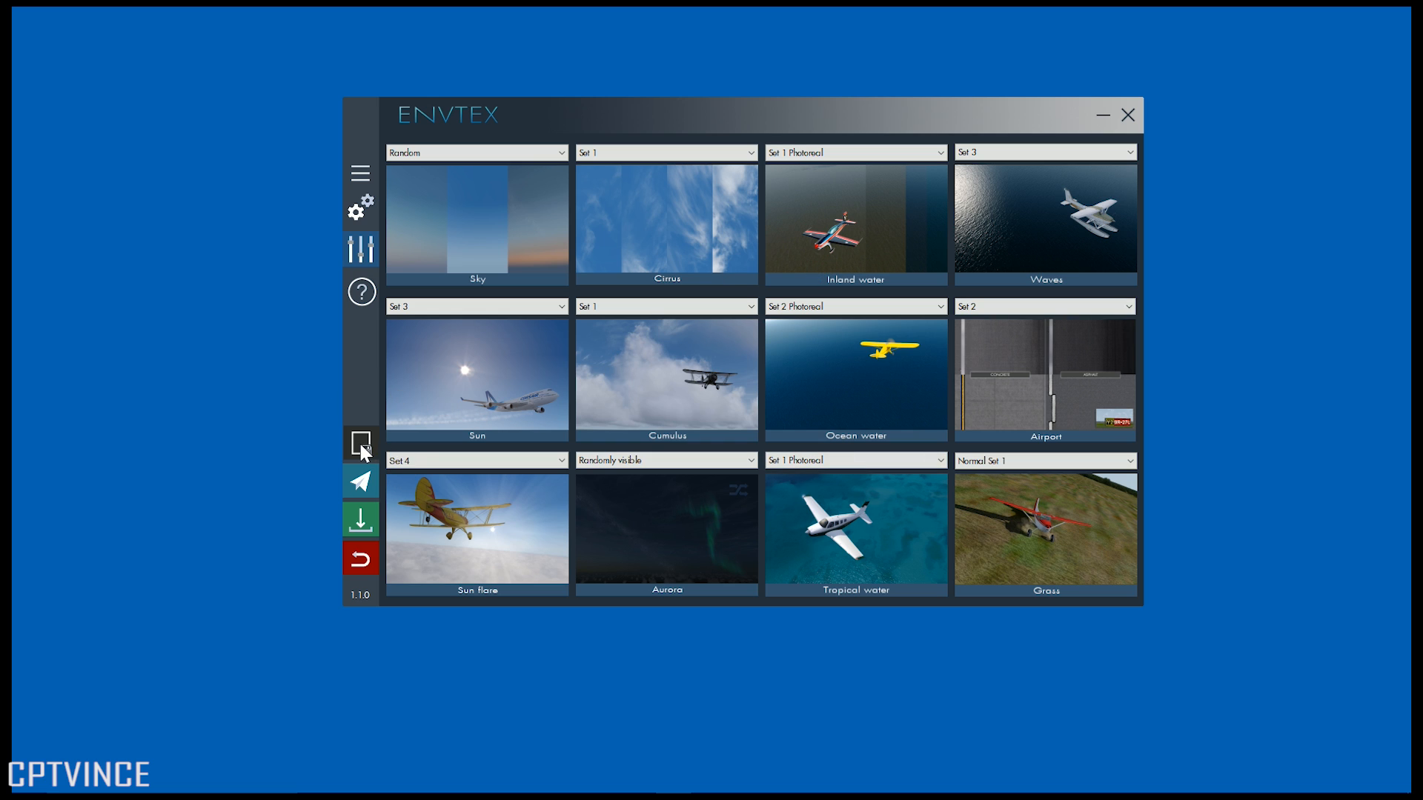
- Change the Sun flare texture from Set 4 to Set 1
{"action": "left_click", "coordinate": [476, 460]}
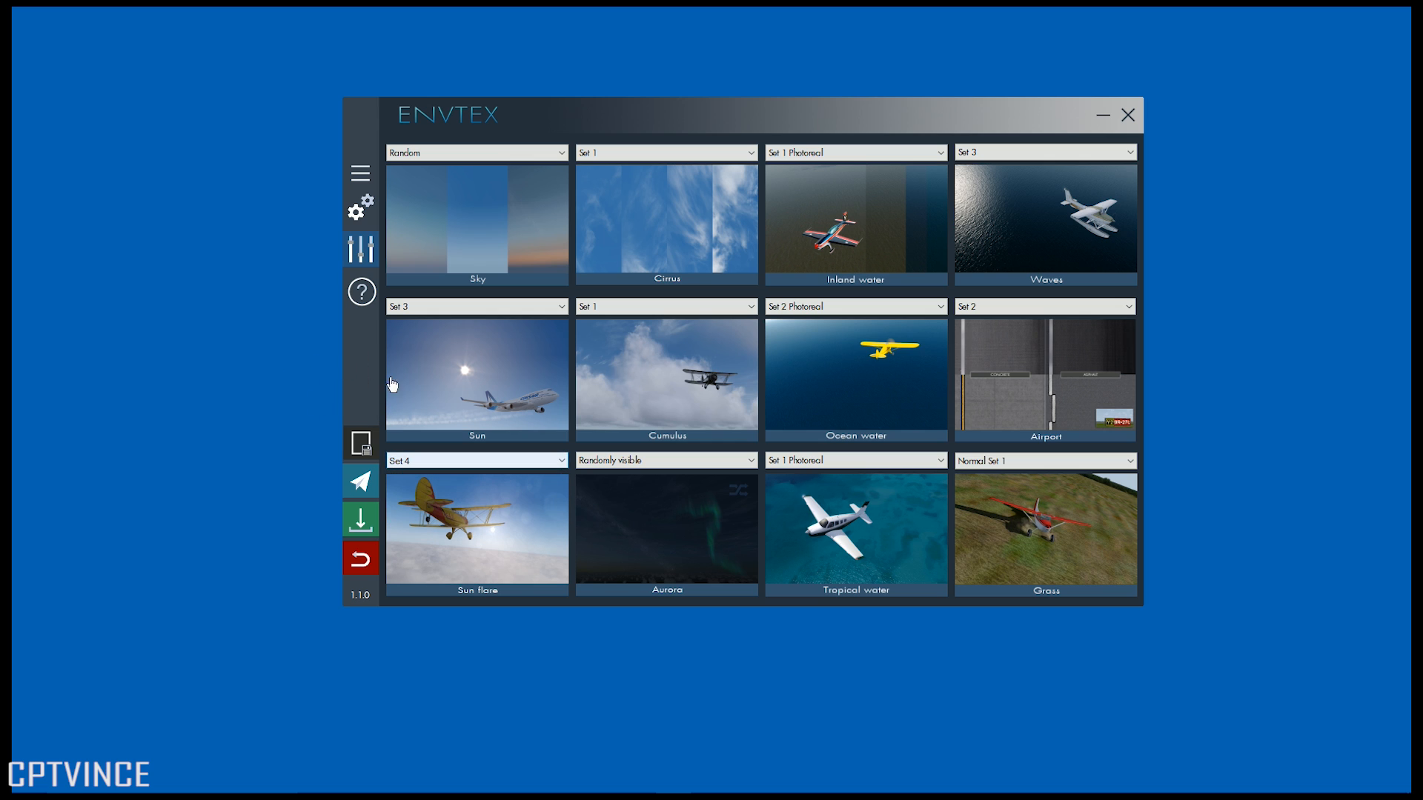
{"action": "left_click", "coordinate": [476, 460]}
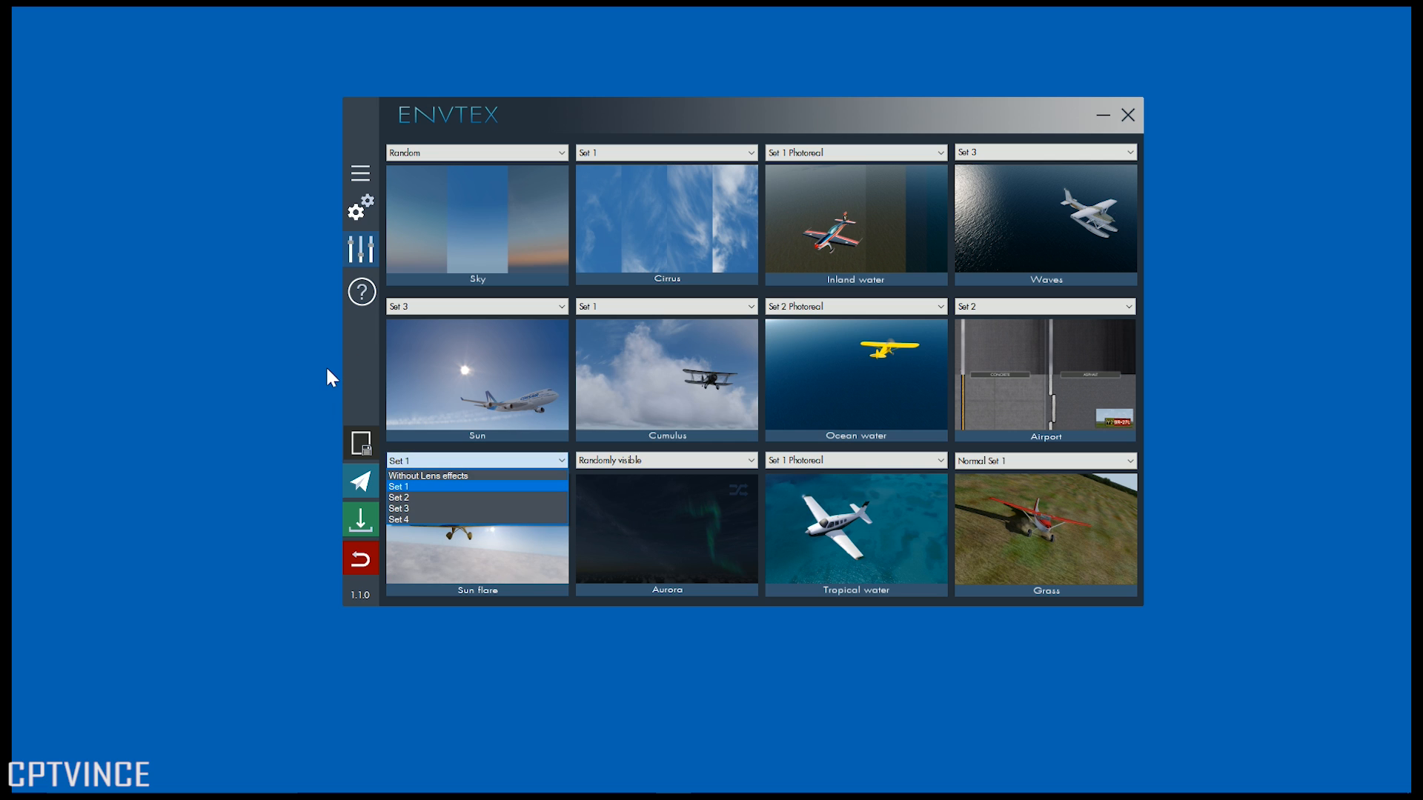
{"action": "left_click", "coordinate": [477, 487]}
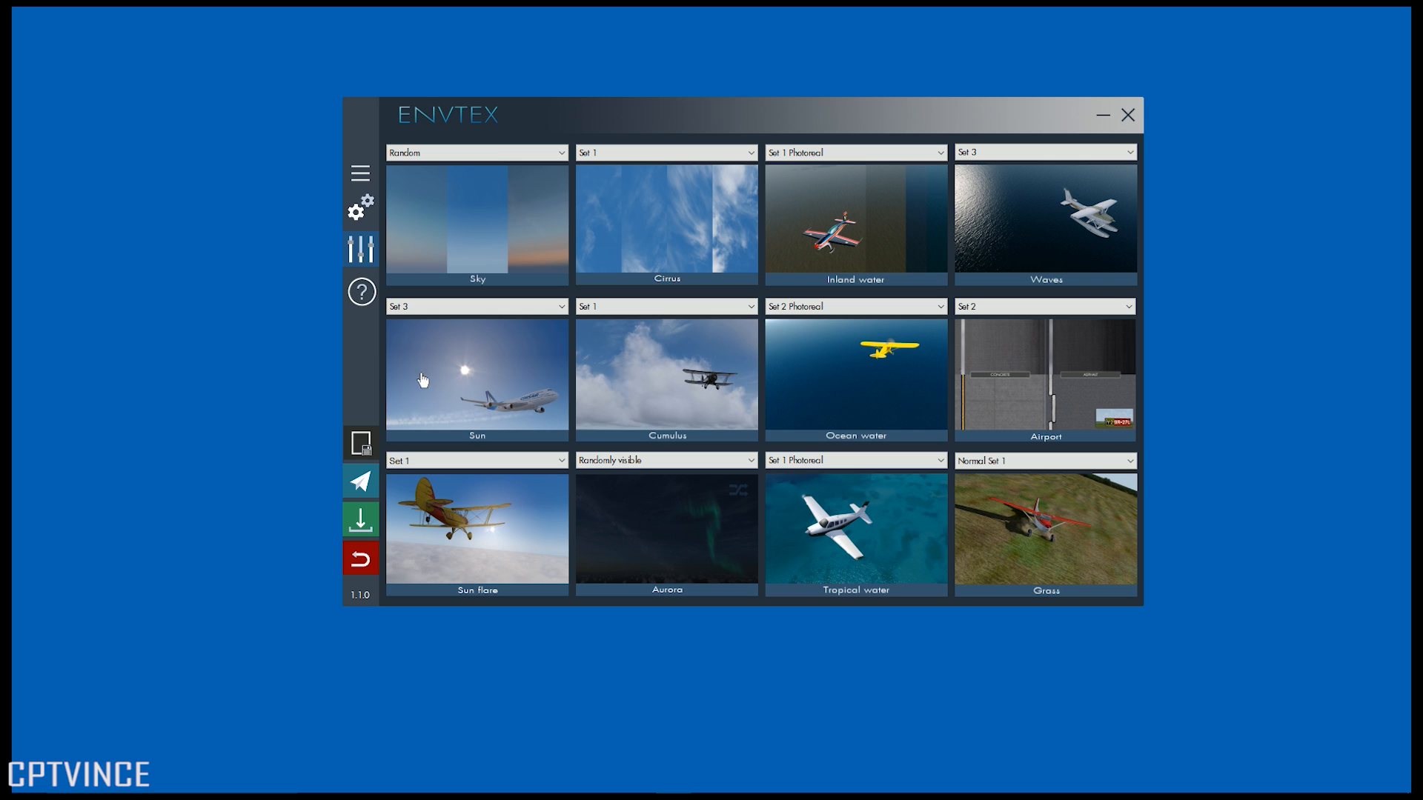
{"action": "mouse_move", "coordinate": [419, 117]}
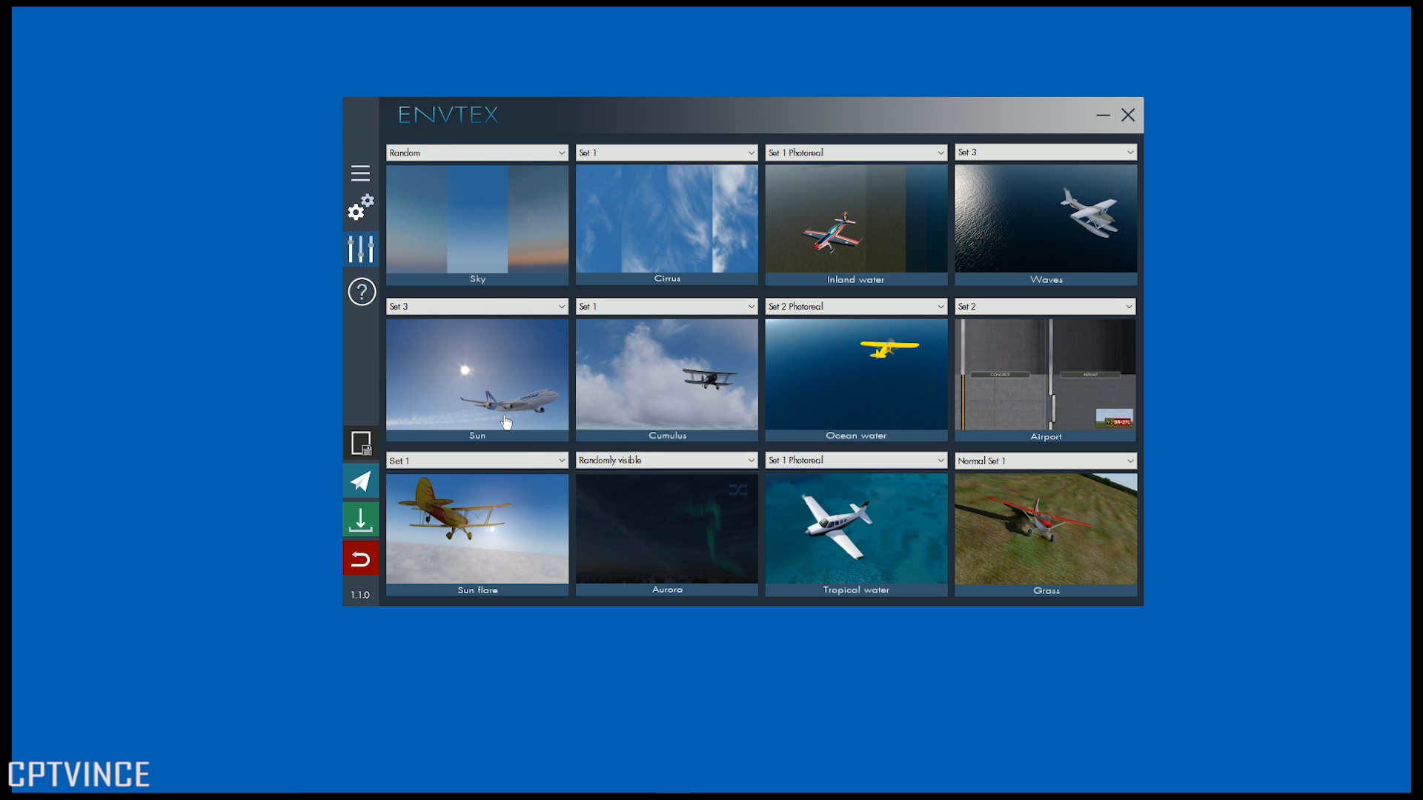
{"action": "mouse_move", "coordinate": [512, 453]}
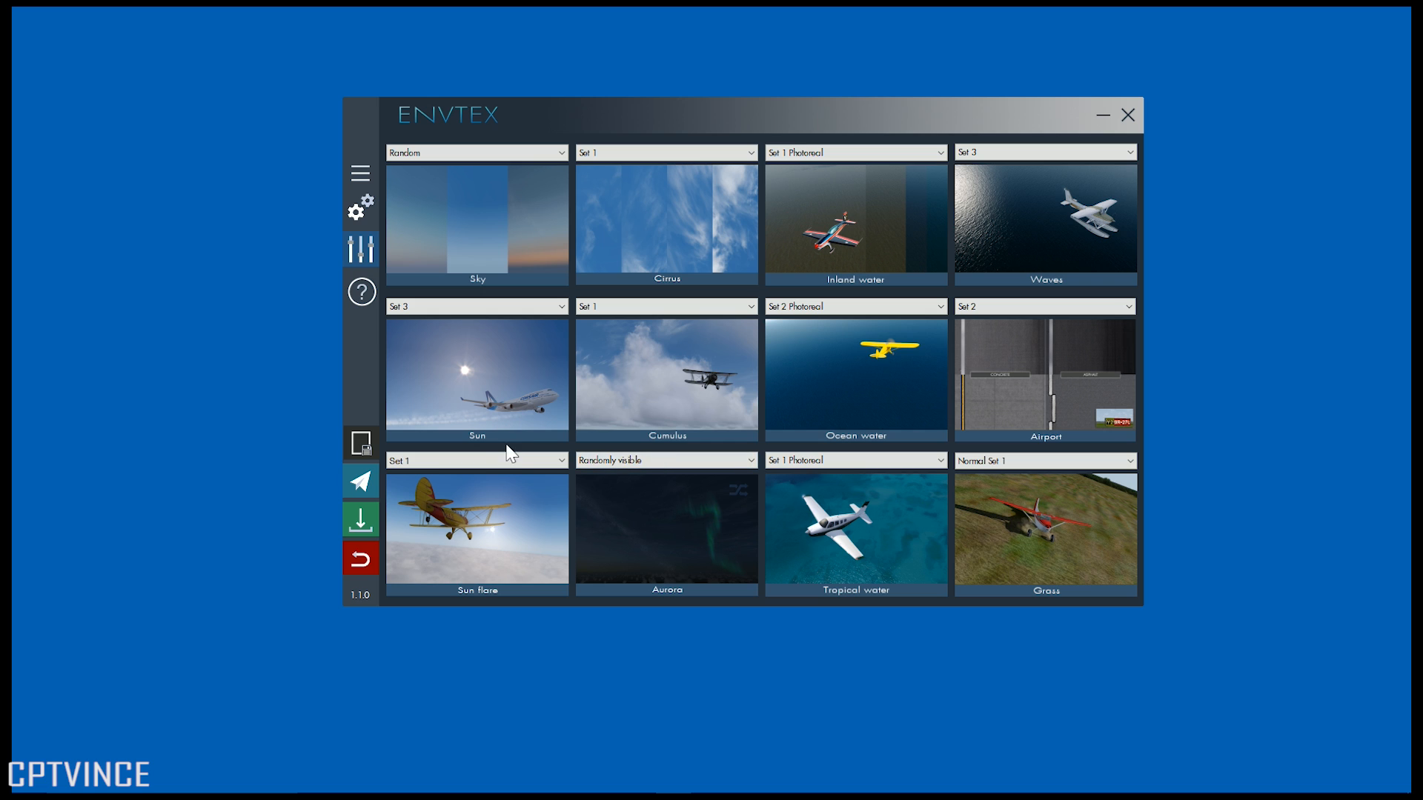
- Leave the Aurora visibility on Randomly visible
{"action": "left_click", "coordinate": [664, 461]}
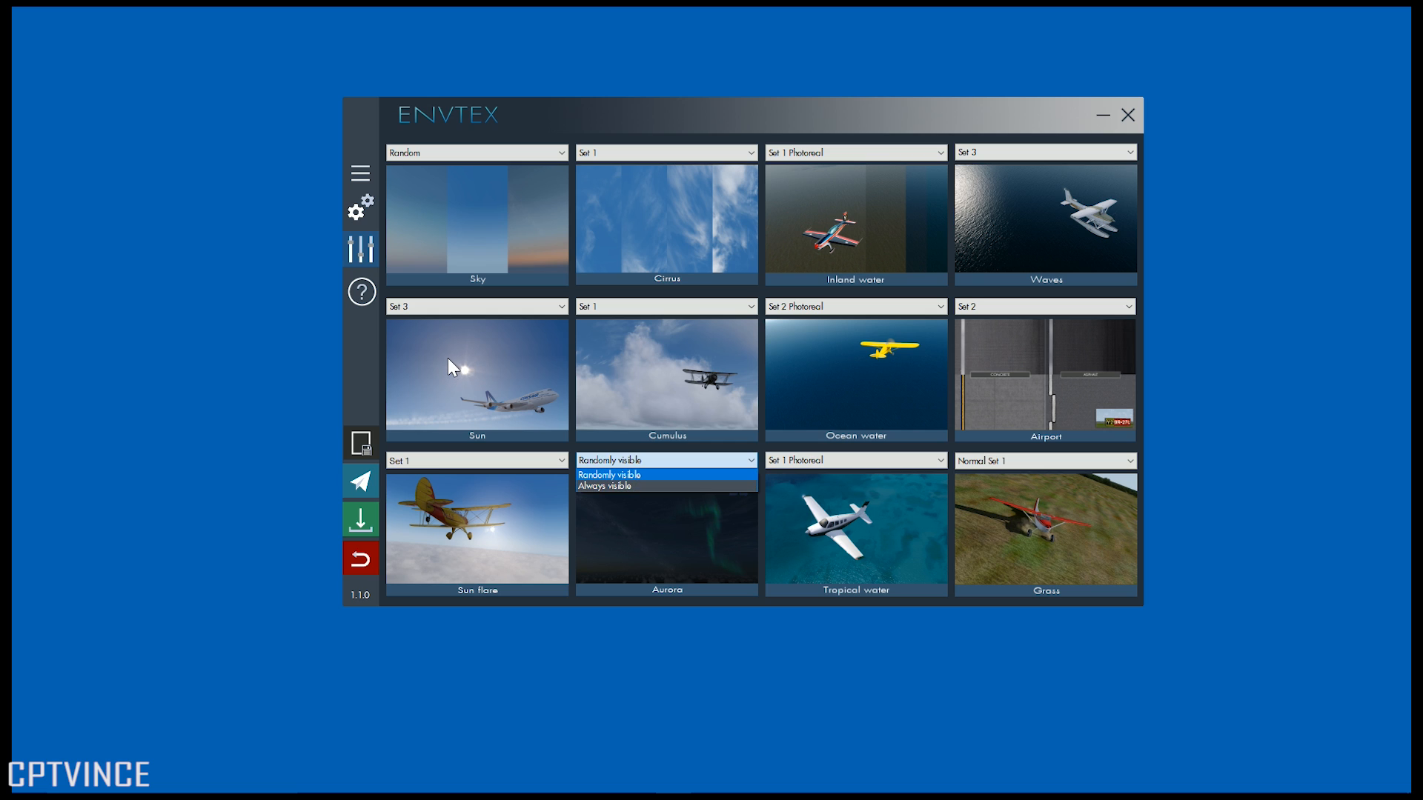
{"action": "left_click", "coordinate": [609, 474]}
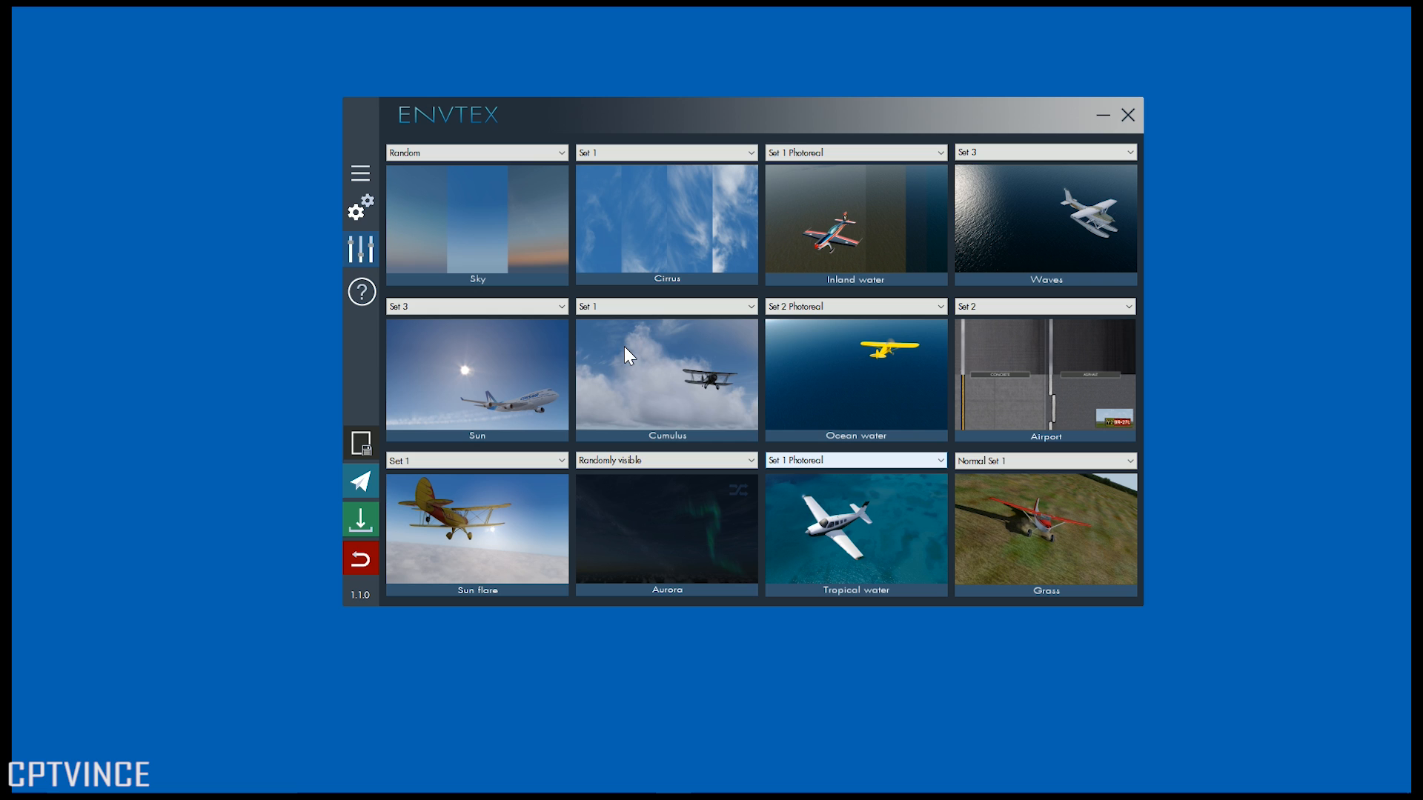
{"action": "left_click", "coordinate": [854, 460]}
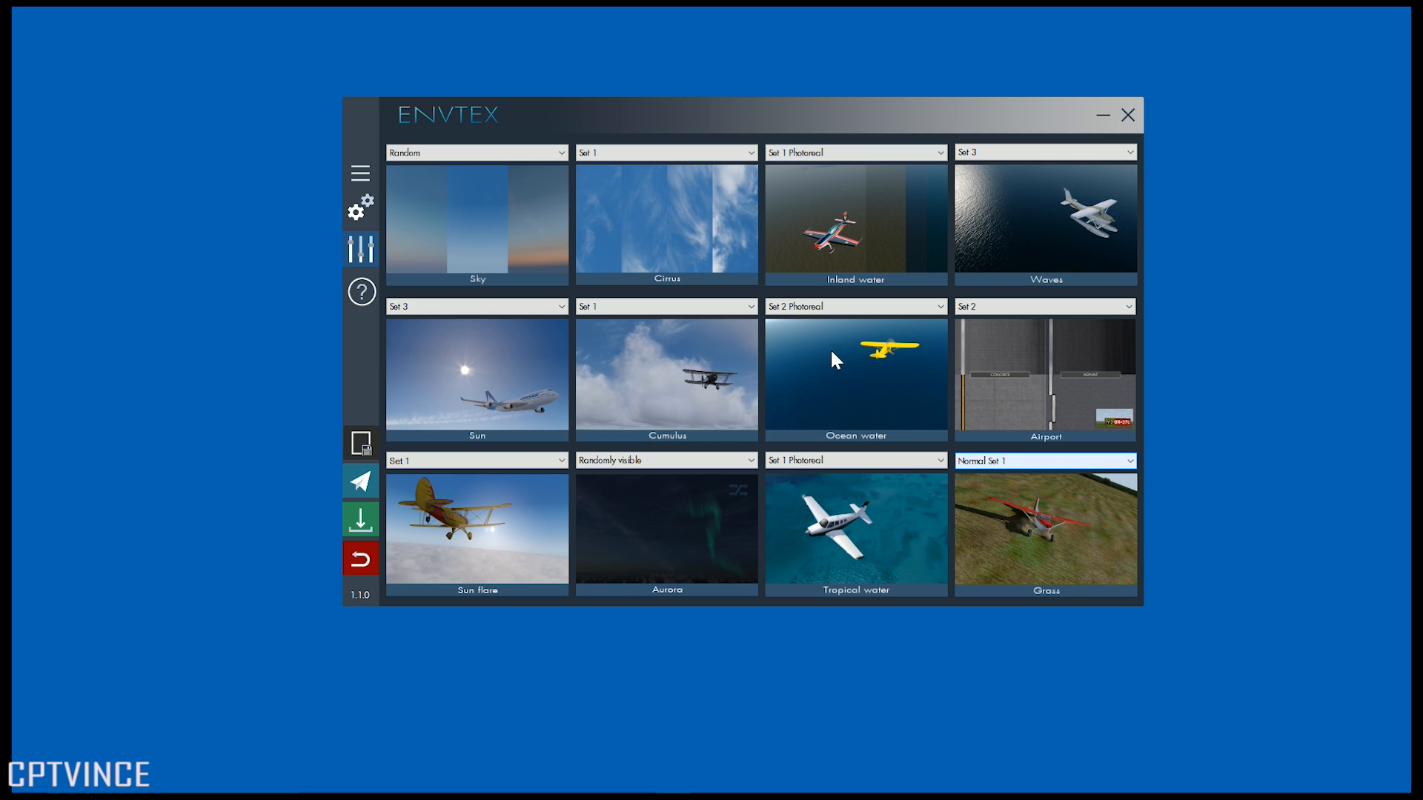
{"action": "mouse_move", "coordinate": [771, 355]}
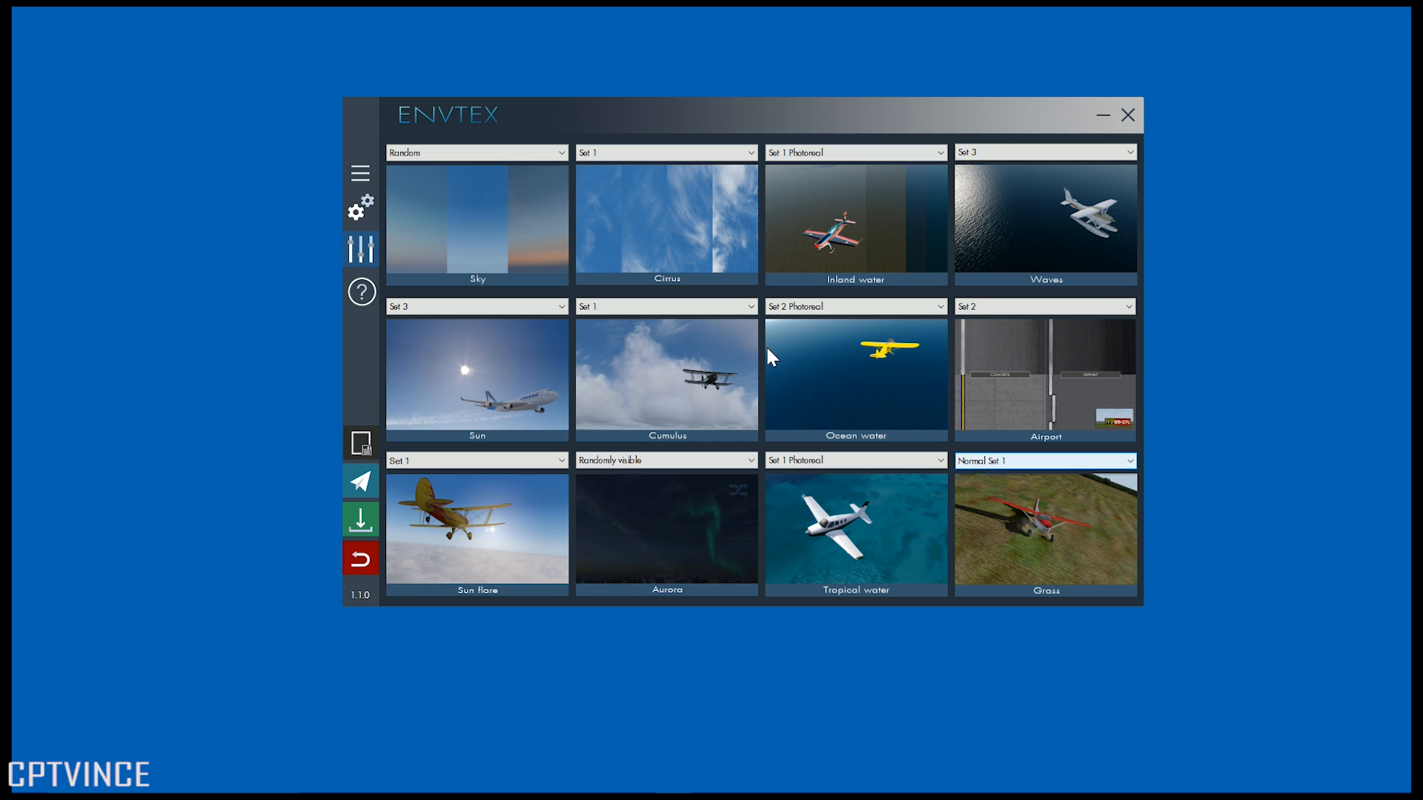
- Pick Snowy for the Grass textures and reopen the list to check the options
{"action": "left_click", "coordinate": [1043, 461]}
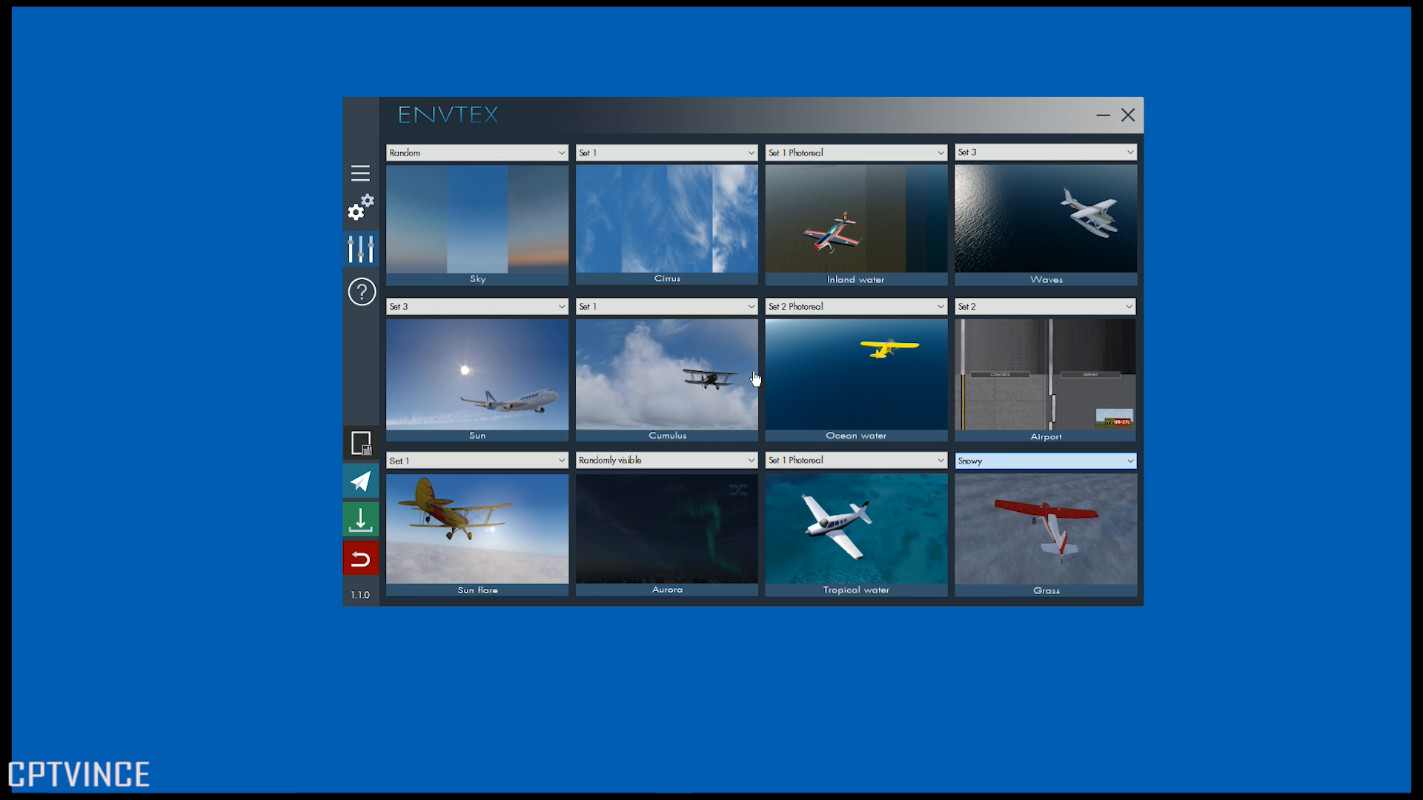
{"action": "left_click", "coordinate": [1043, 460]}
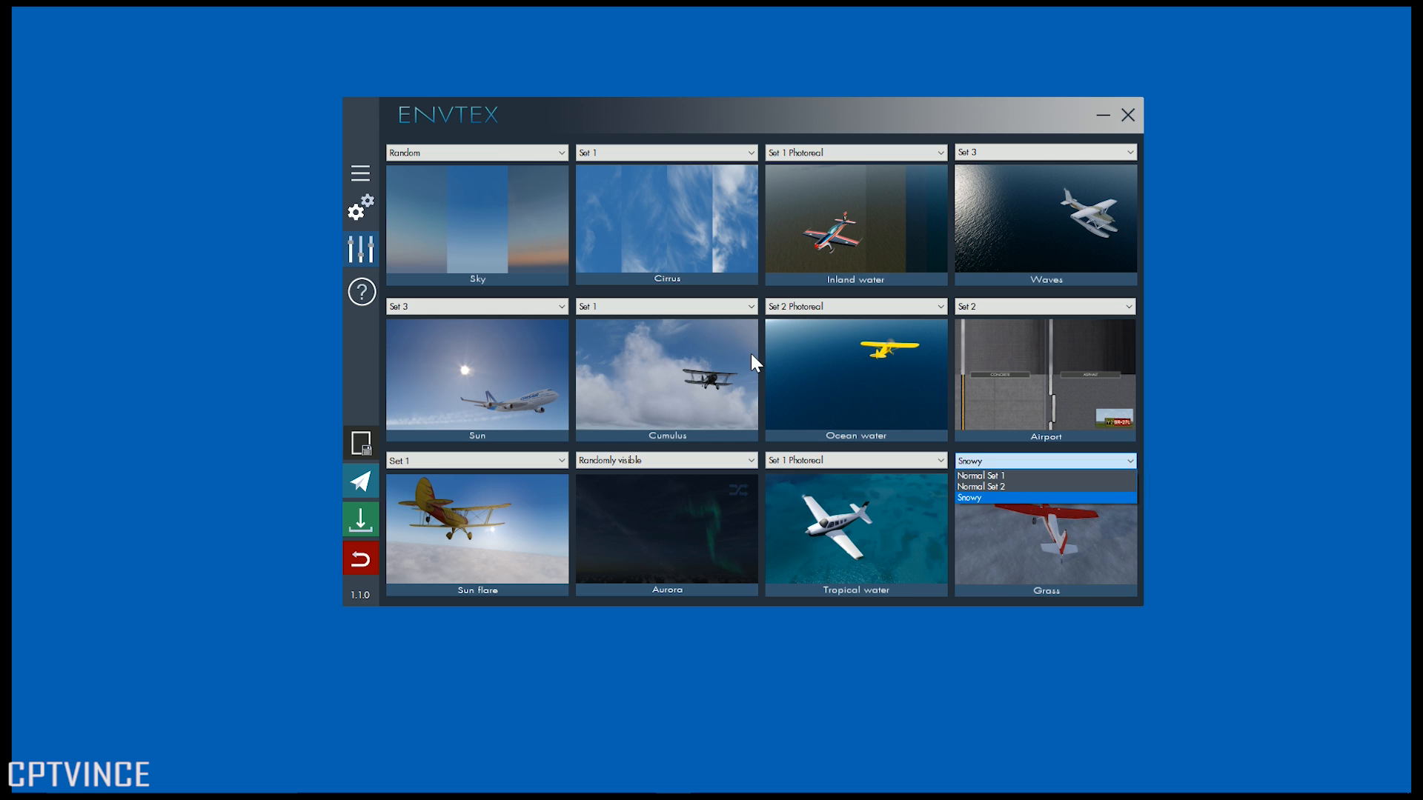
{"action": "left_click", "coordinate": [980, 476]}
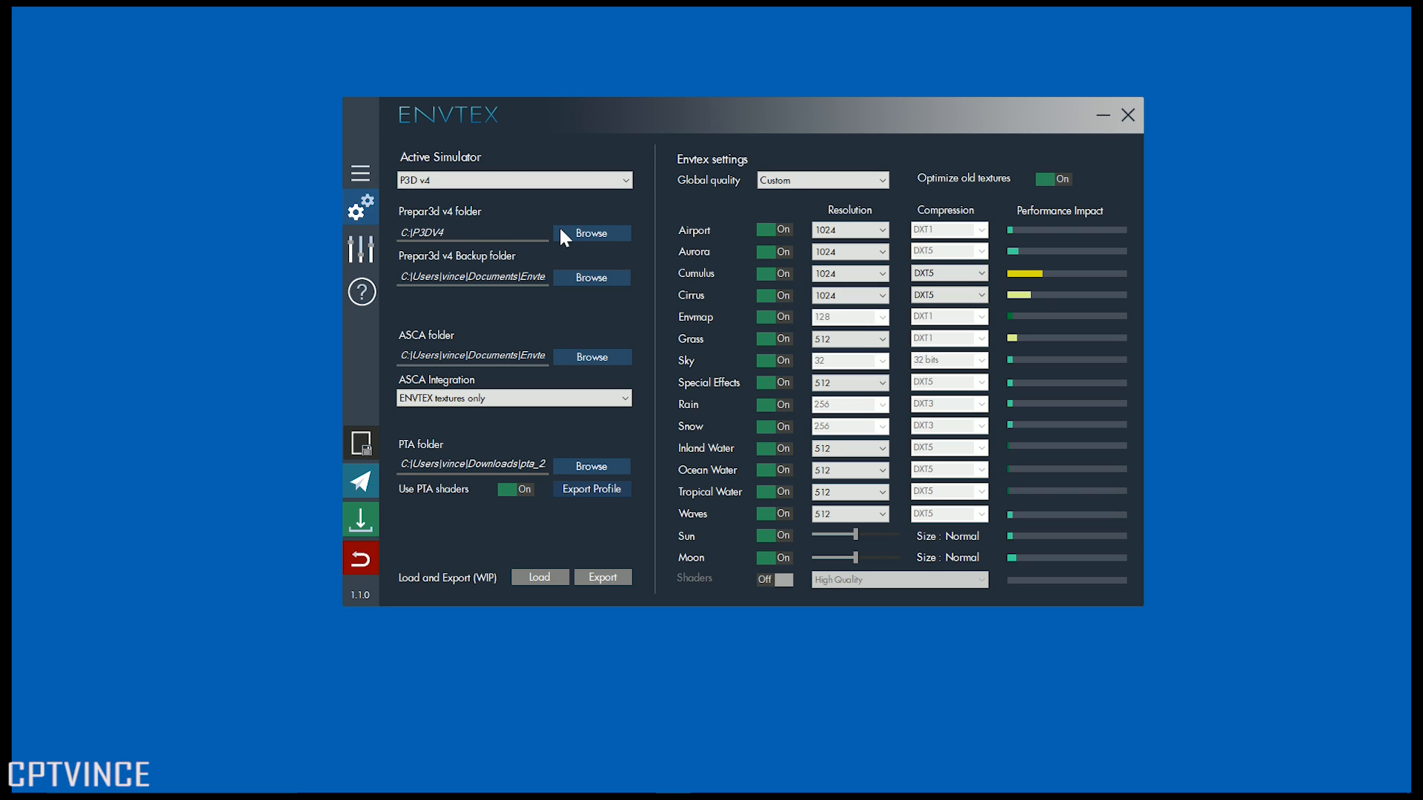
{"action": "mouse_move", "coordinate": [538, 234]}
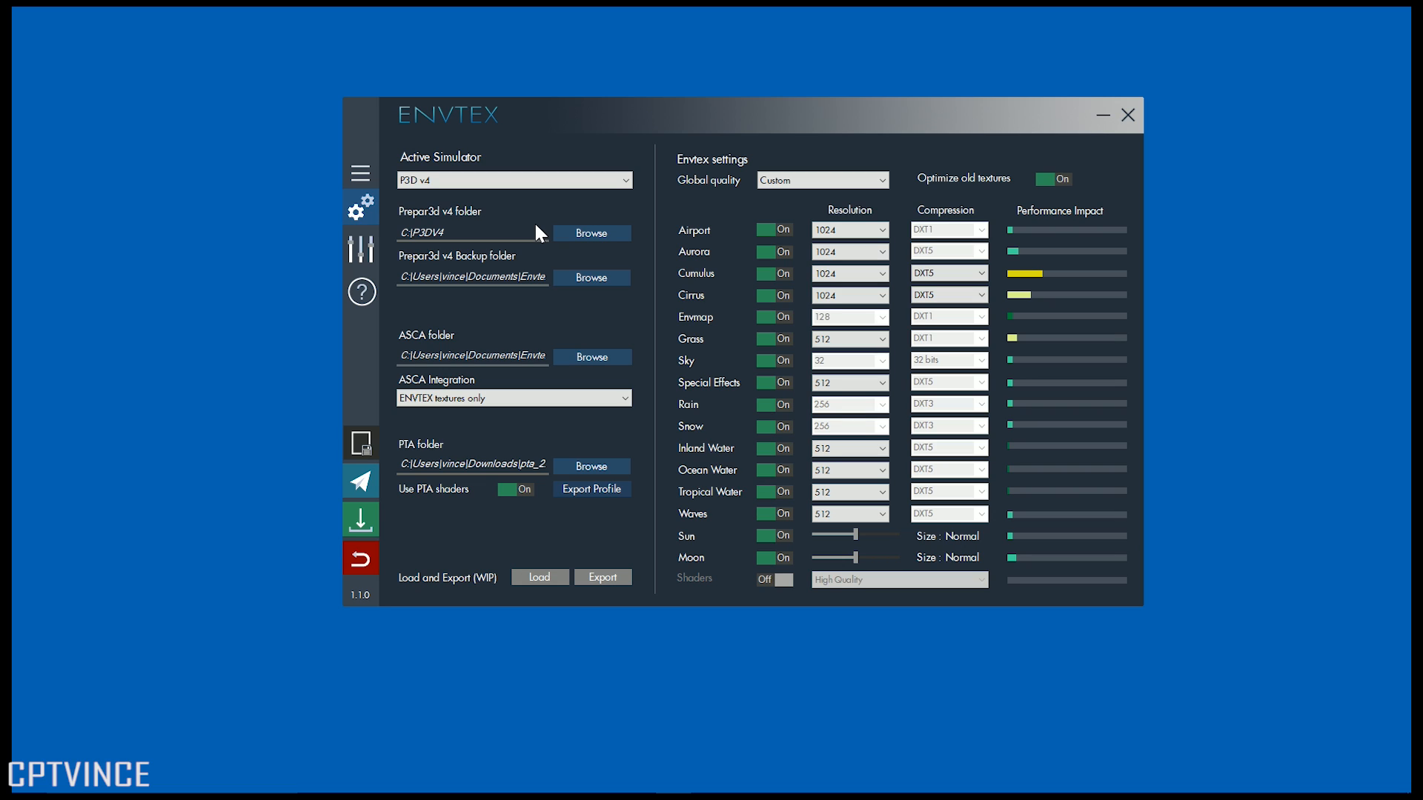
{"action": "mouse_move", "coordinate": [566, 259]}
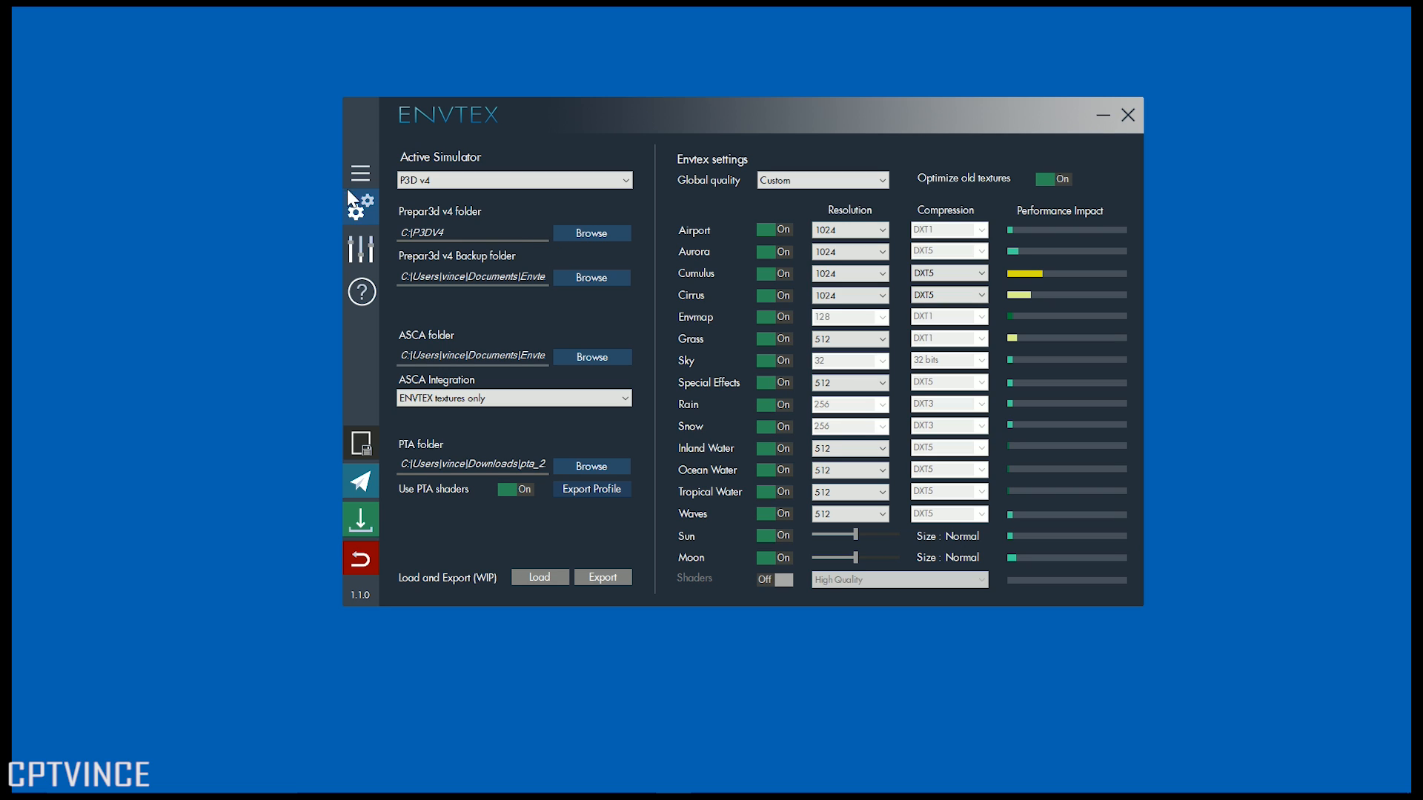
{"action": "left_click", "coordinate": [513, 179]}
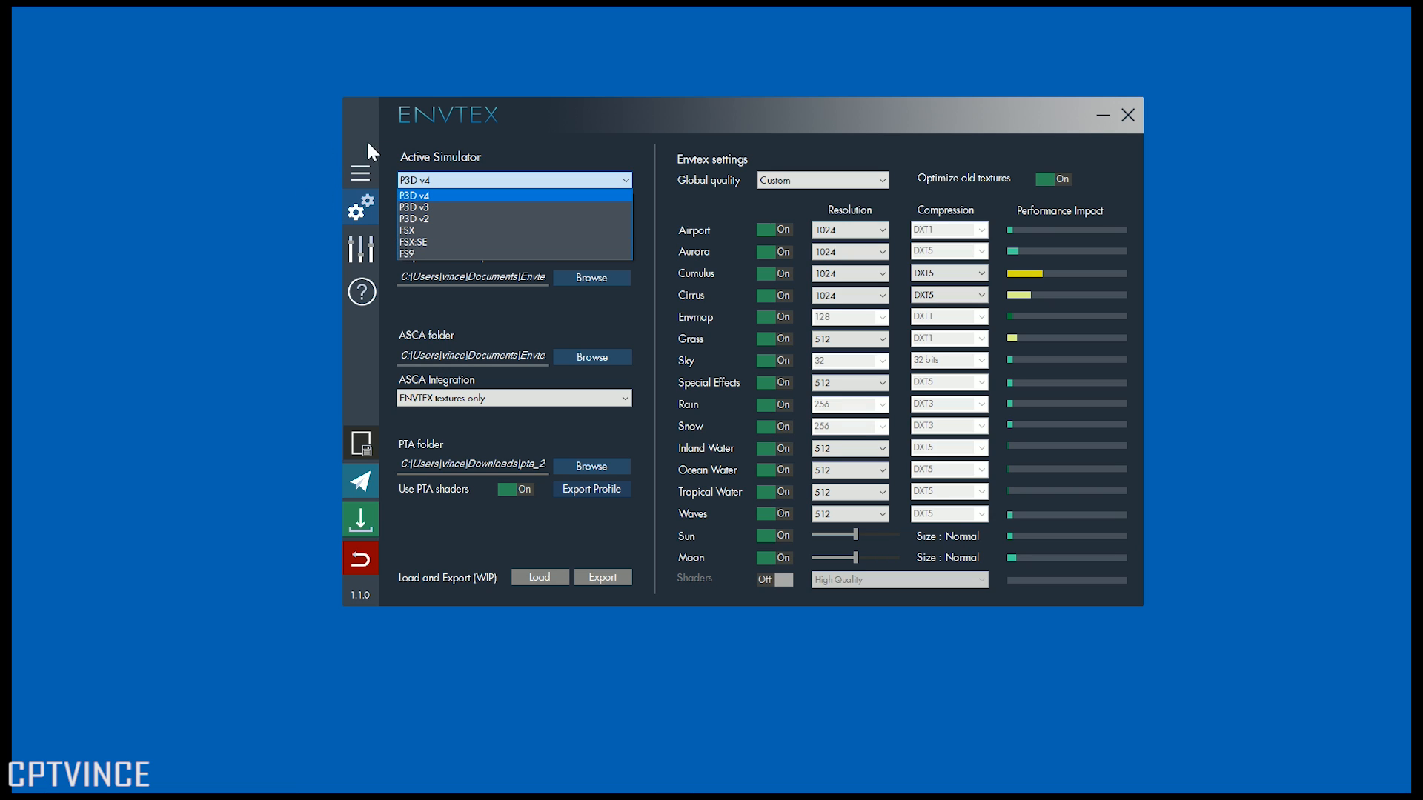
{"action": "left_click", "coordinate": [414, 194]}
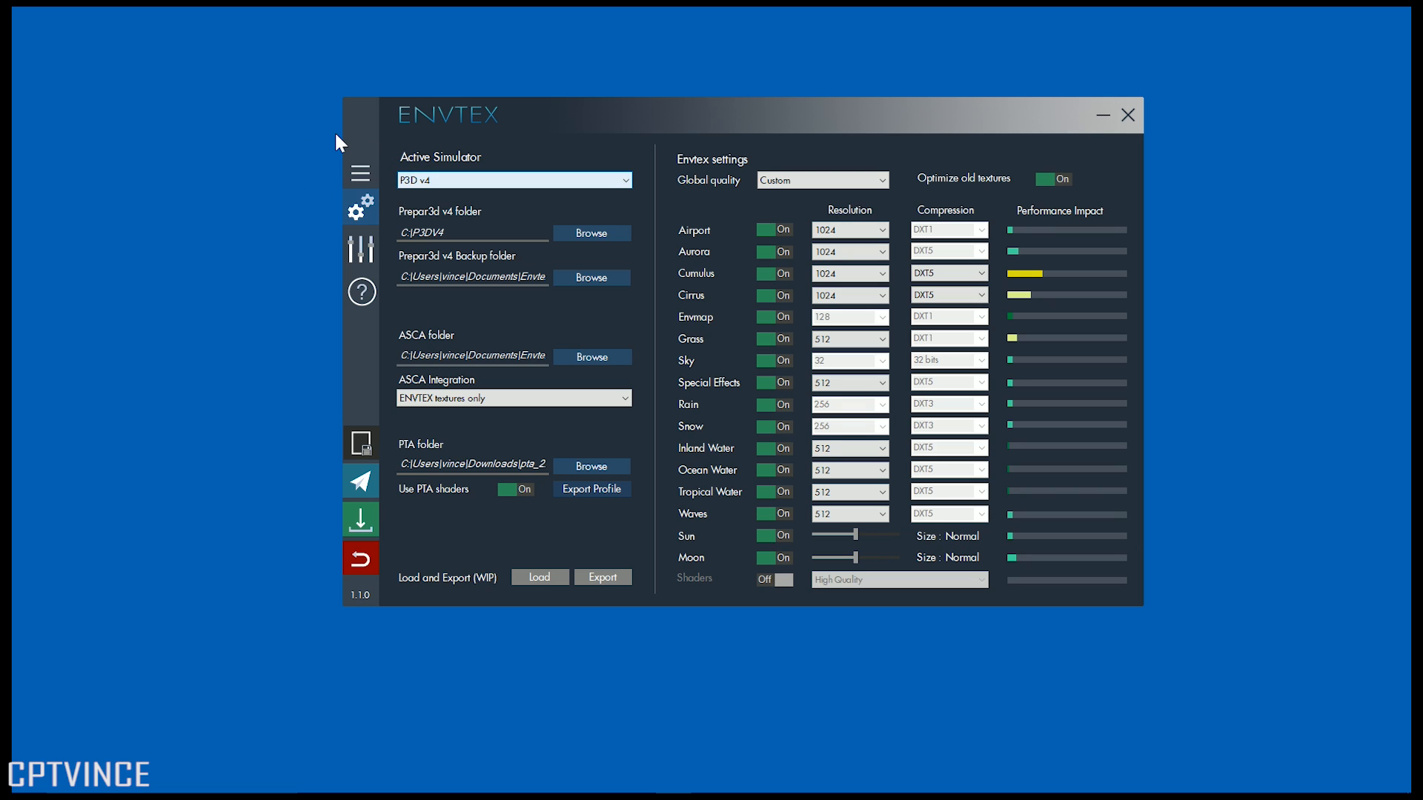
{"action": "left_click", "coordinate": [514, 179]}
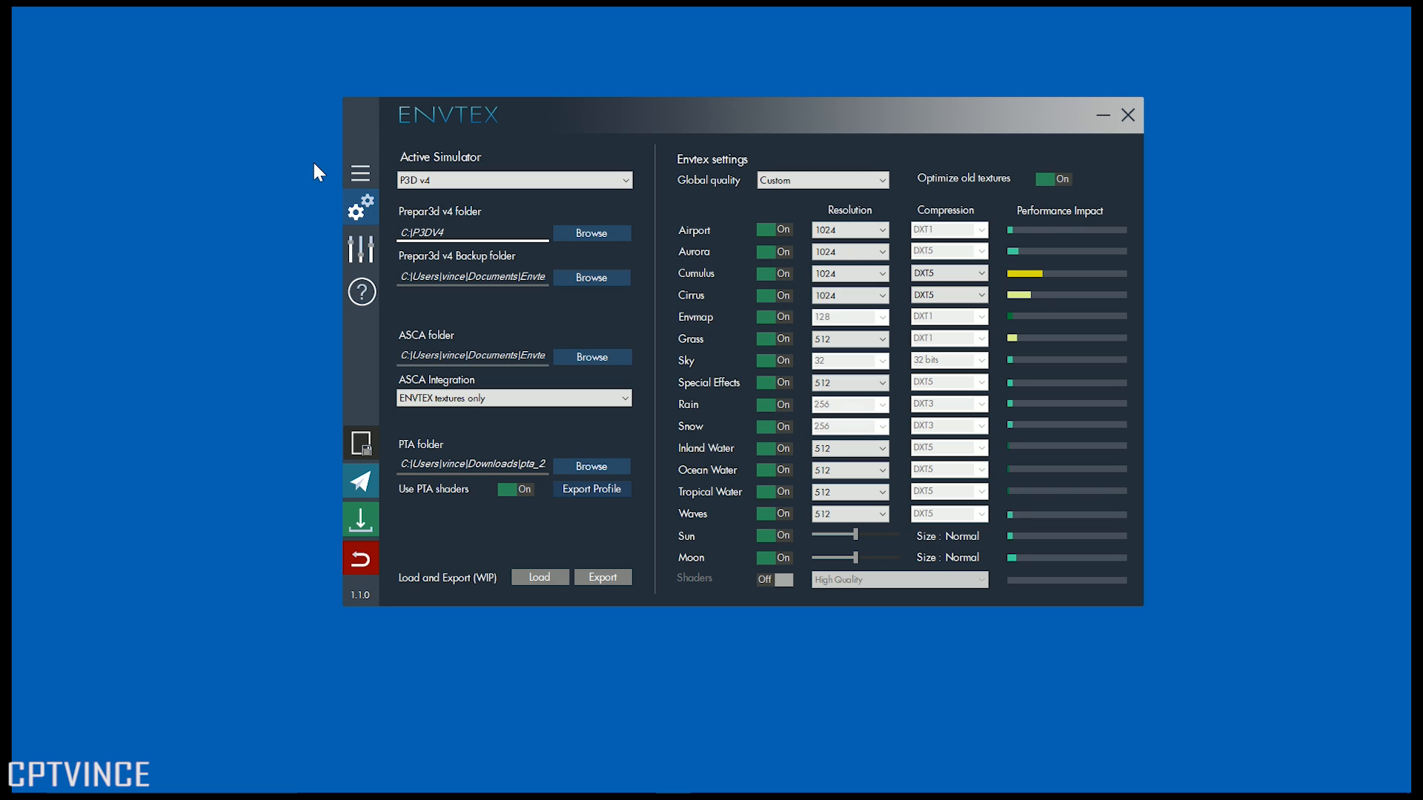
{"action": "mouse_move", "coordinate": [361, 172]}
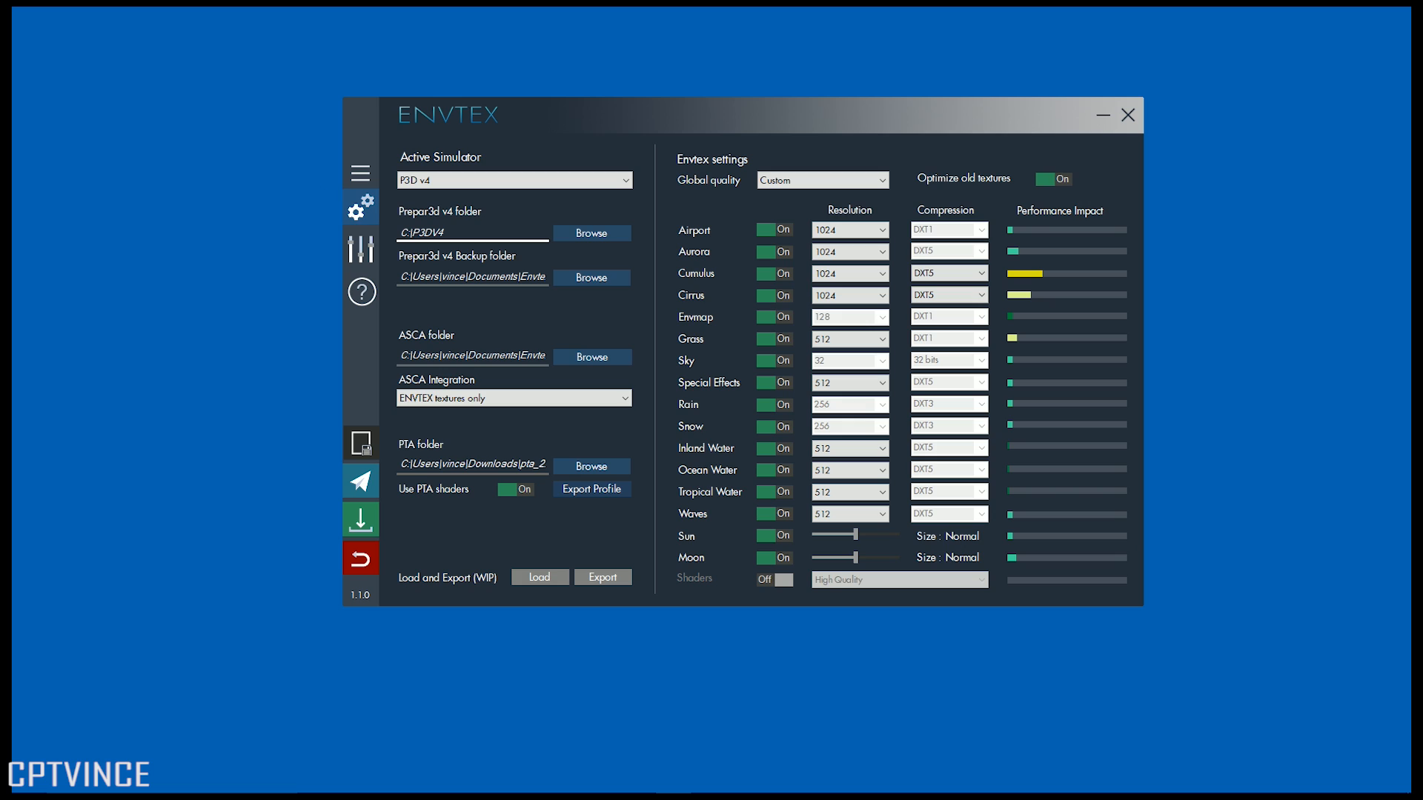
{"action": "mouse_move", "coordinate": [352, 193]}
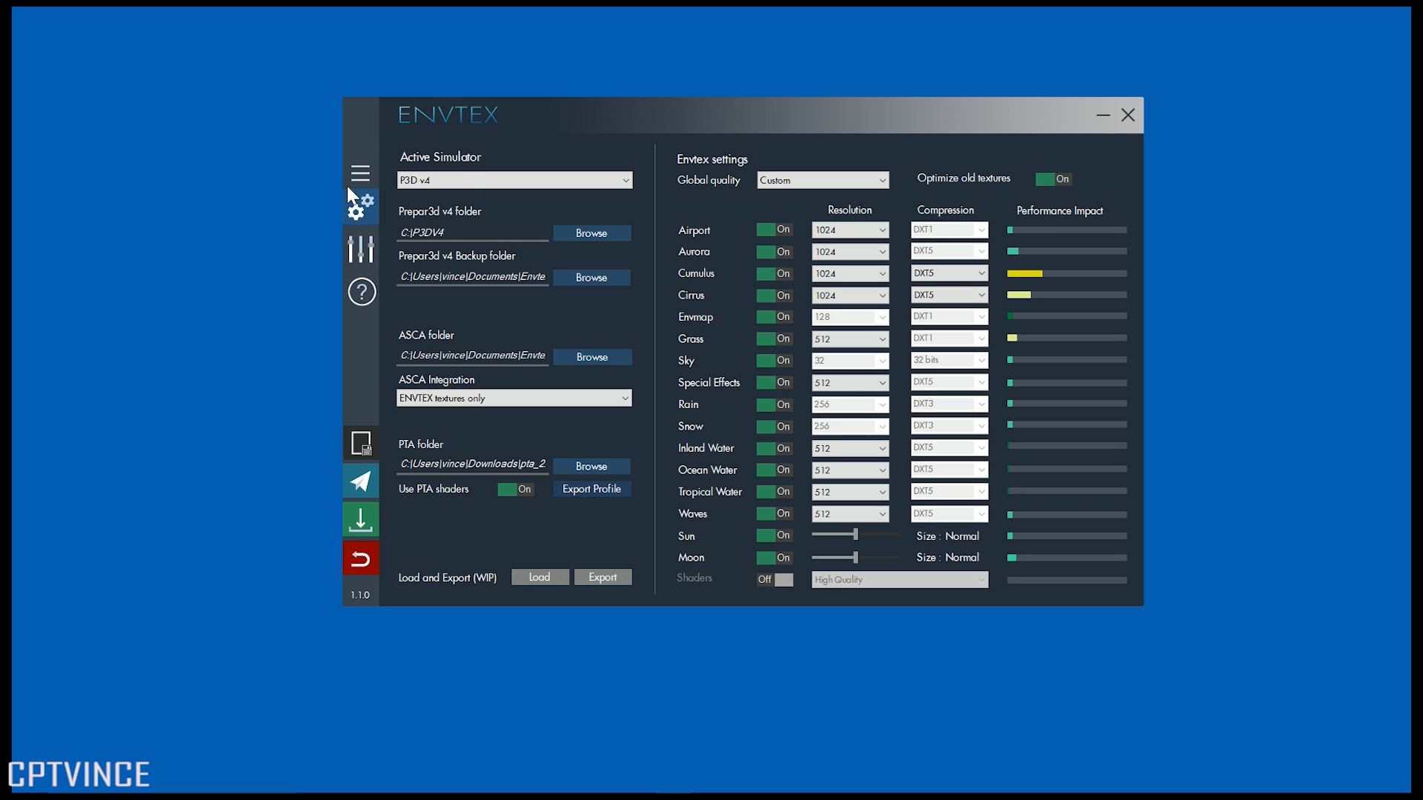
{"action": "mouse_move", "coordinate": [405, 229]}
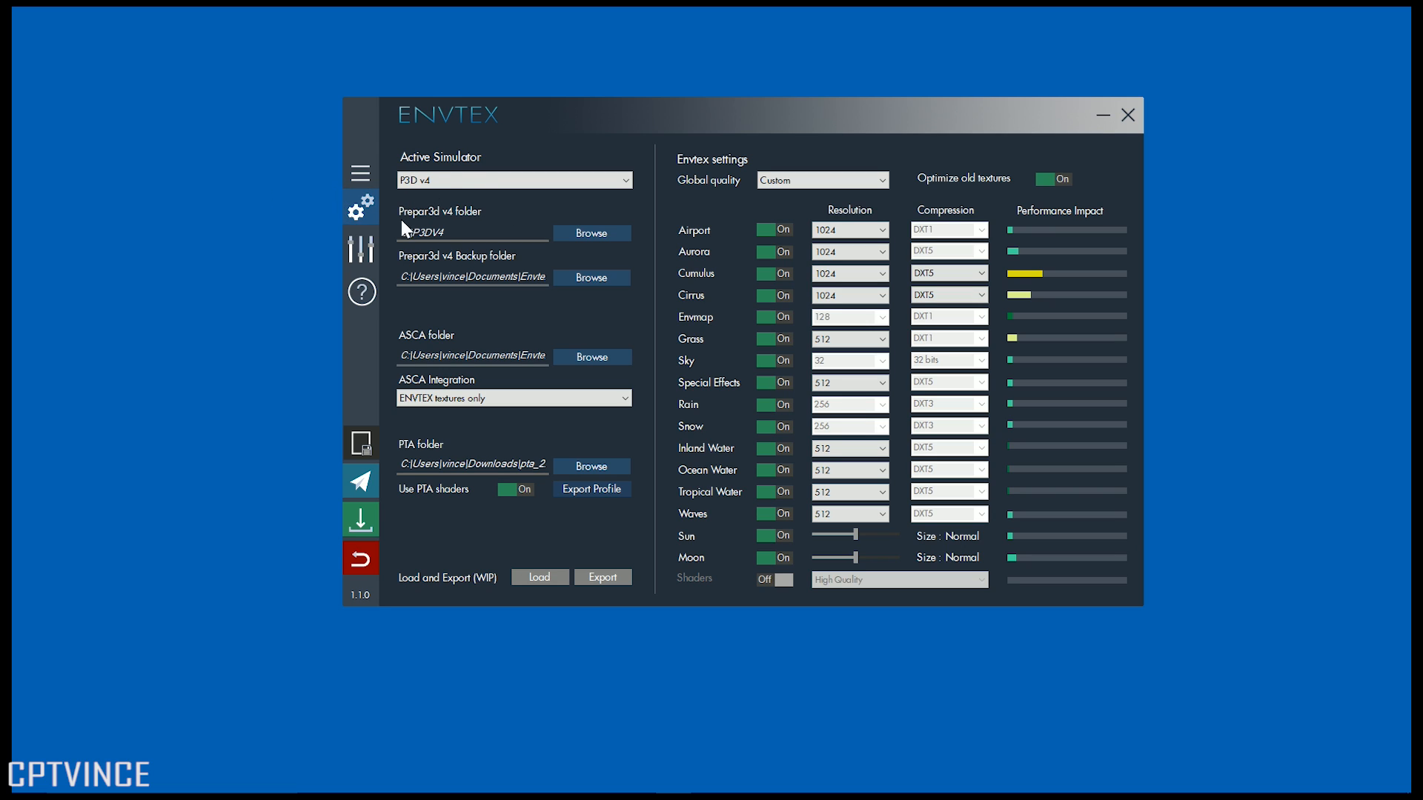
{"action": "mouse_move", "coordinate": [323, 270]}
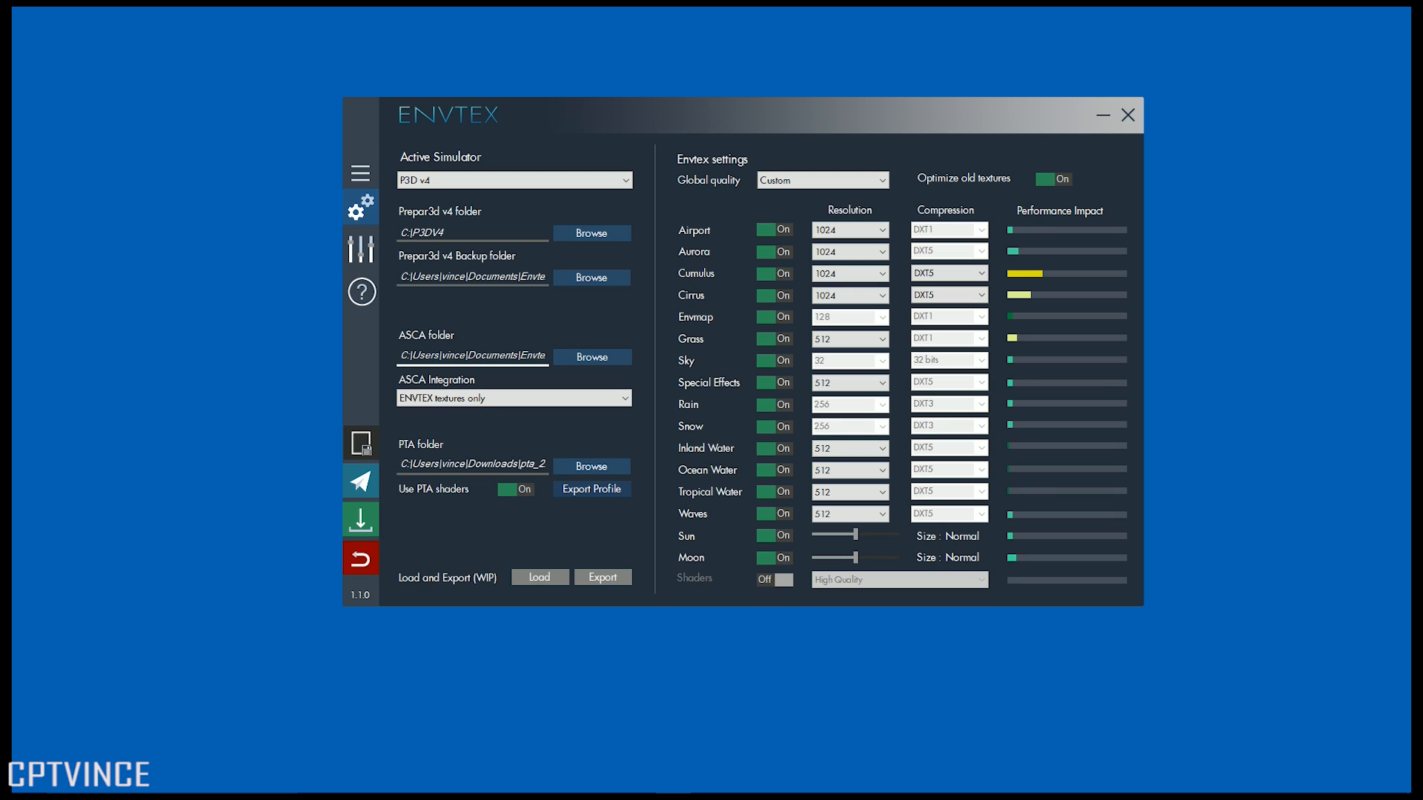
- Set the ASCA folder to Program Files (x86) > HiFi > ASCA and view integration options
{"action": "double_click", "coordinate": [501, 354]}
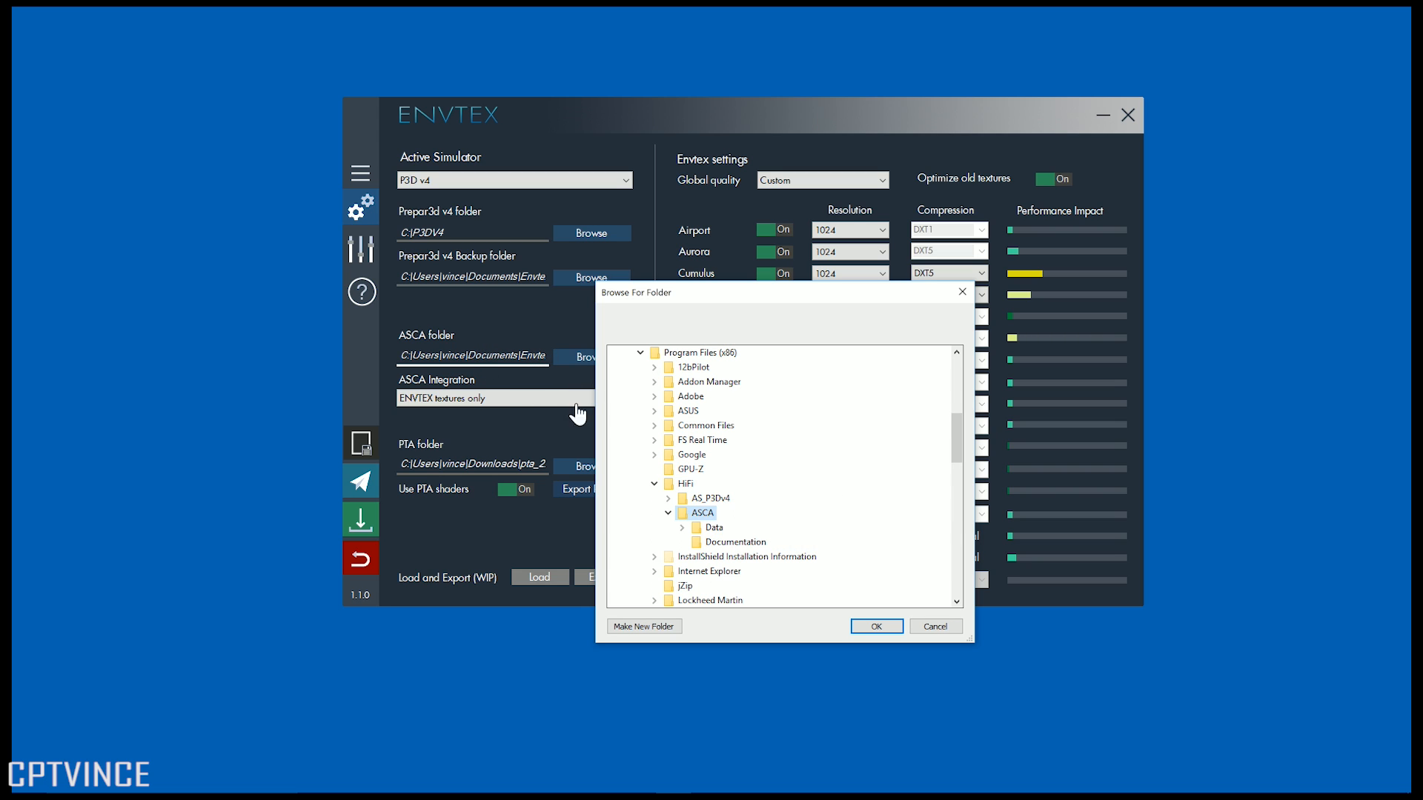
{"action": "left_click", "coordinate": [874, 626]}
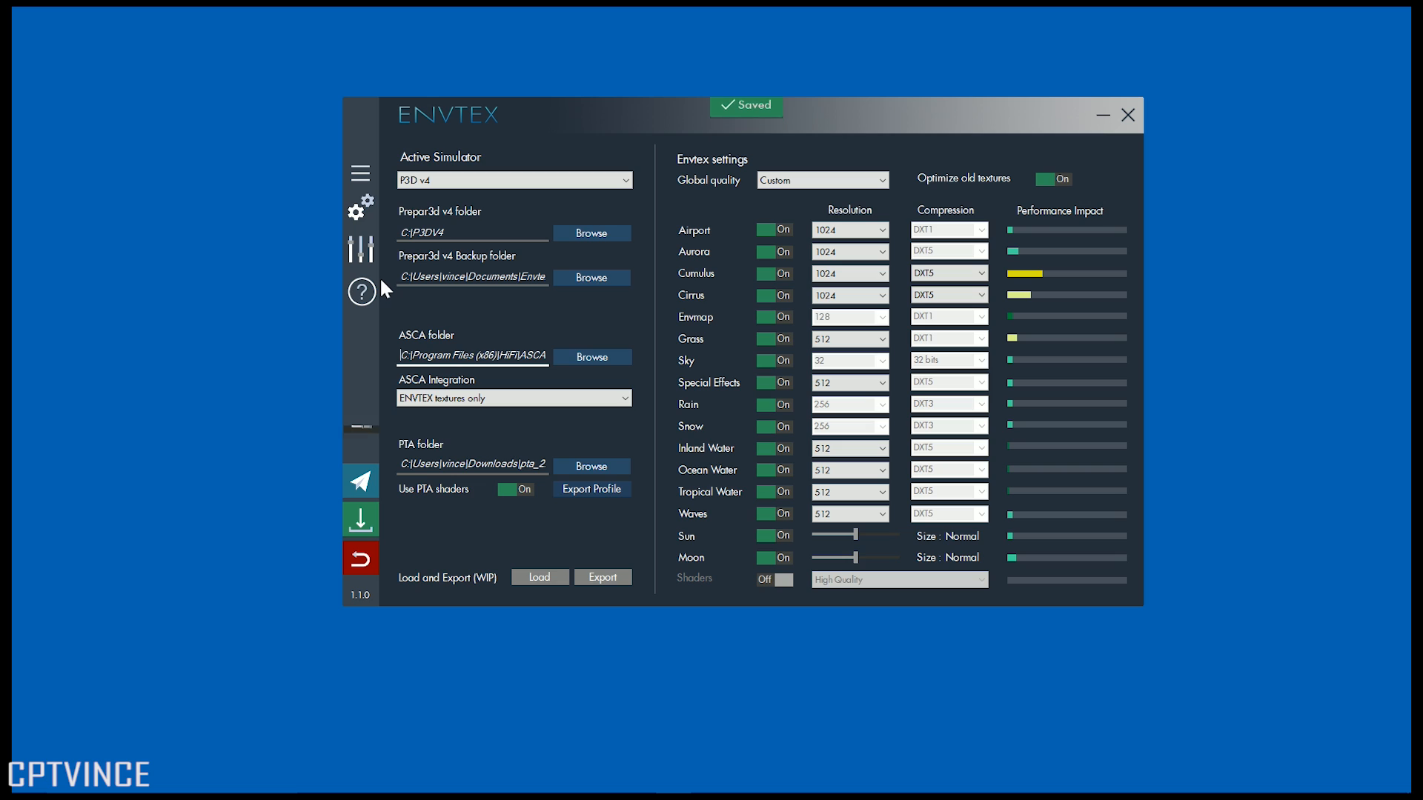
{"action": "left_click", "coordinate": [512, 397]}
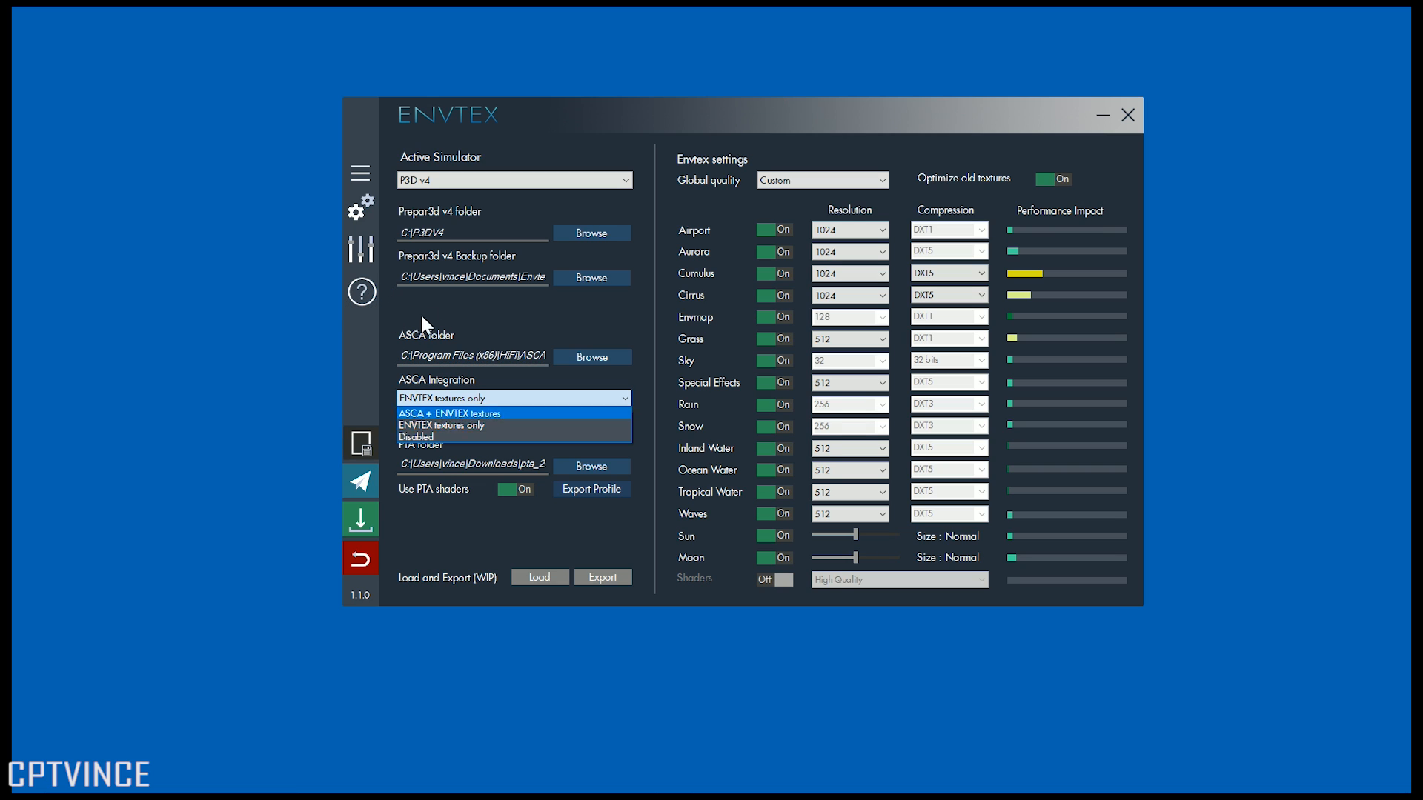
{"action": "mouse_move", "coordinate": [324, 285]}
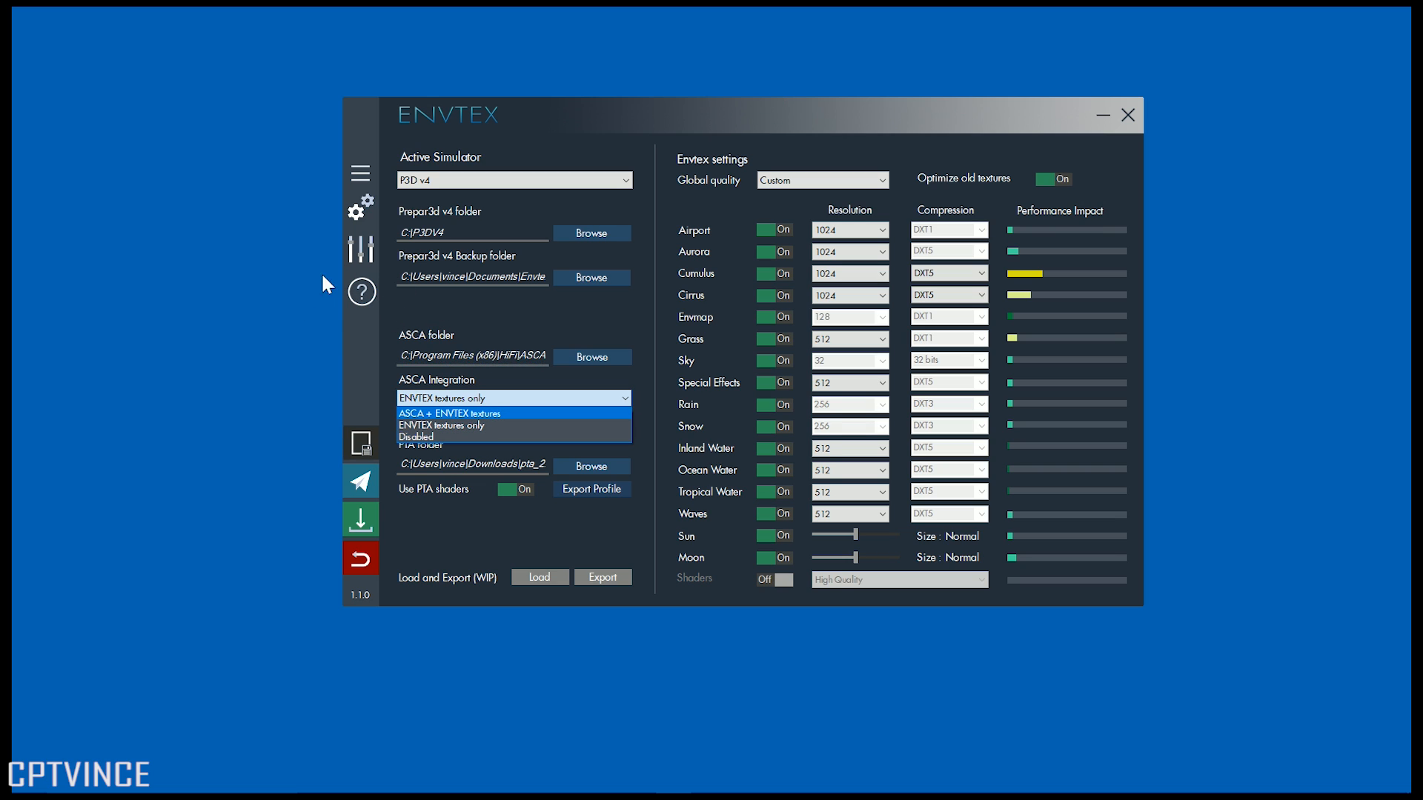
{"action": "mouse_move", "coordinate": [313, 322]}
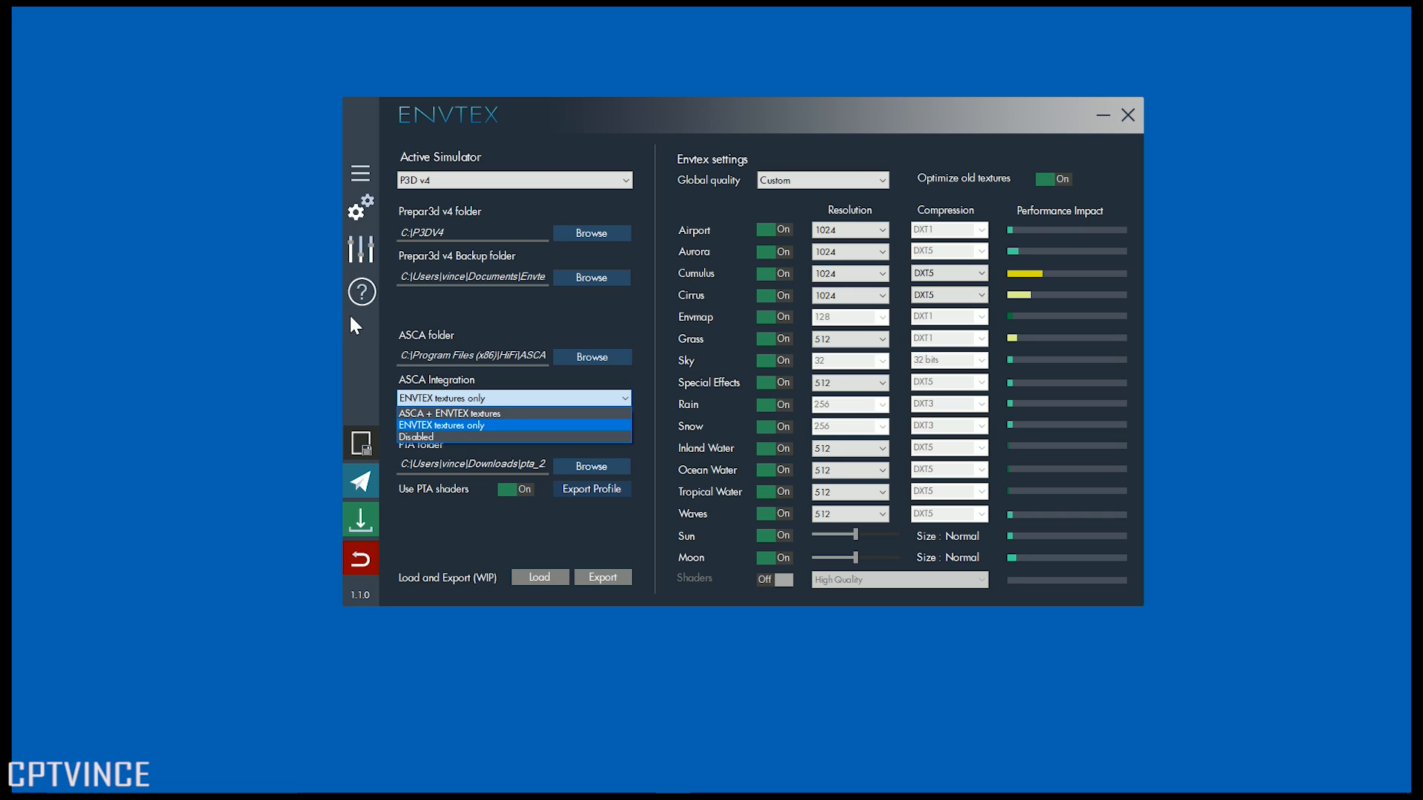
{"action": "mouse_move", "coordinate": [311, 330]}
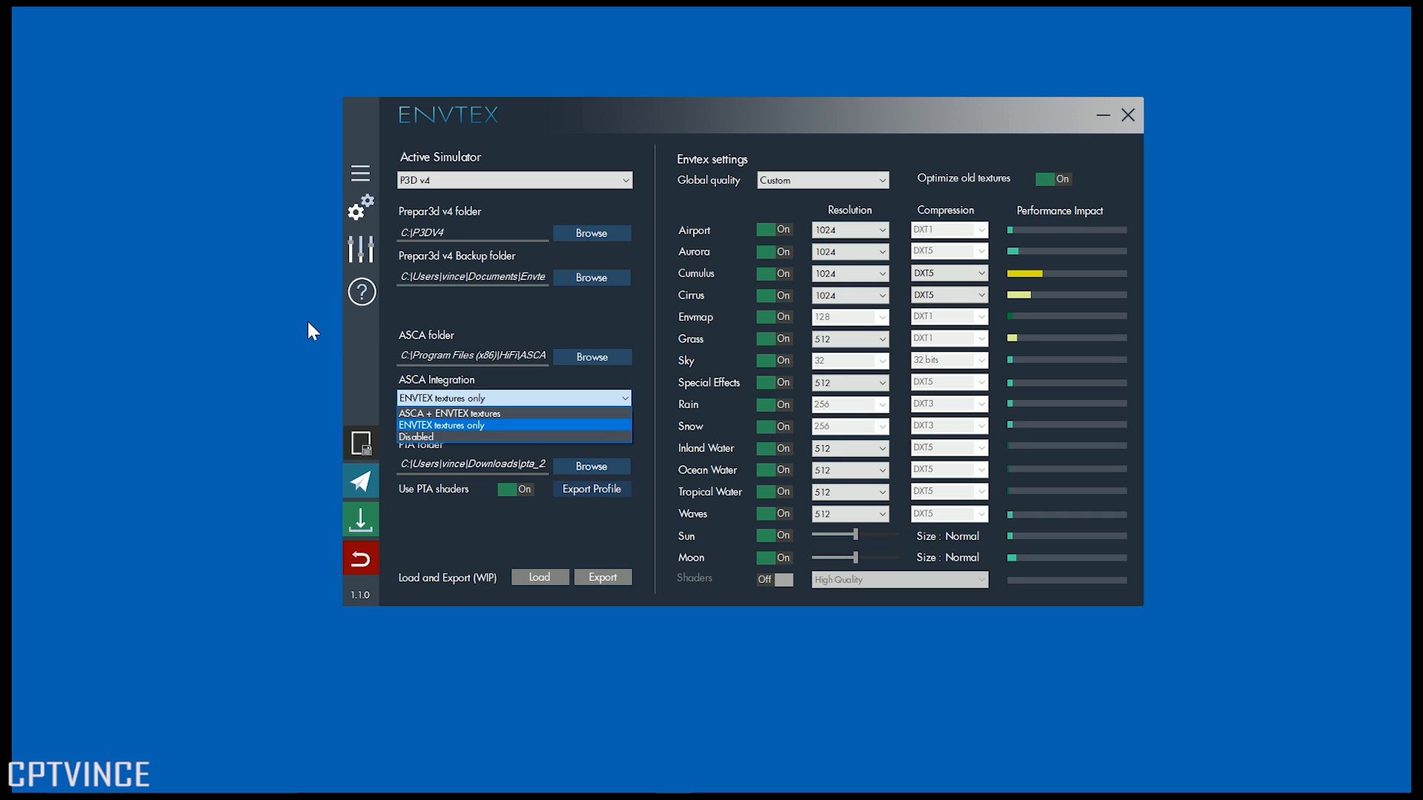
{"action": "mouse_move", "coordinate": [377, 329]}
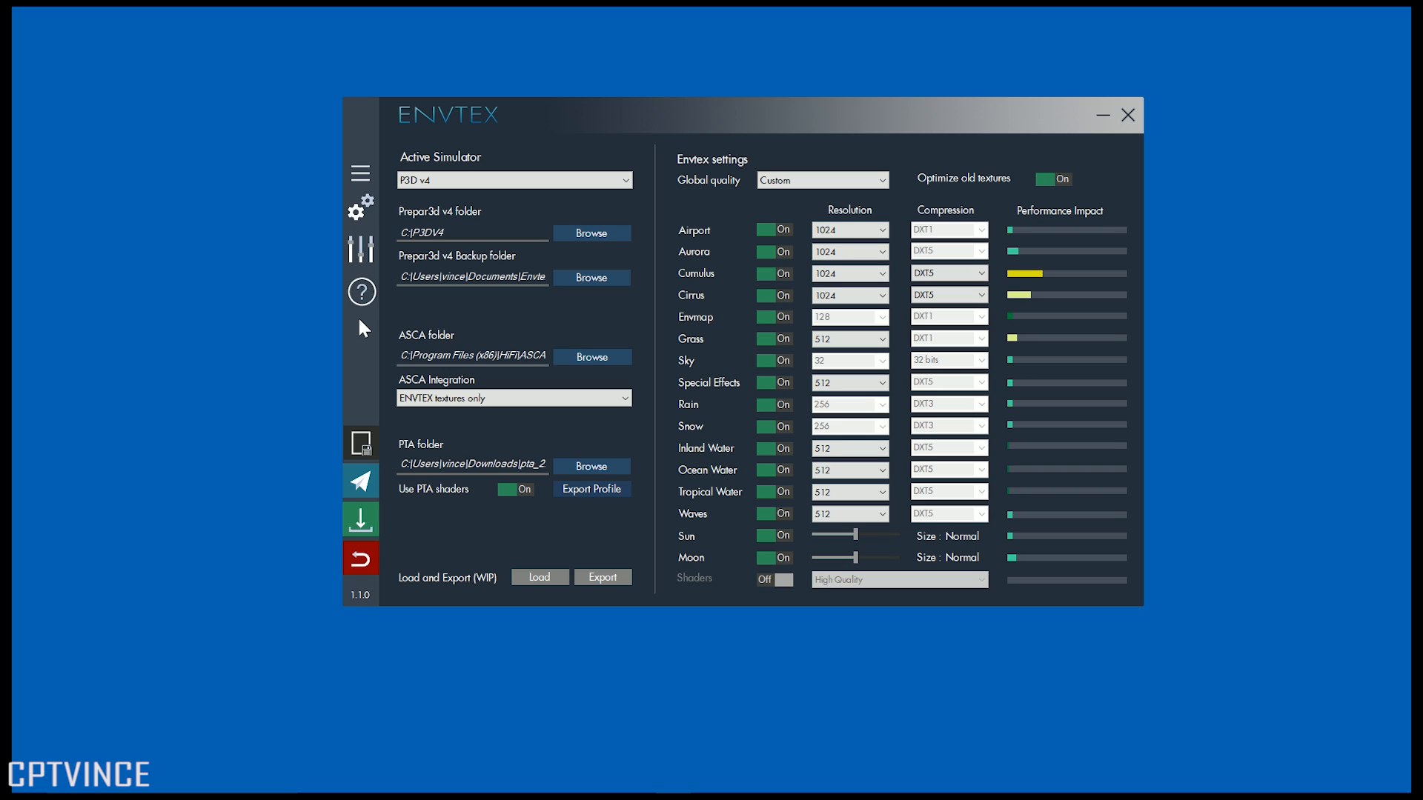
- Commit ASCA integration as ENVTEX textures only, producing the Saved notification
{"action": "left_click", "coordinate": [512, 399]}
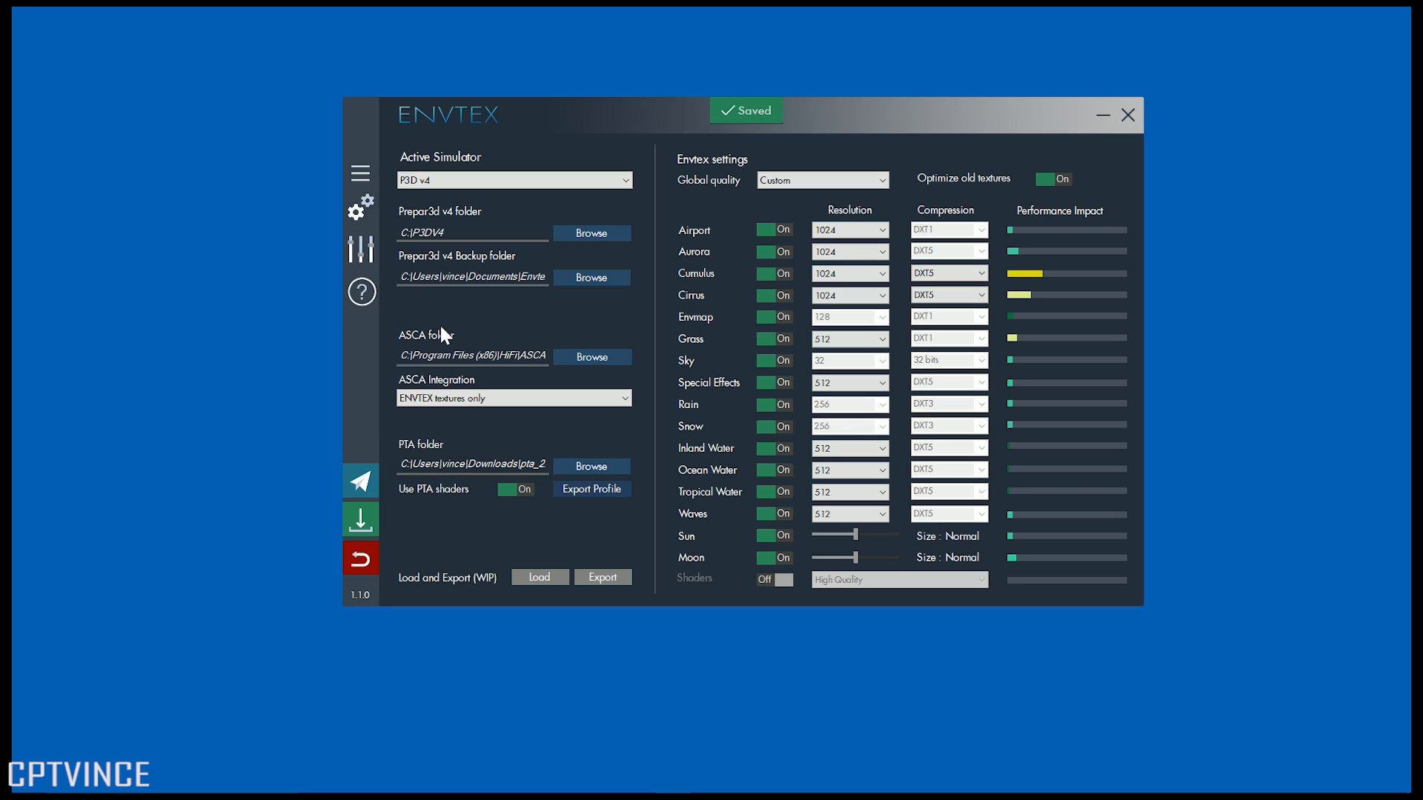
{"action": "mouse_move", "coordinate": [336, 335]}
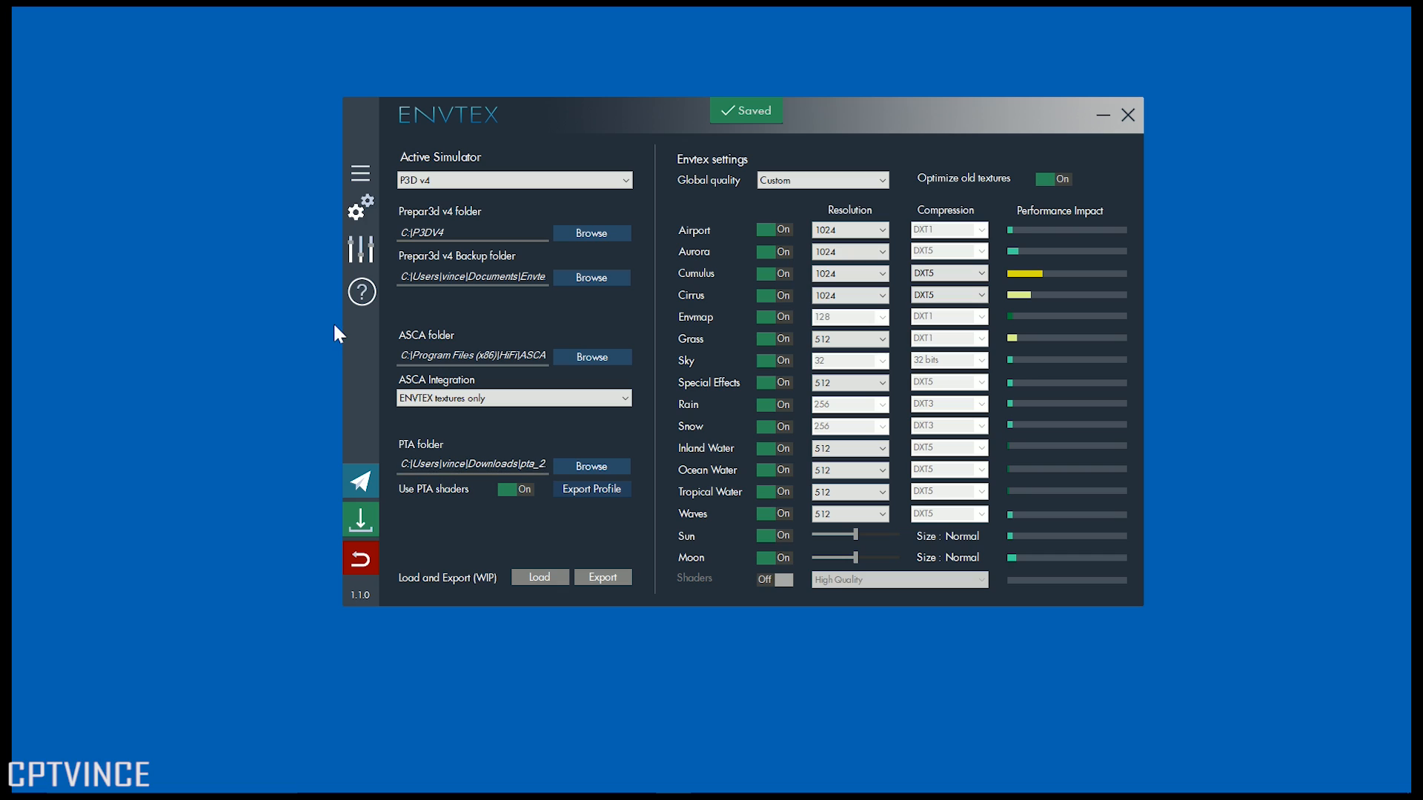
{"action": "mouse_move", "coordinate": [356, 323]}
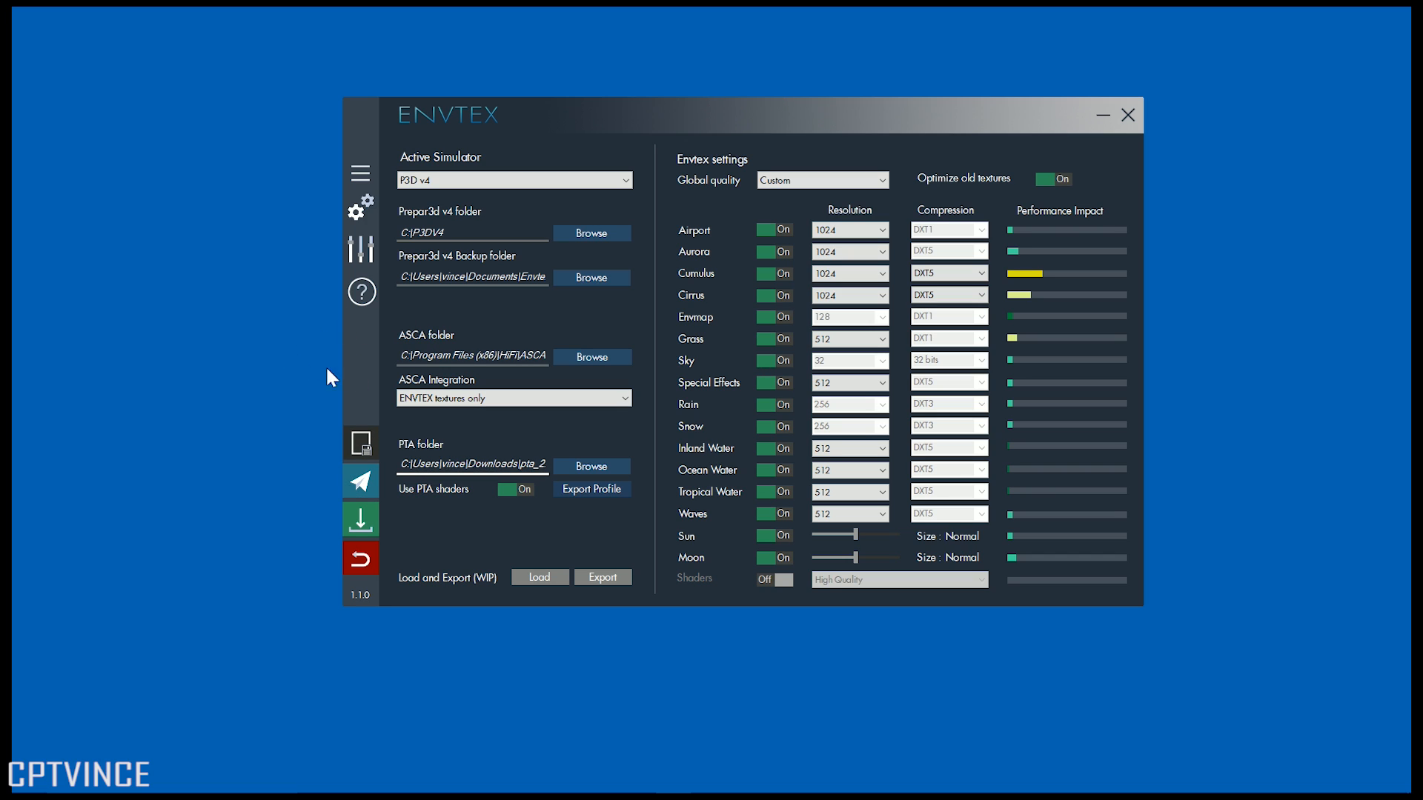
{"action": "mouse_move", "coordinate": [351, 344]}
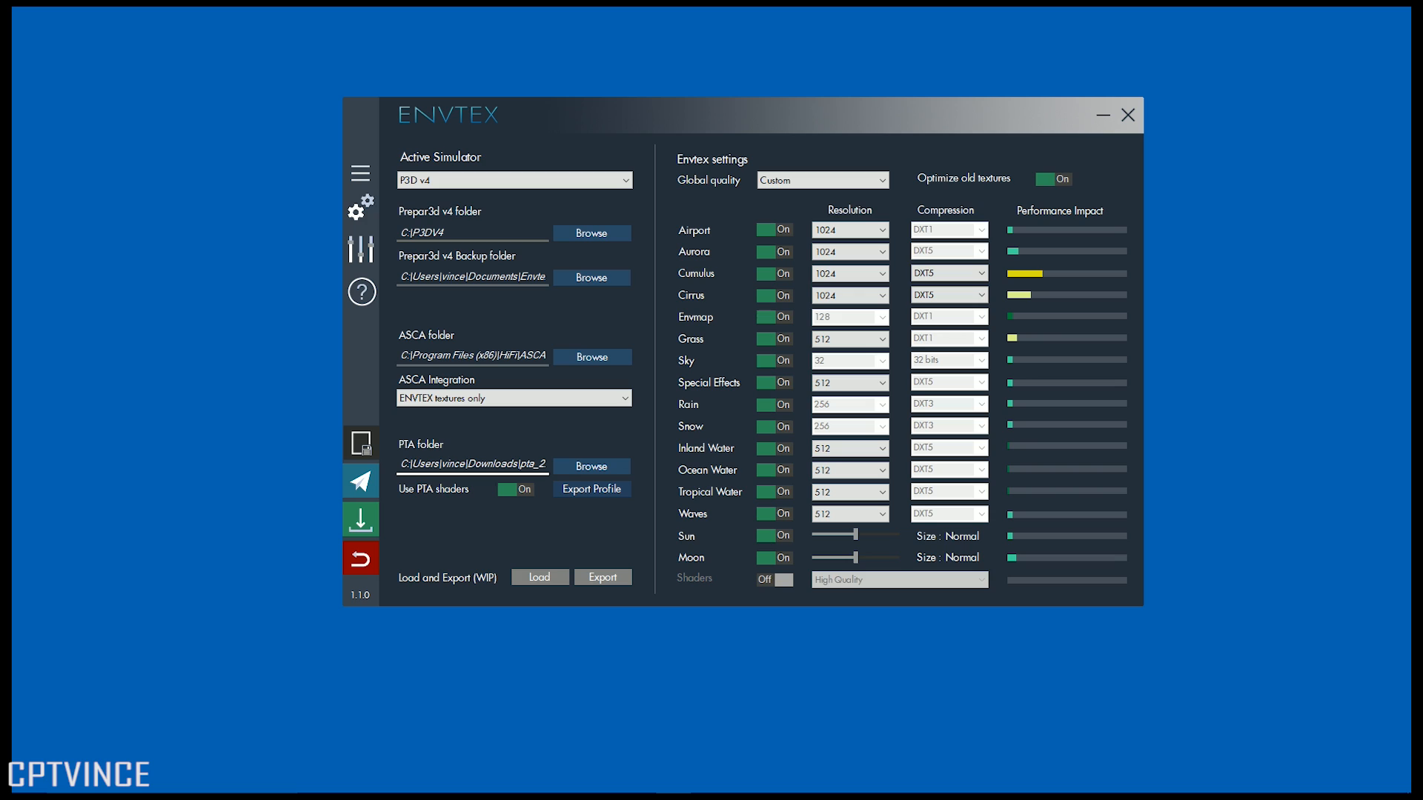
{"action": "mouse_move", "coordinate": [352, 377]}
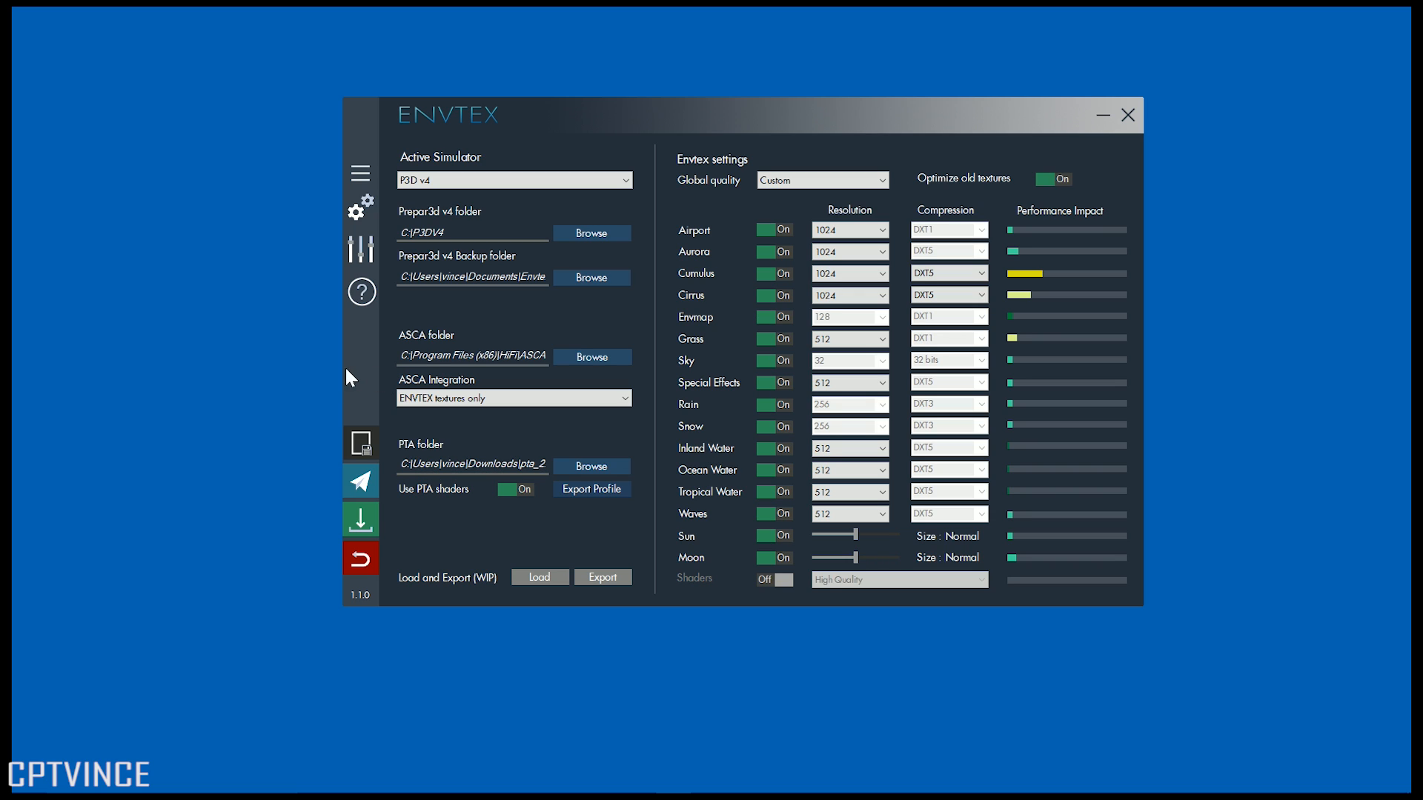
{"action": "mouse_move", "coordinate": [373, 385]}
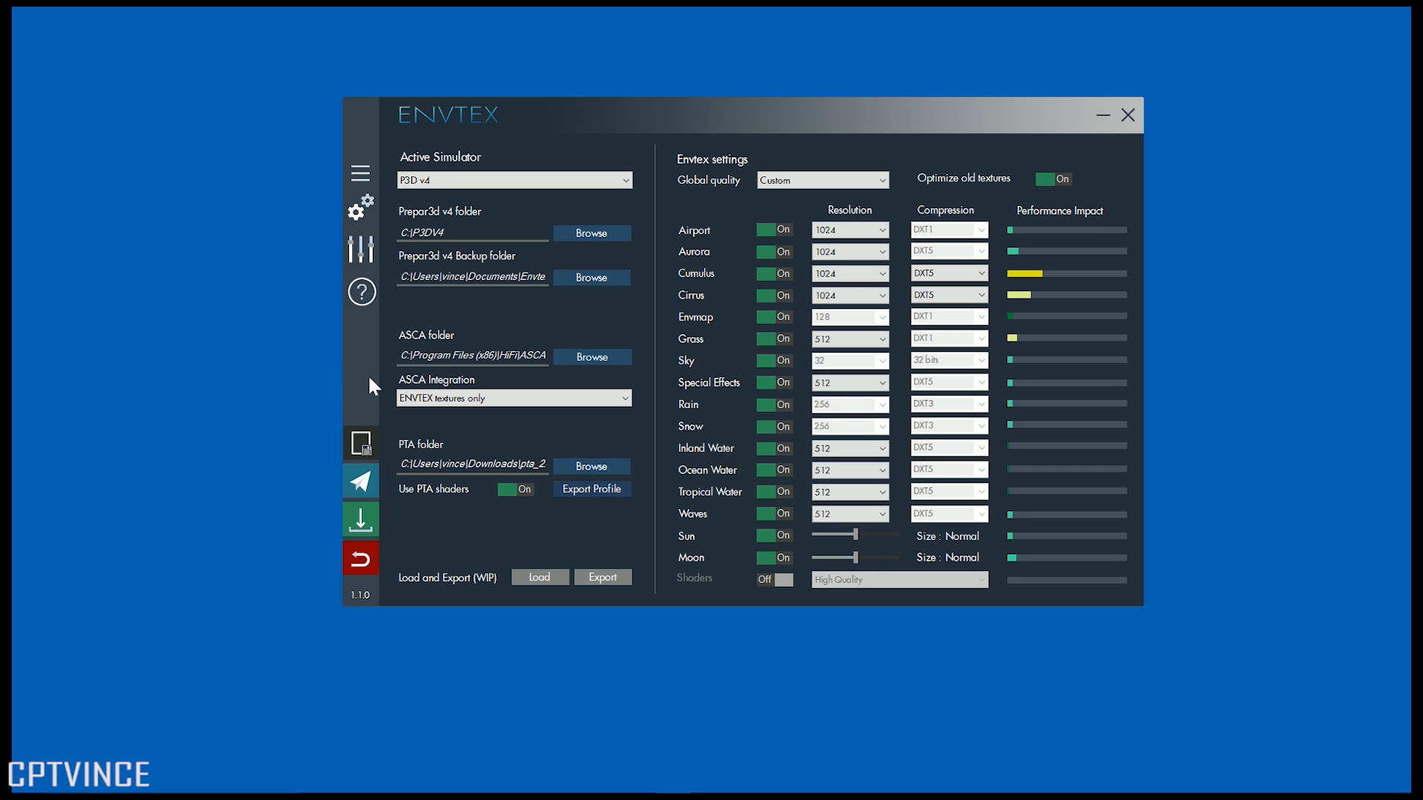
{"action": "mouse_move", "coordinate": [408, 372]}
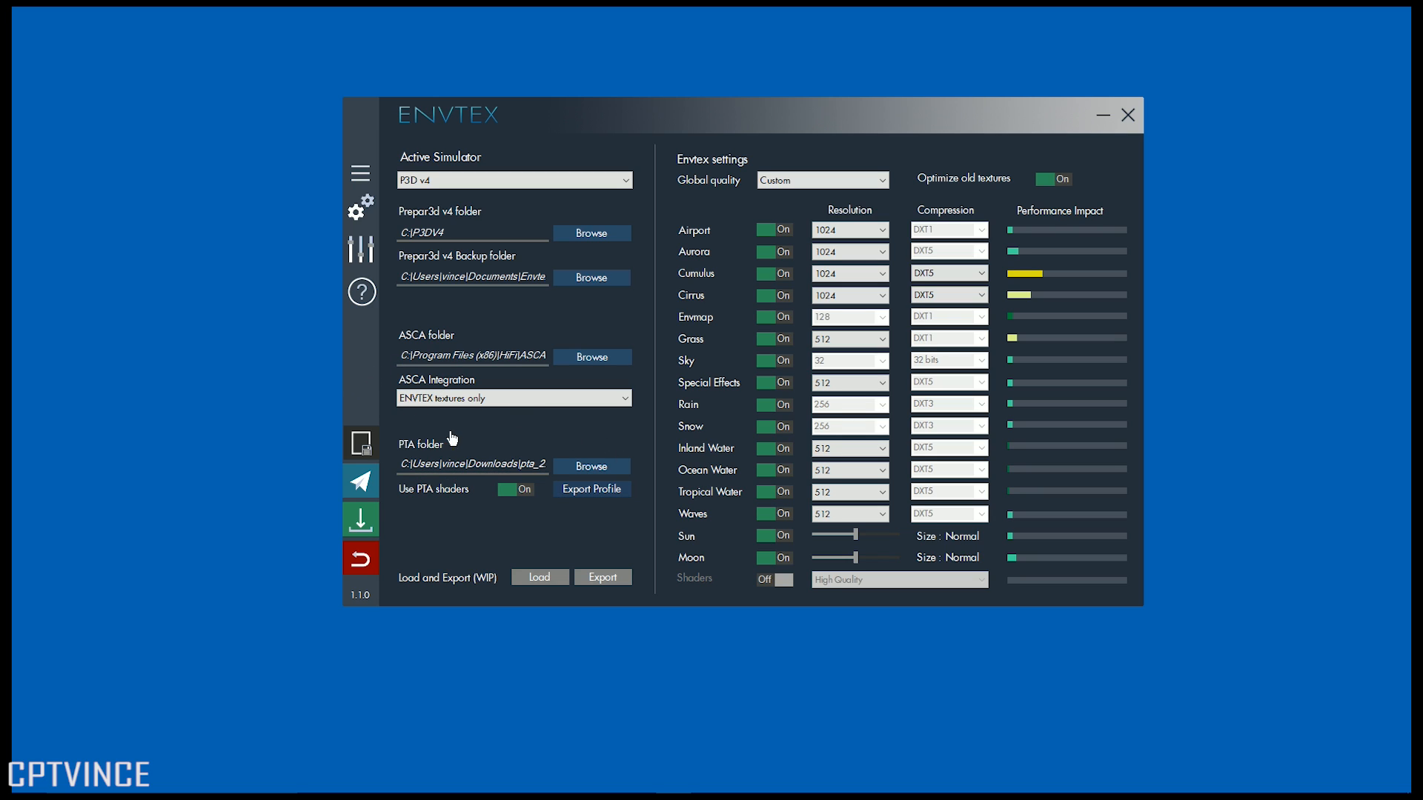
{"action": "mouse_move", "coordinate": [574, 321]}
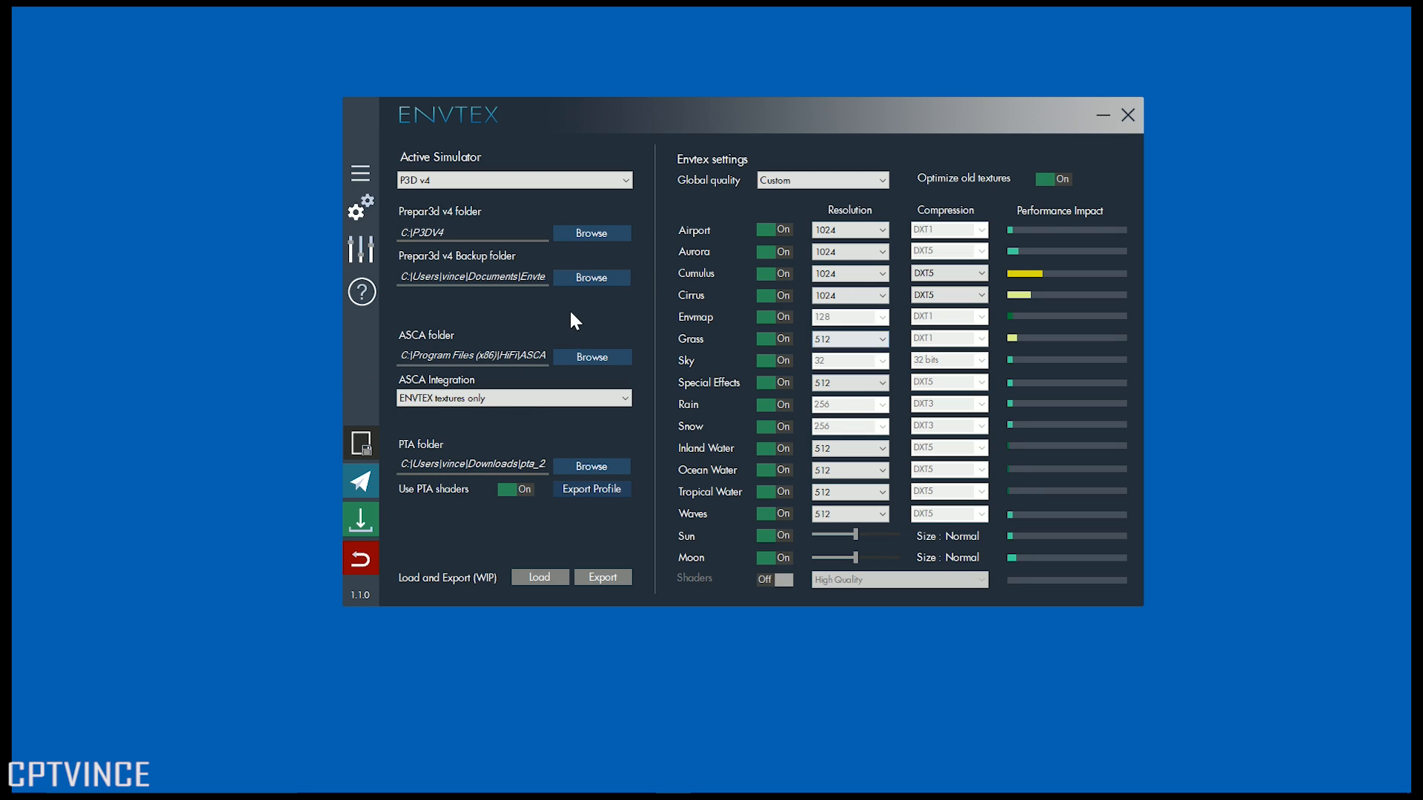
{"action": "mouse_move", "coordinate": [490, 375]}
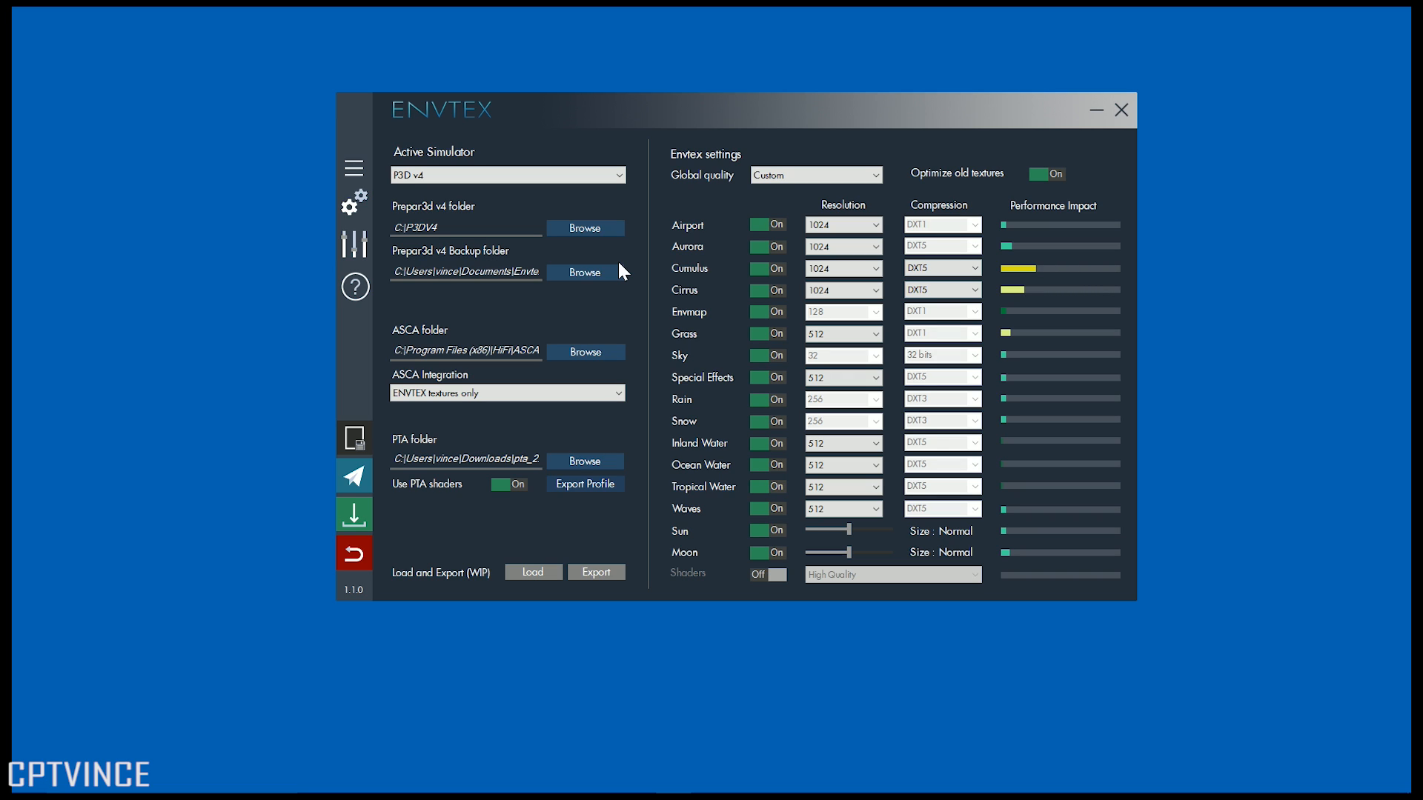
{"action": "mouse_move", "coordinate": [667, 214]}
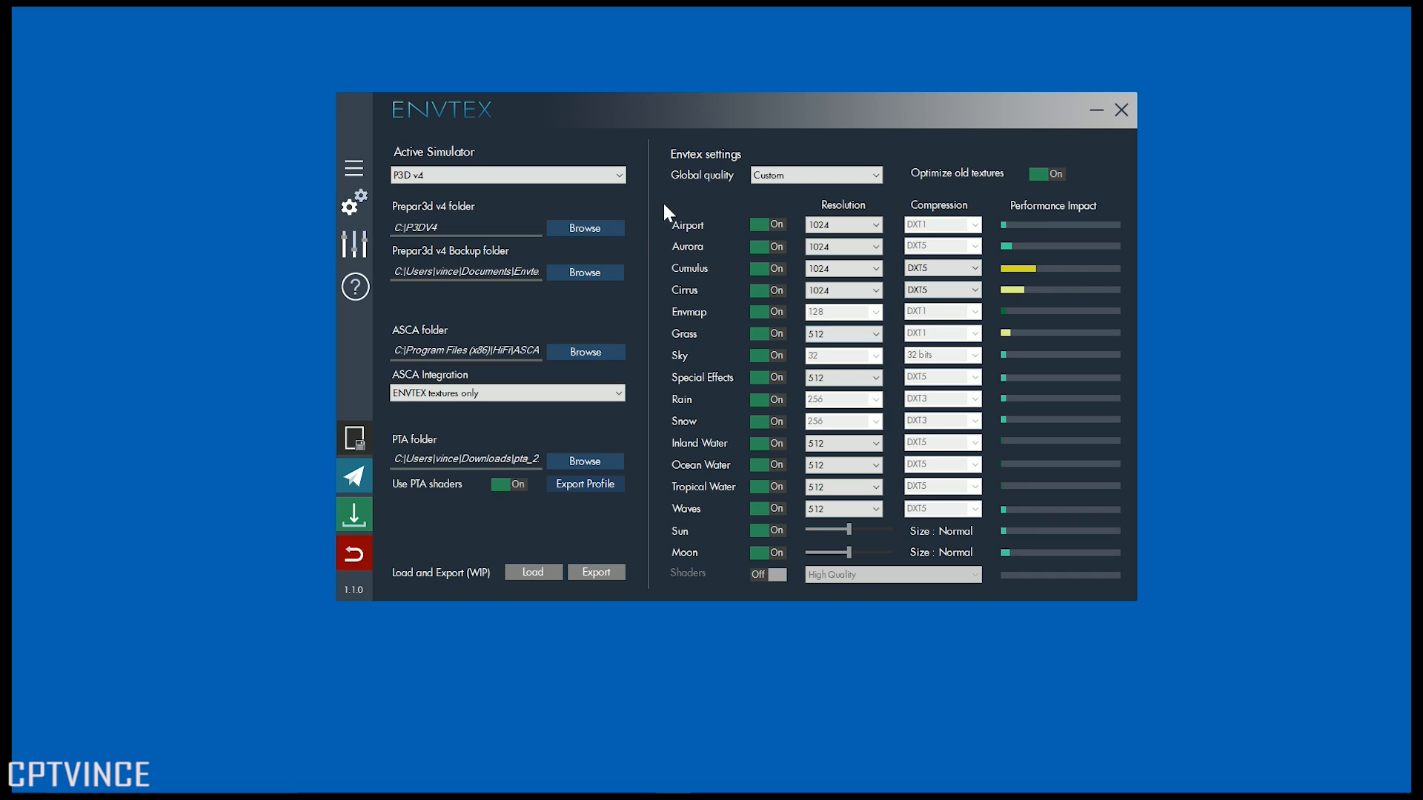
{"action": "mouse_move", "coordinate": [717, 329]}
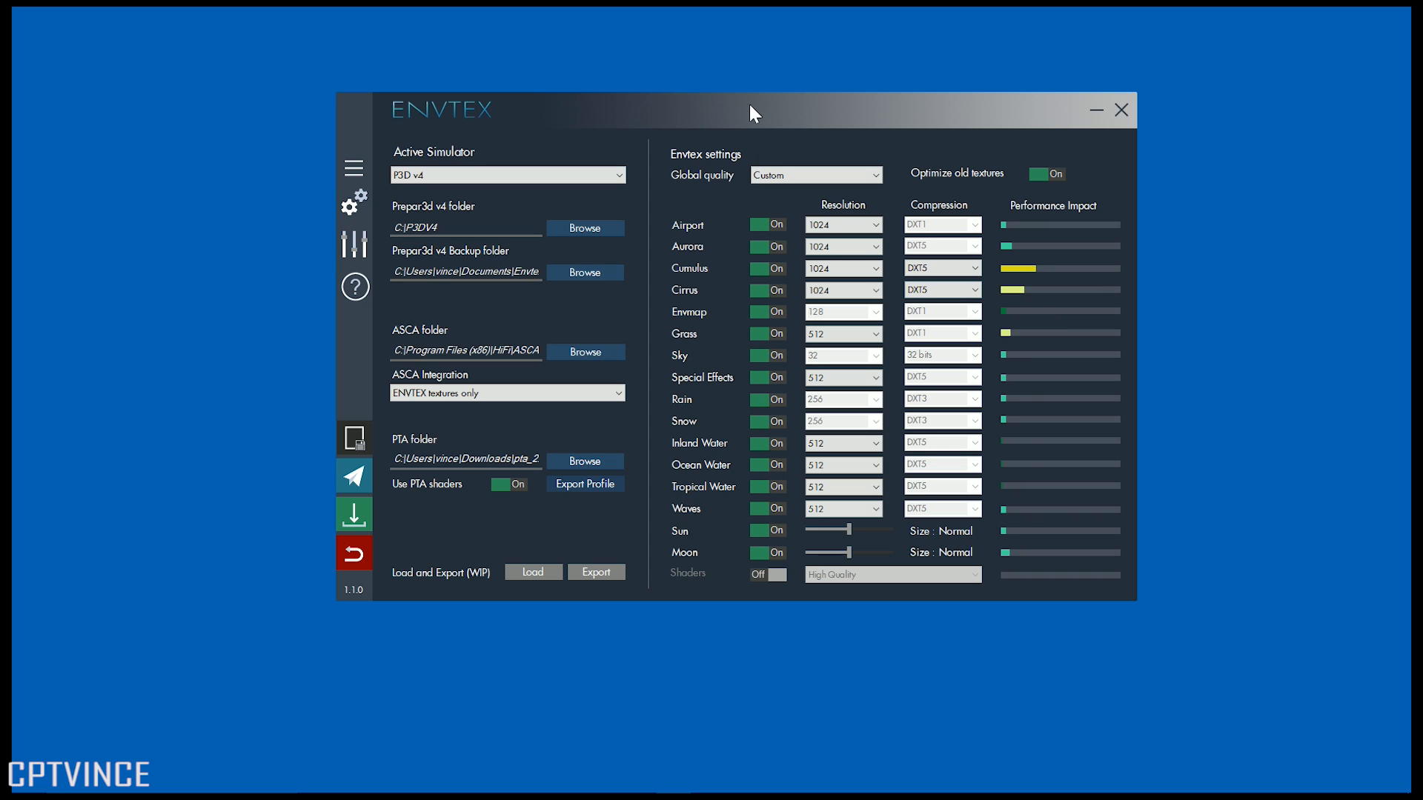
{"action": "mouse_move", "coordinate": [791, 141]}
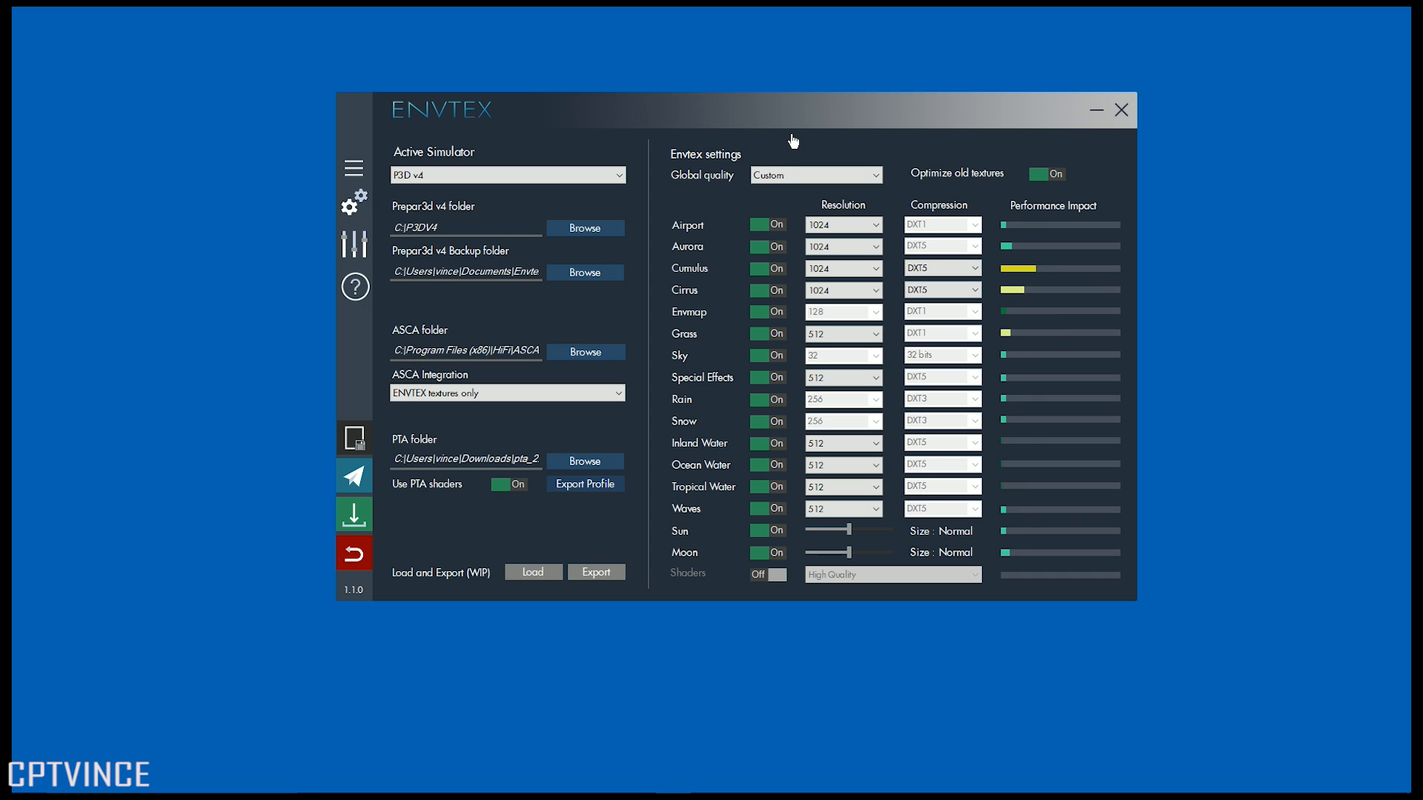
{"action": "mouse_move", "coordinate": [643, 428]}
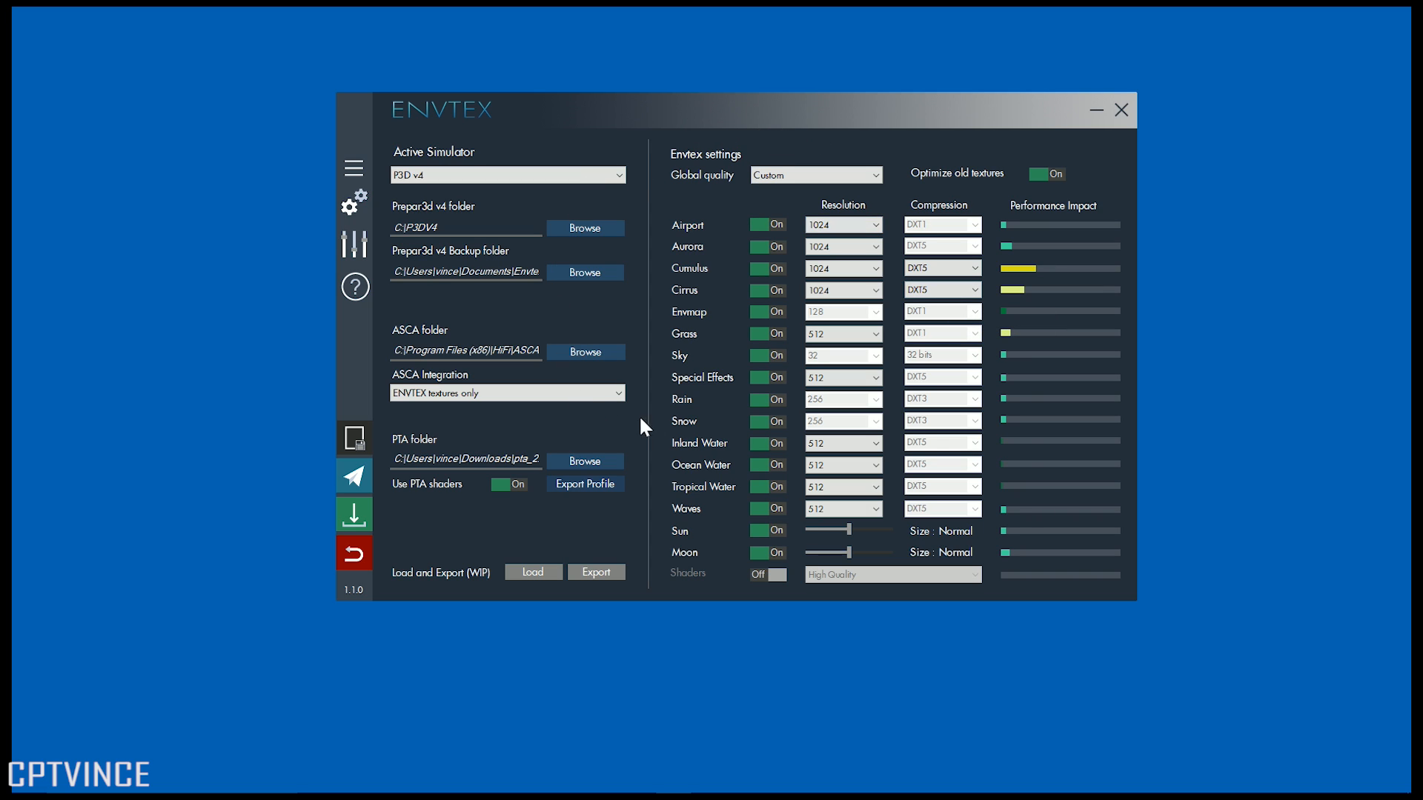
{"action": "mouse_move", "coordinate": [672, 198]}
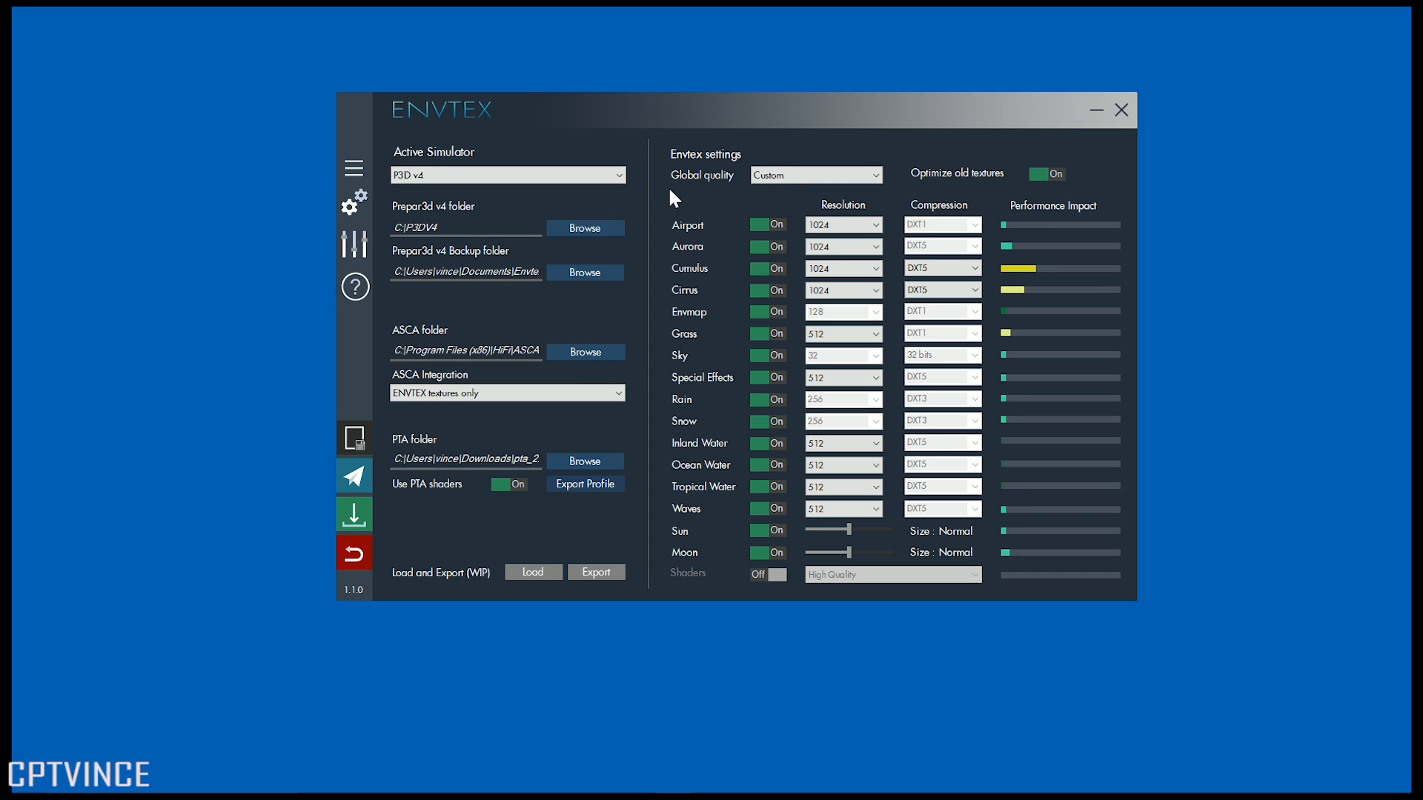
{"action": "mouse_move", "coordinate": [732, 163]}
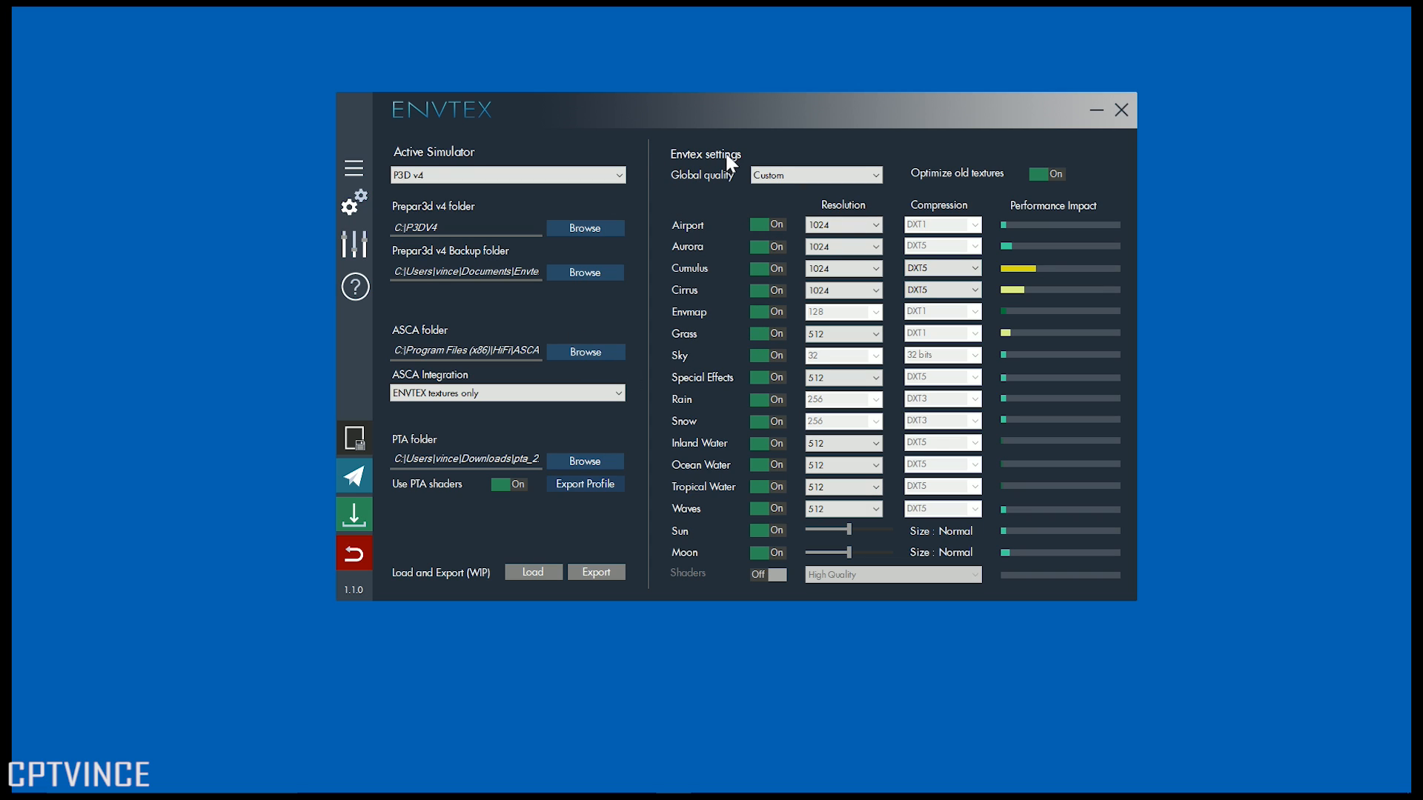
{"action": "left_click", "coordinate": [812, 174]}
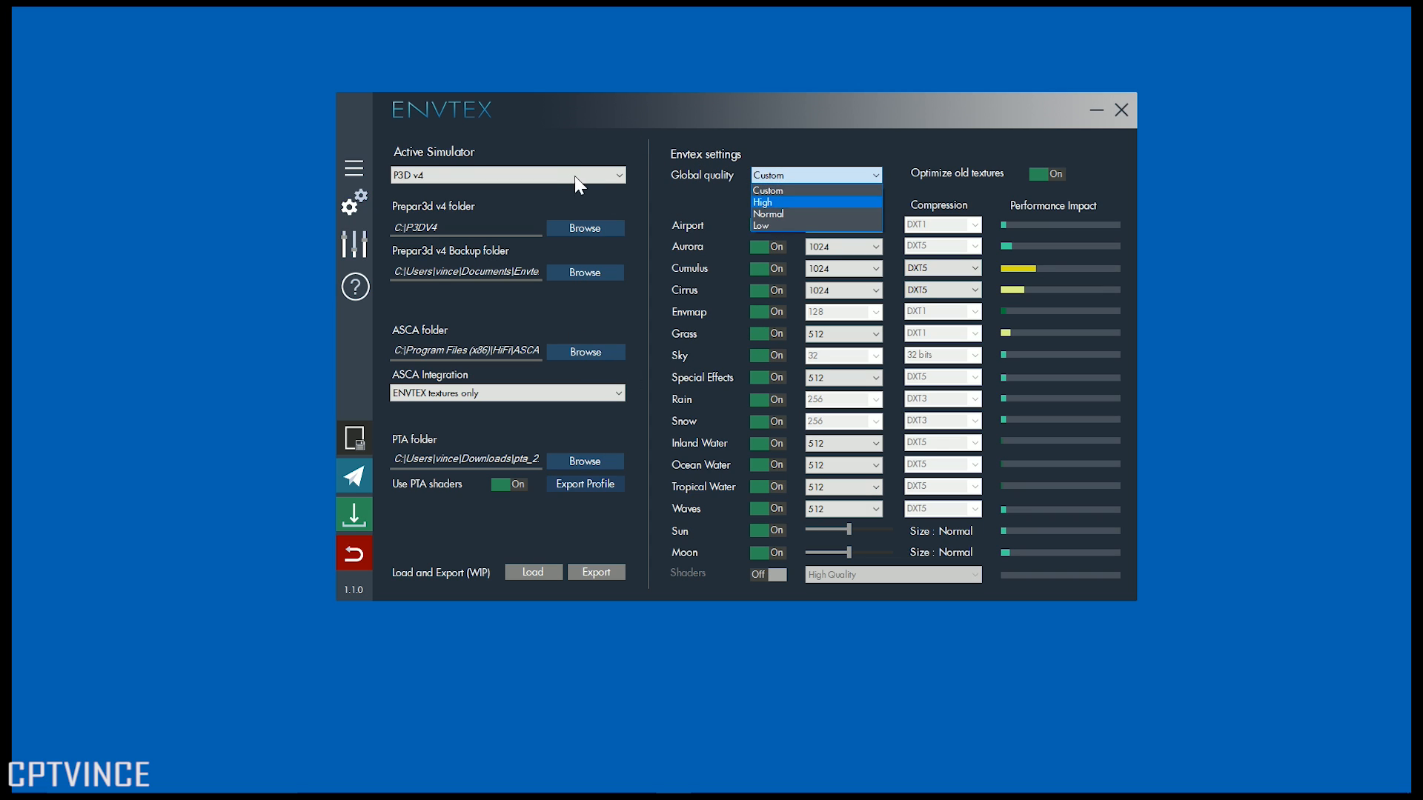
{"action": "mouse_move", "coordinate": [583, 150]}
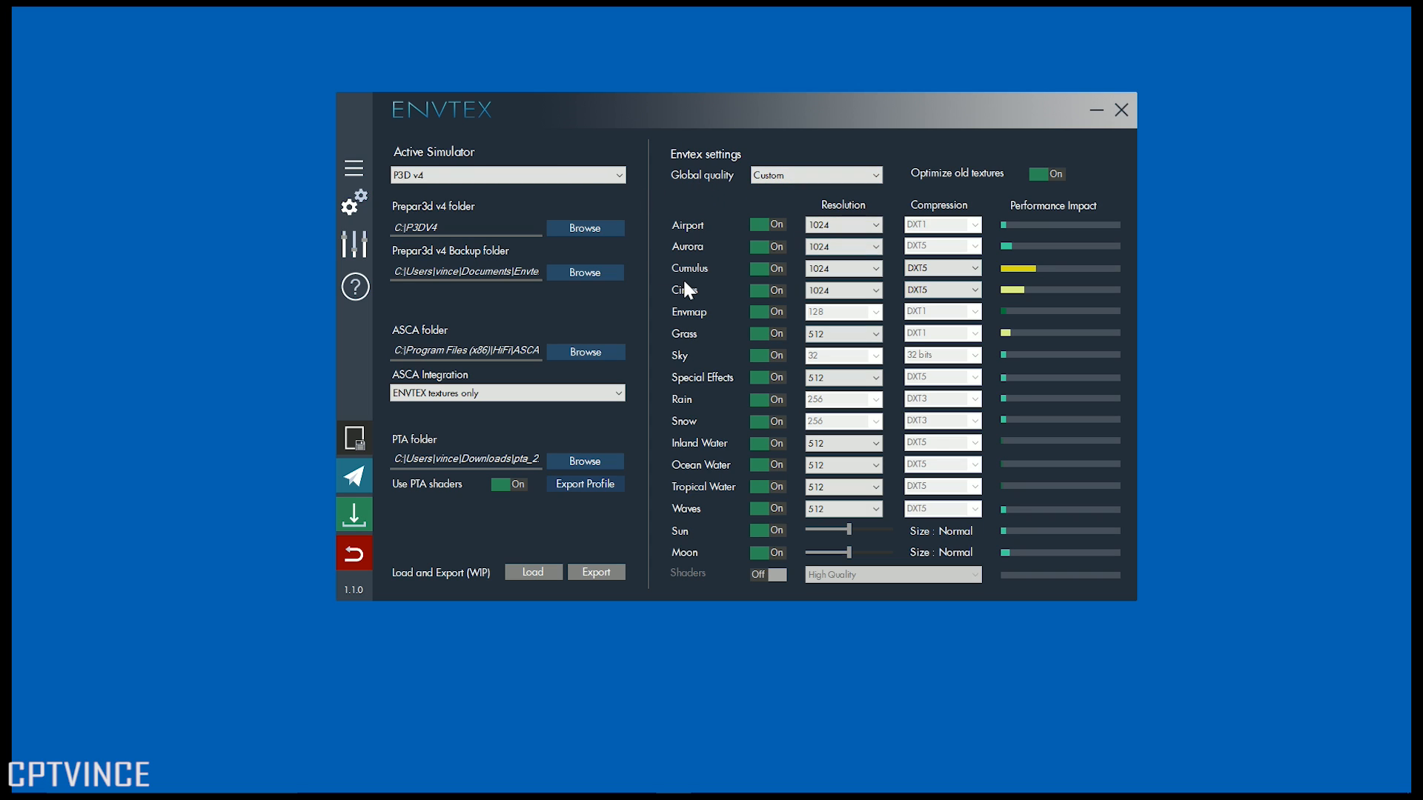
{"action": "mouse_move", "coordinate": [630, 328]}
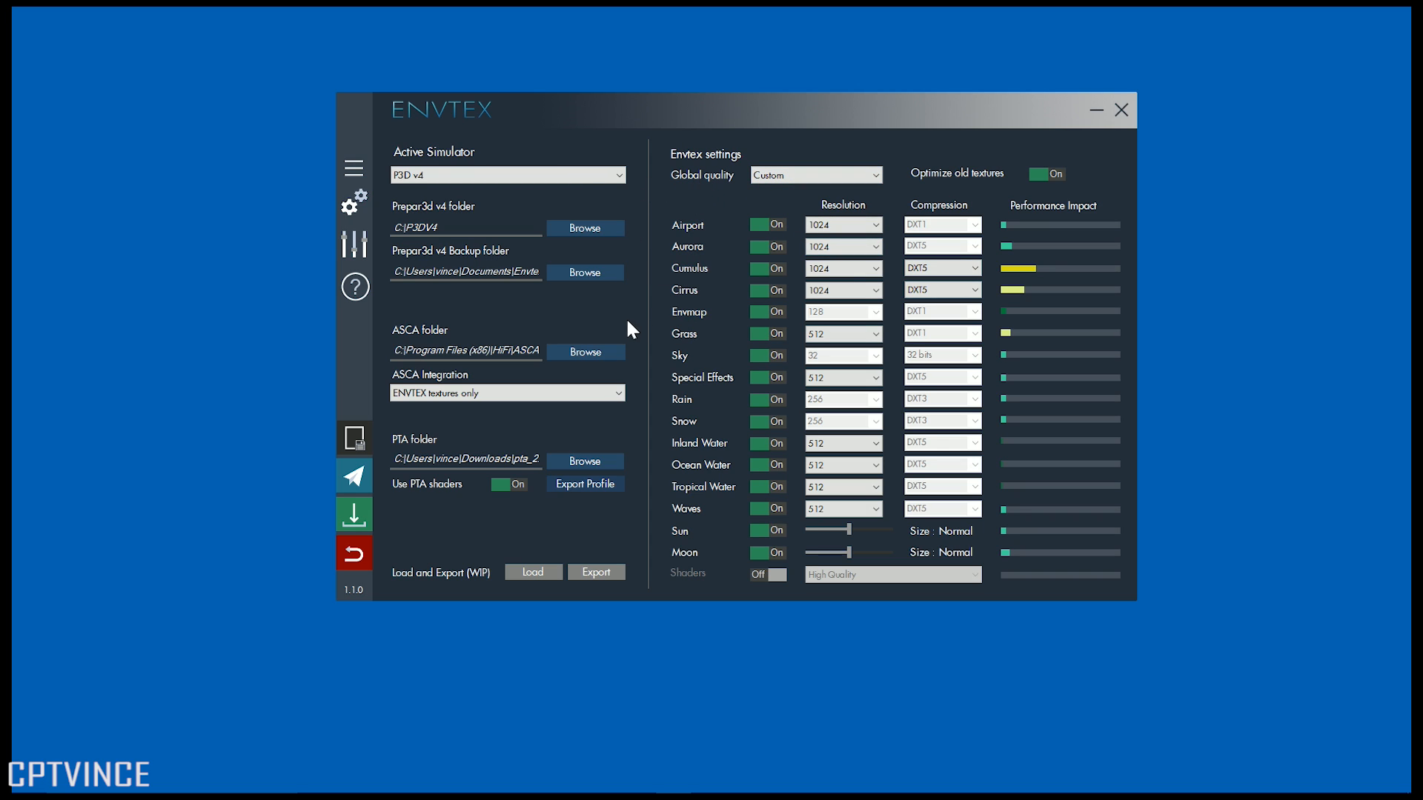
{"action": "mouse_move", "coordinate": [585, 328]}
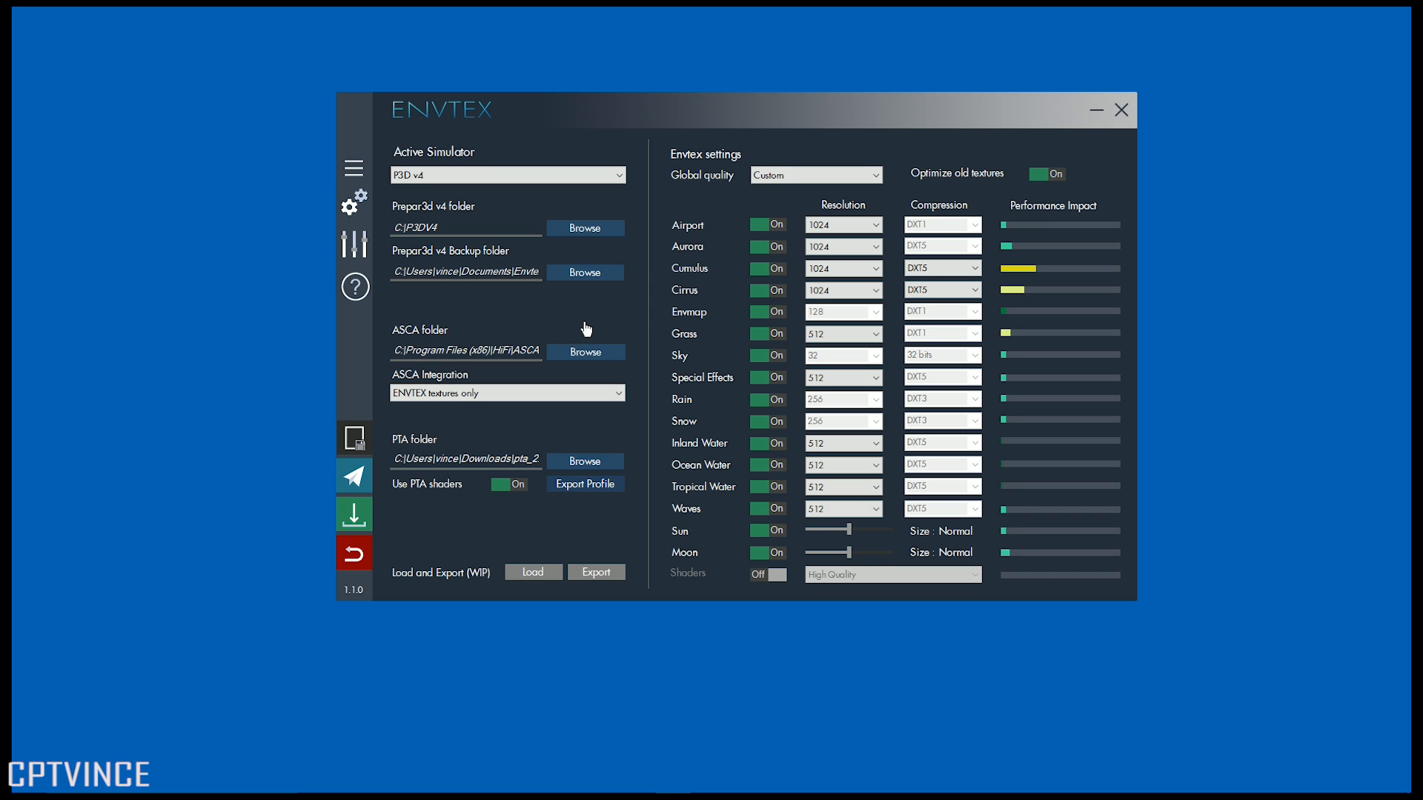
{"action": "mouse_move", "coordinate": [661, 252]}
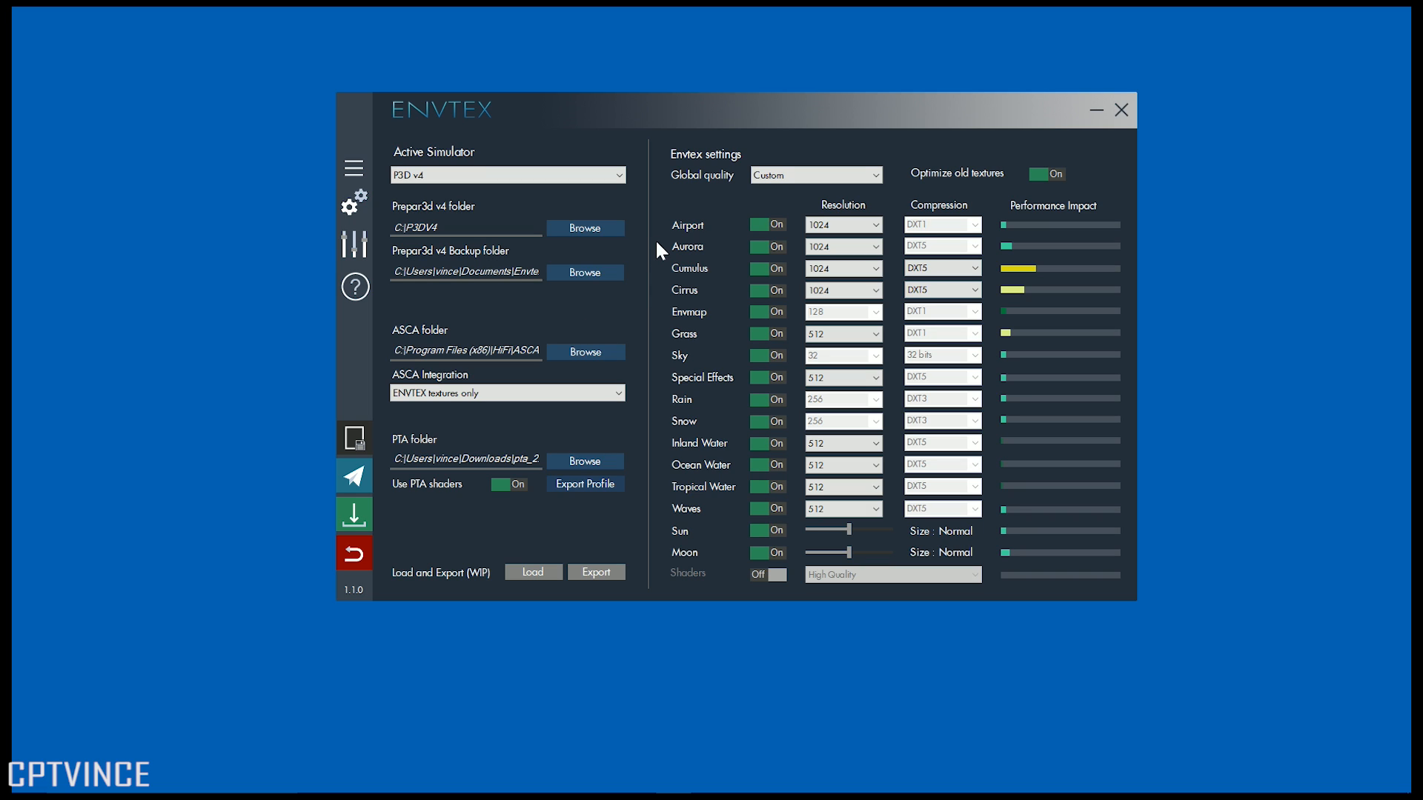
{"action": "mouse_move", "coordinate": [850, 267]}
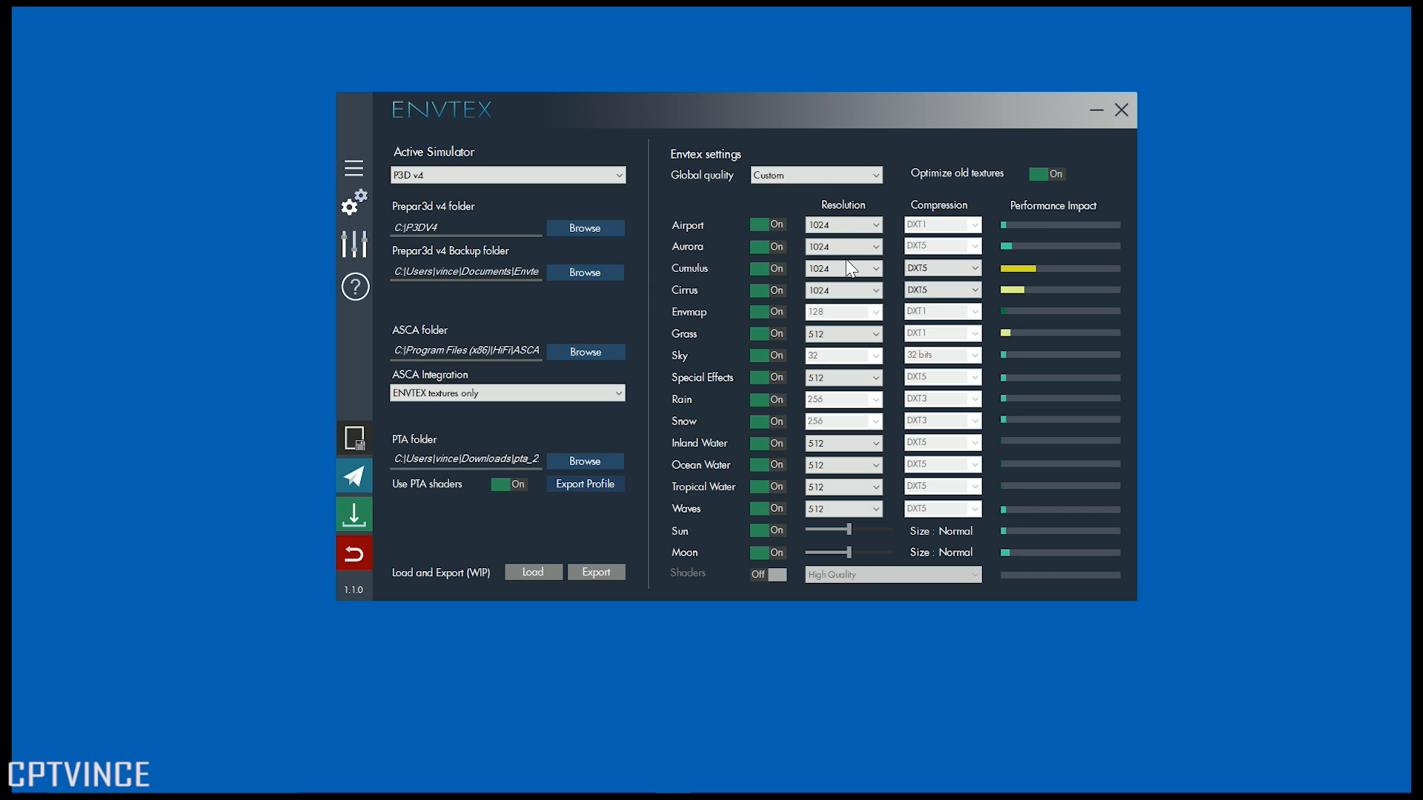
{"action": "mouse_move", "coordinate": [742, 197]}
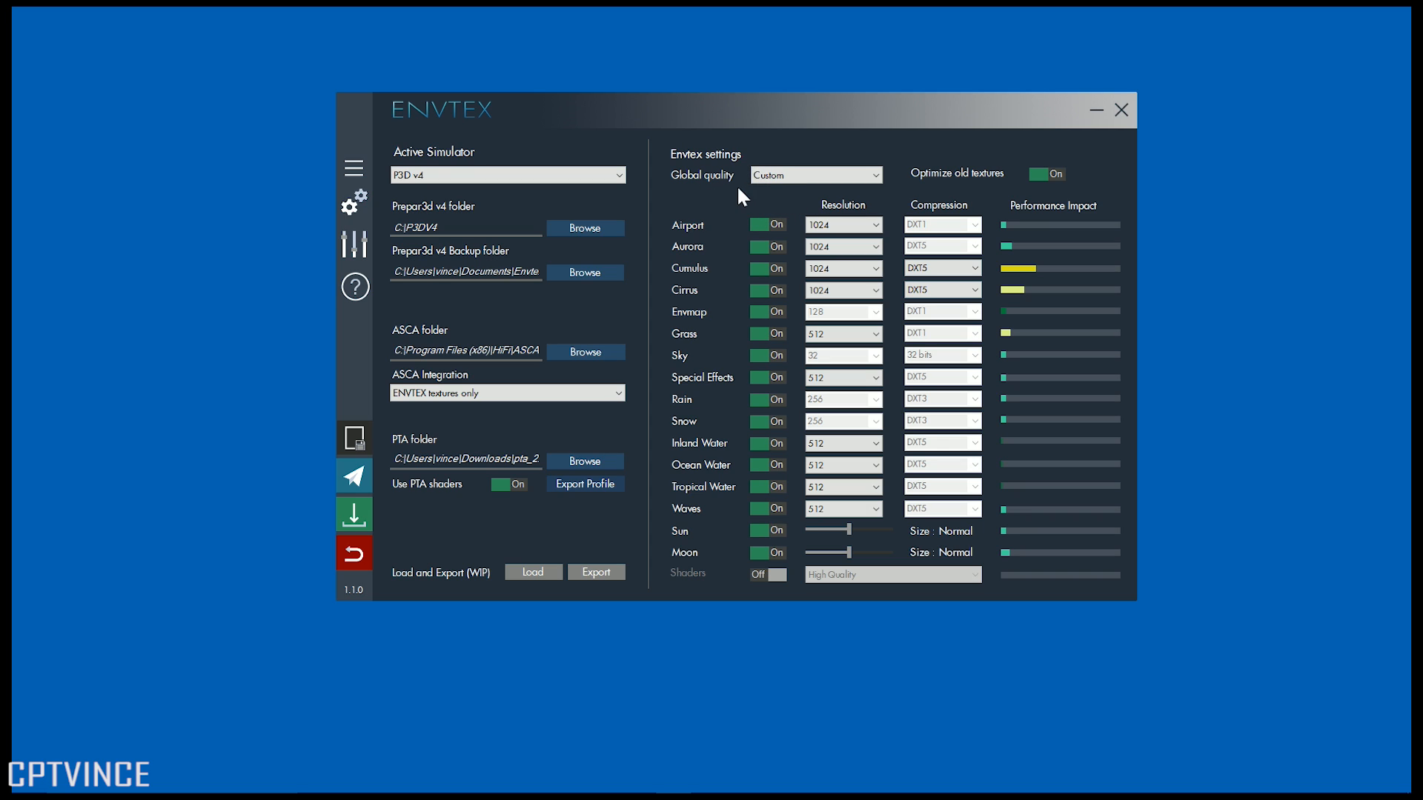
{"action": "mouse_move", "coordinate": [525, 209]}
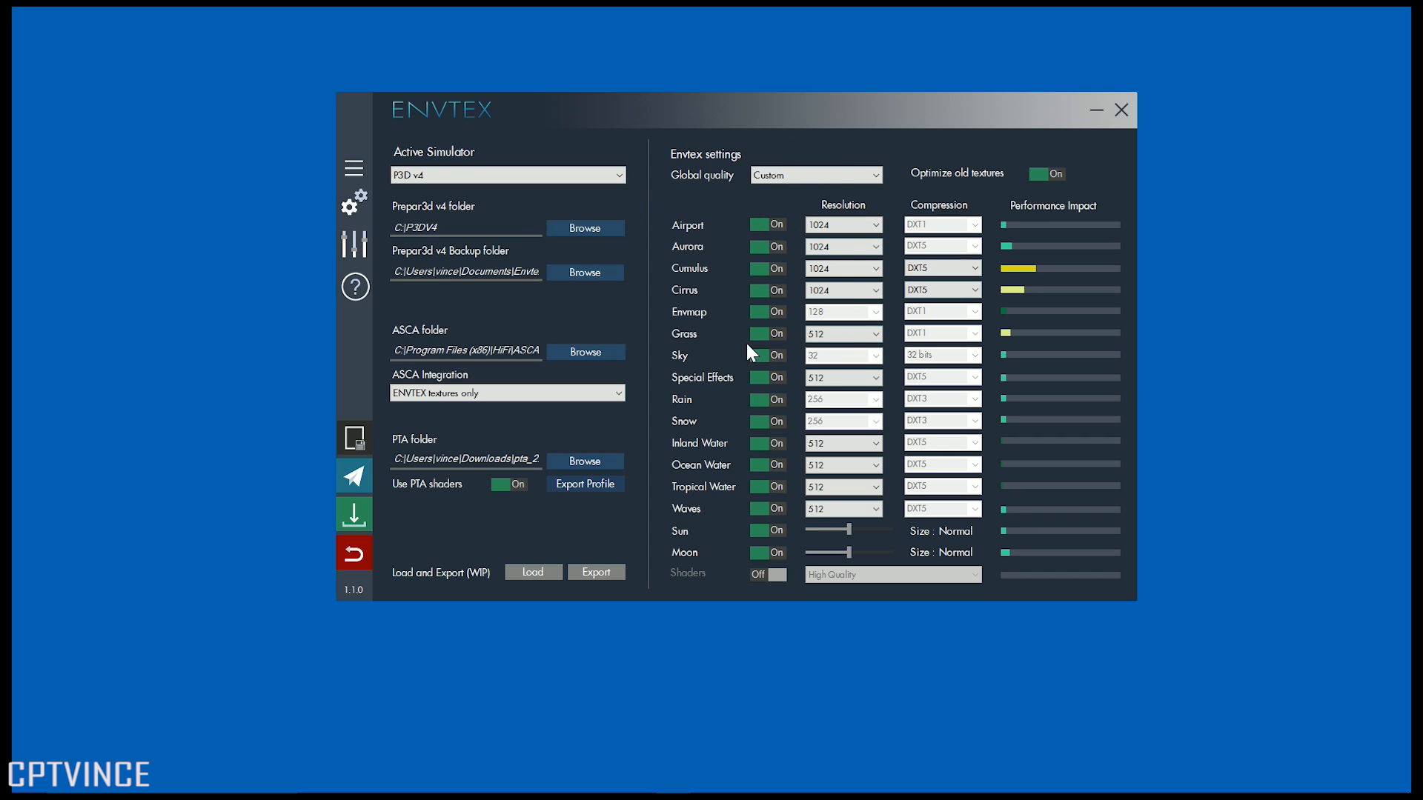
- Leave Inland Water at 512 and expand the side menu with Save, Launch, Install, Restore
{"action": "left_click", "coordinate": [841, 443]}
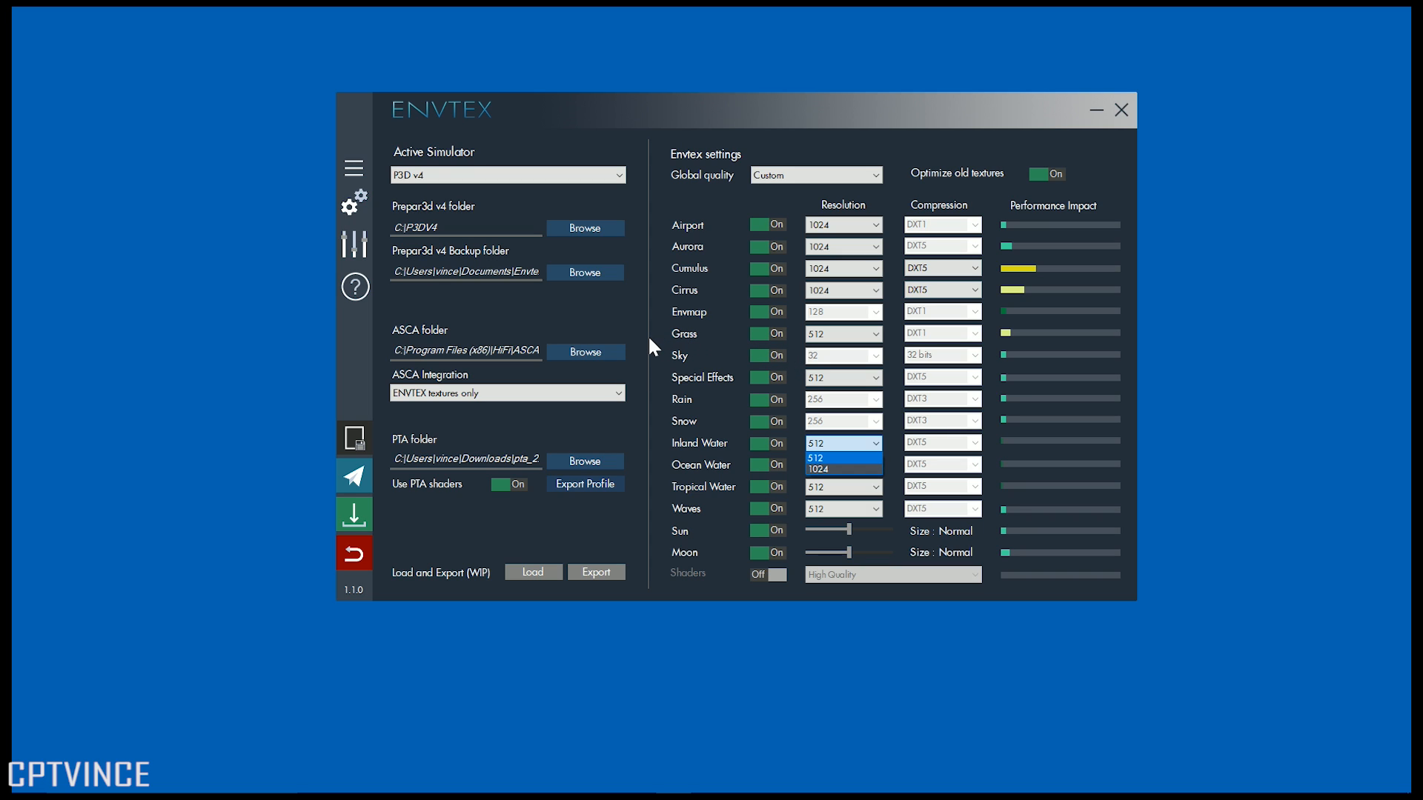
{"action": "left_click", "coordinate": [837, 443]}
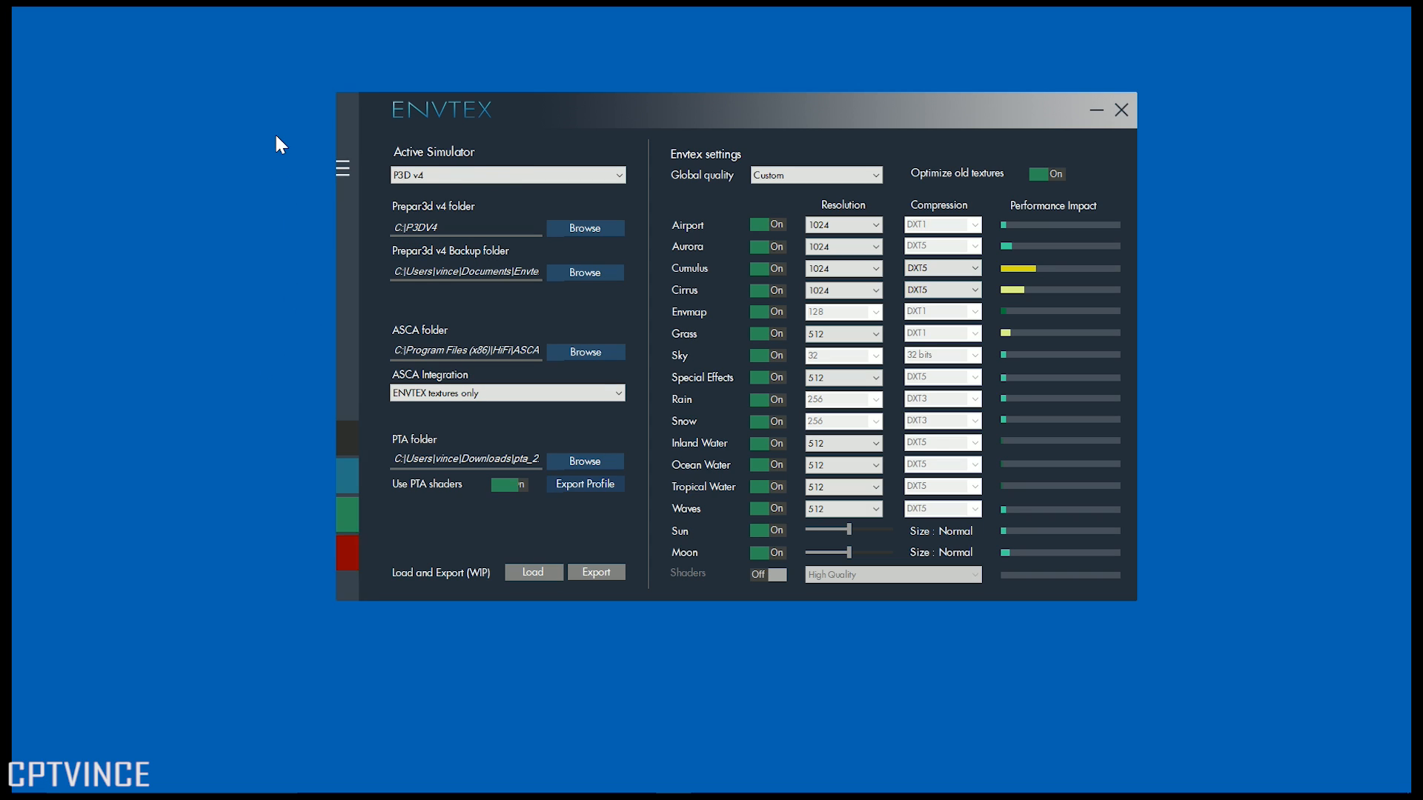
{"action": "left_click", "coordinate": [343, 168]}
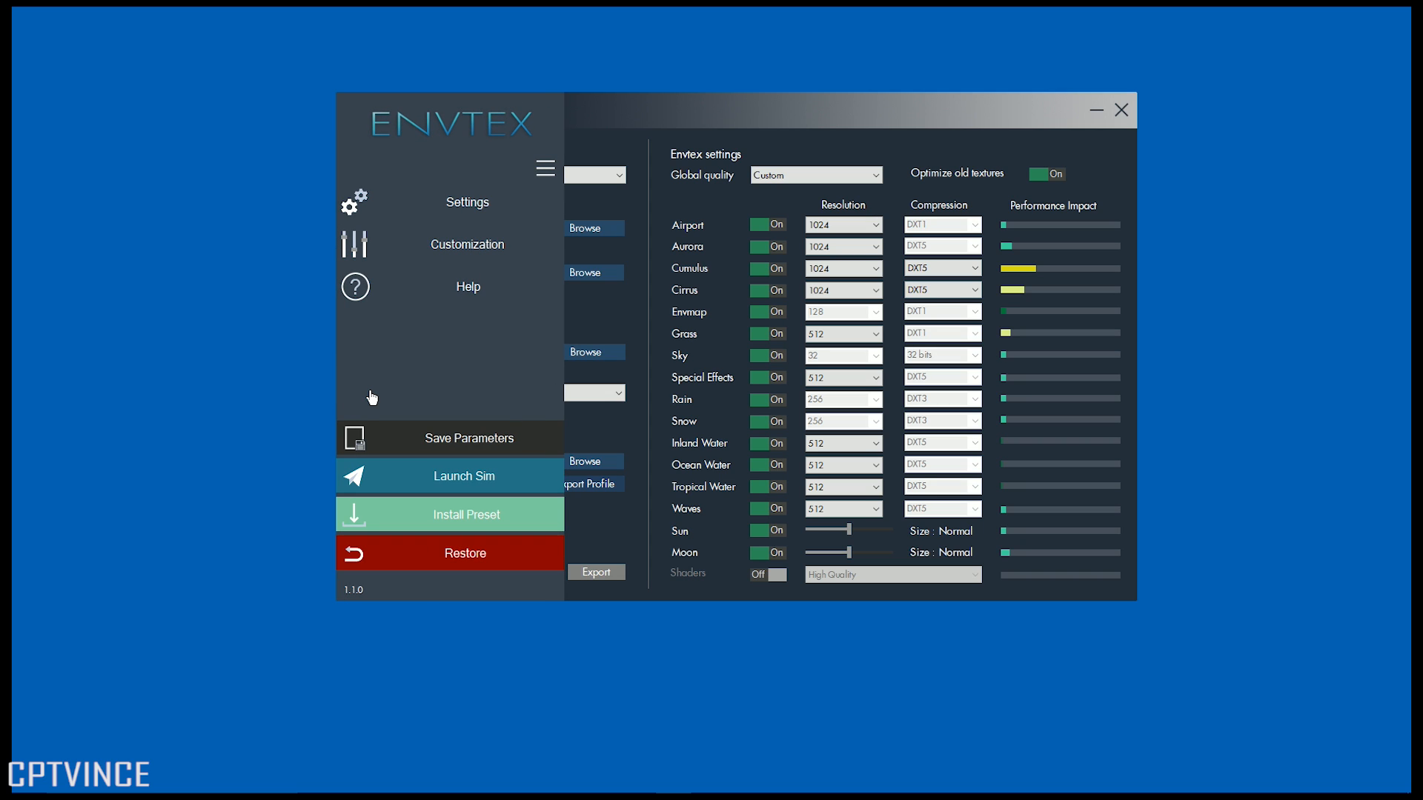
{"action": "mouse_move", "coordinate": [360, 286]}
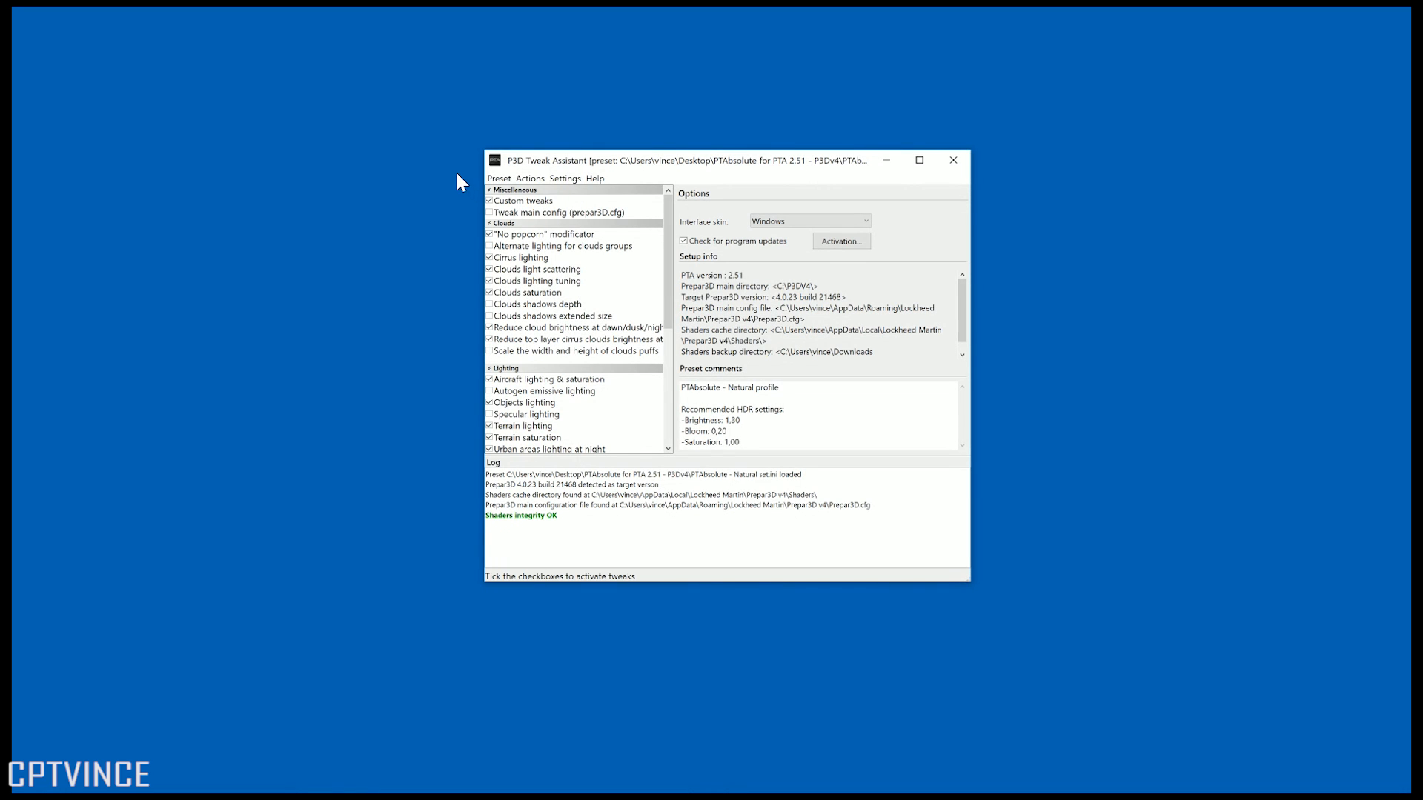
{"action": "mouse_move", "coordinate": [500, 218]}
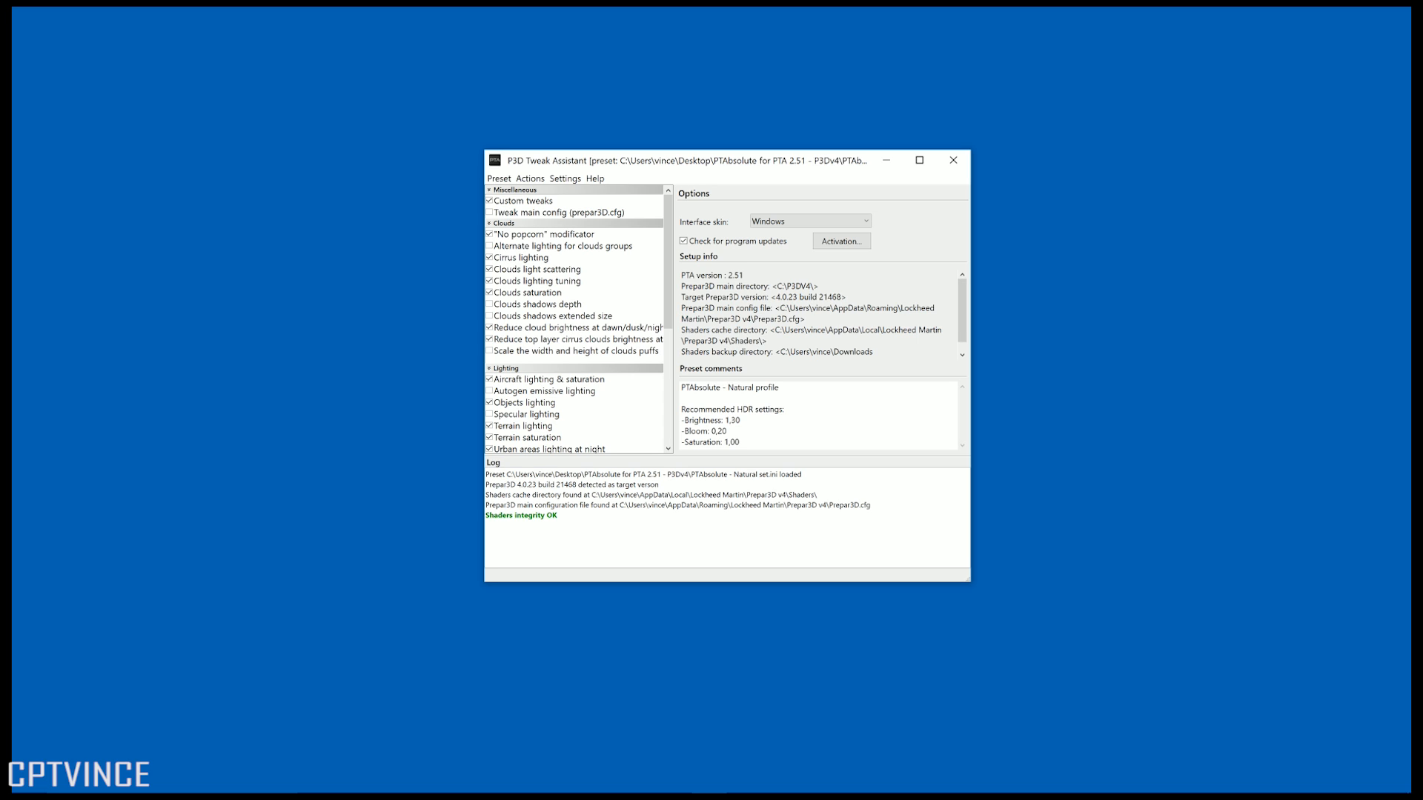
{"action": "mouse_move", "coordinate": [529, 352]}
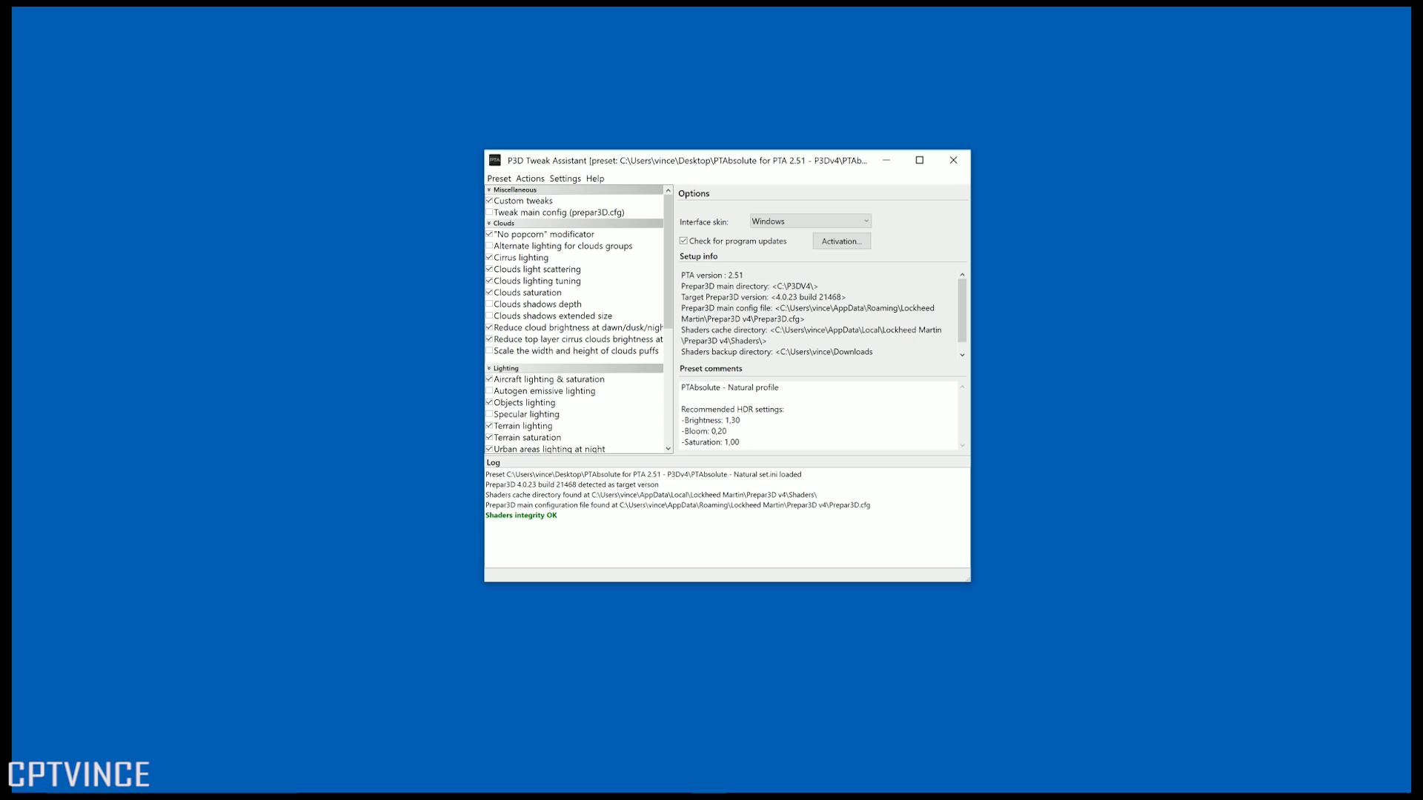
{"action": "mouse_move", "coordinate": [506, 213]}
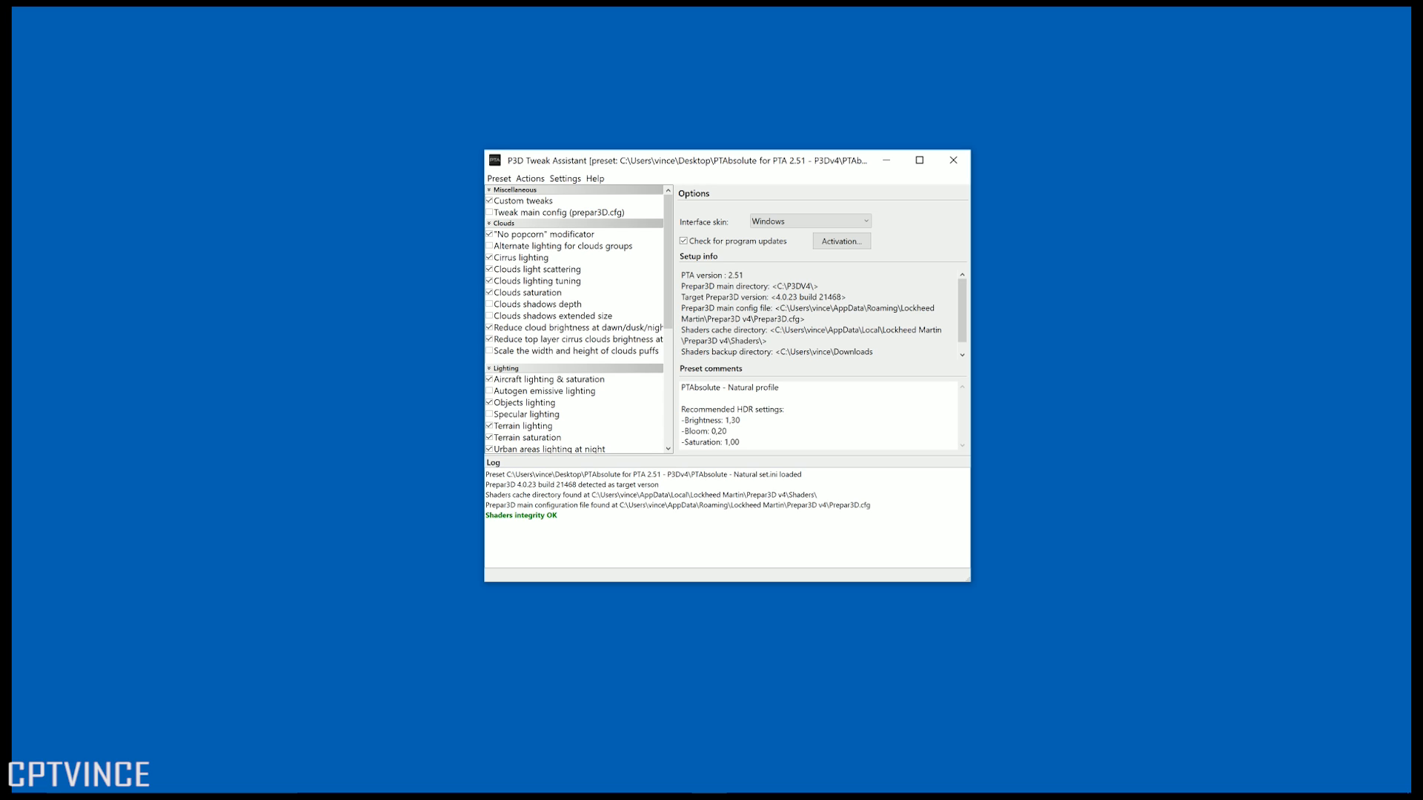
- Scroll P3D Tweak Assistant's log showing PTAbsolute Natural loaded and shaders integrity OK
{"action": "scroll", "scroll_direction": "down", "scroll_amount": 3}
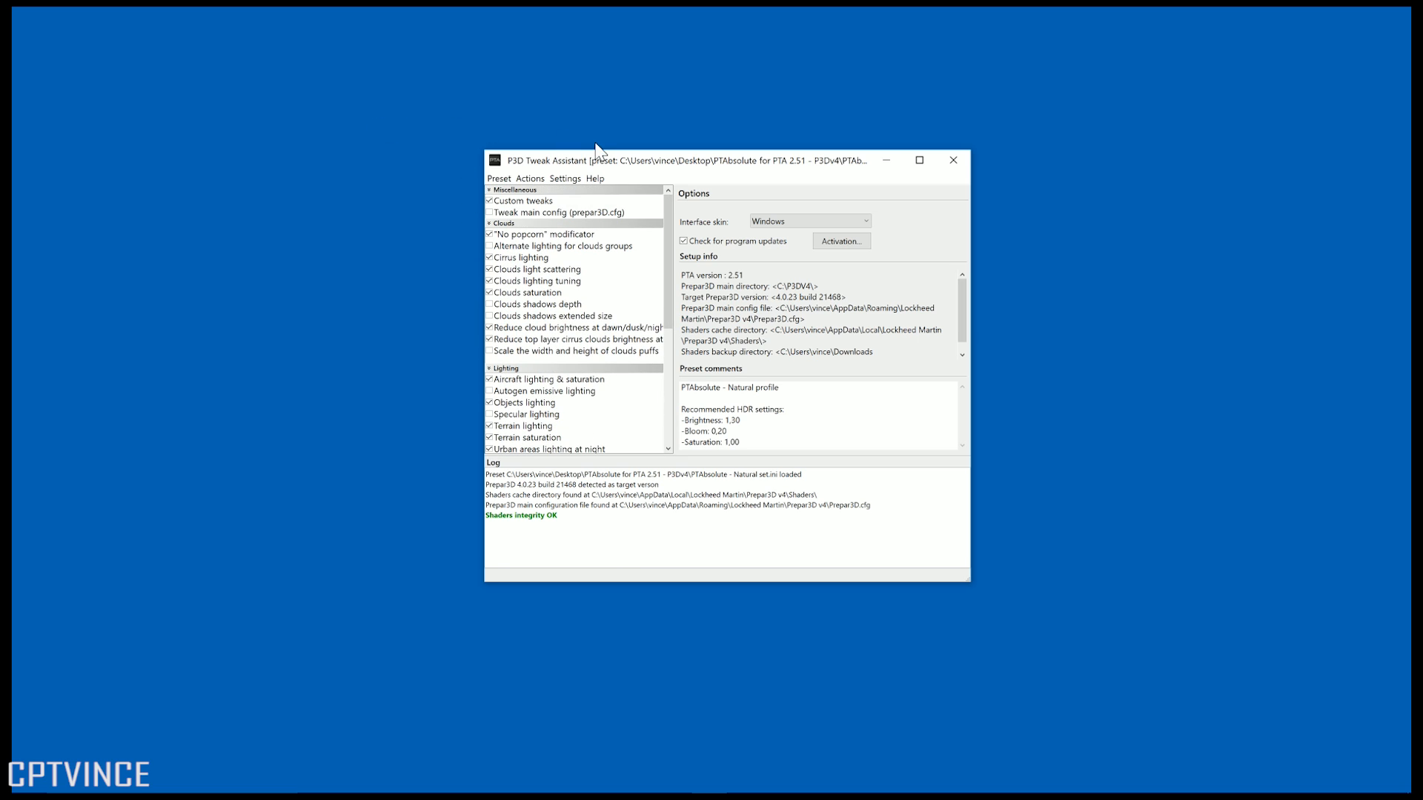
{"action": "mouse_move", "coordinate": [461, 183]}
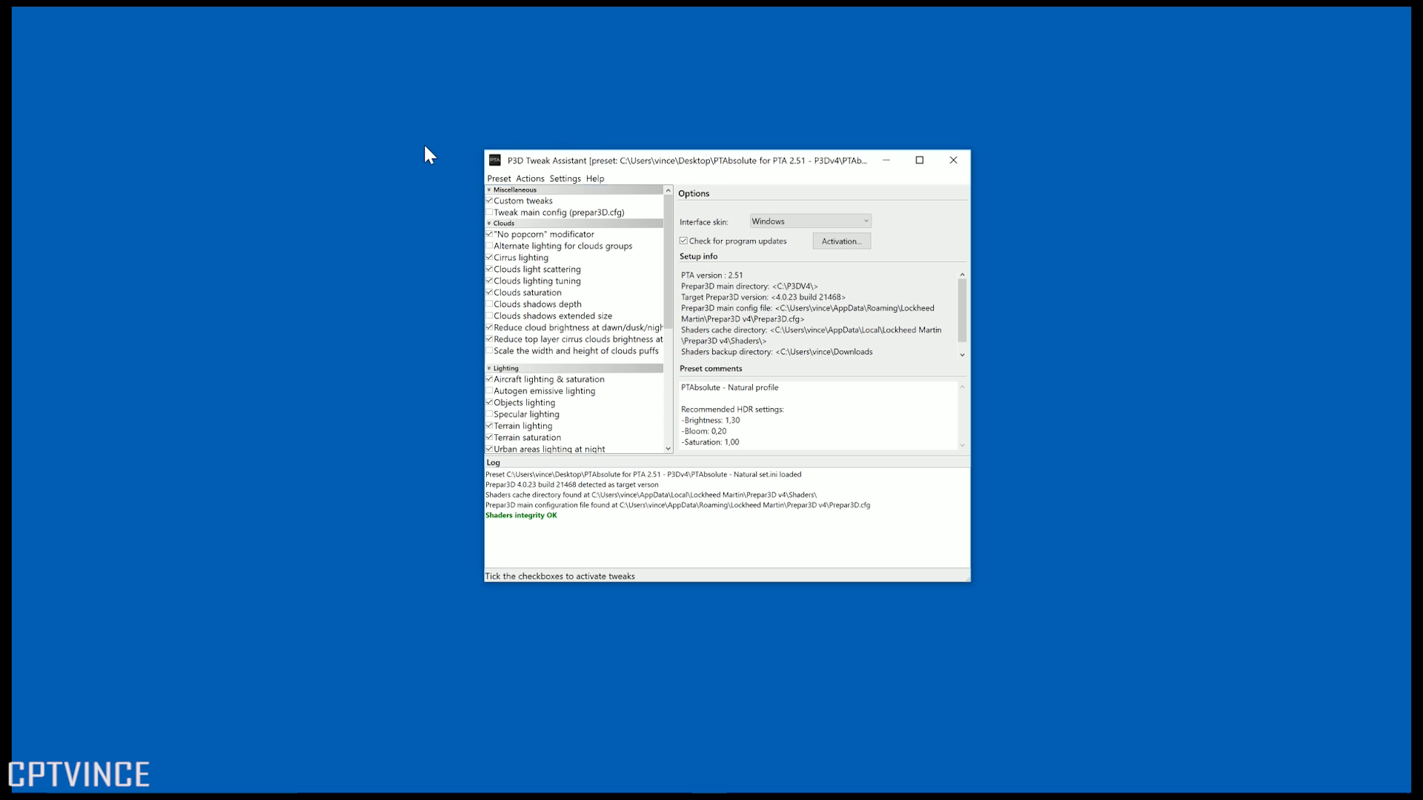
{"action": "mouse_move", "coordinate": [445, 133]}
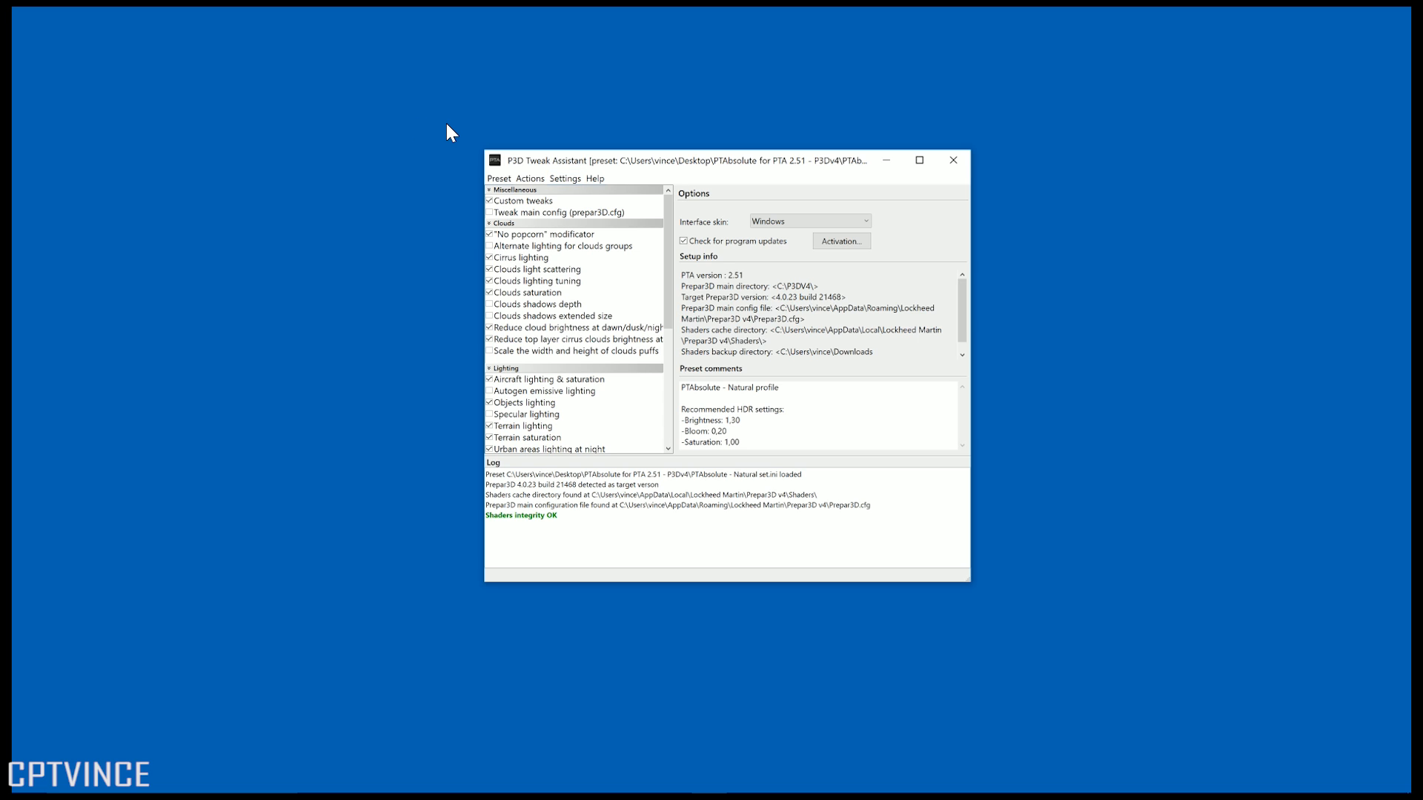
{"action": "mouse_move", "coordinate": [505, 133]}
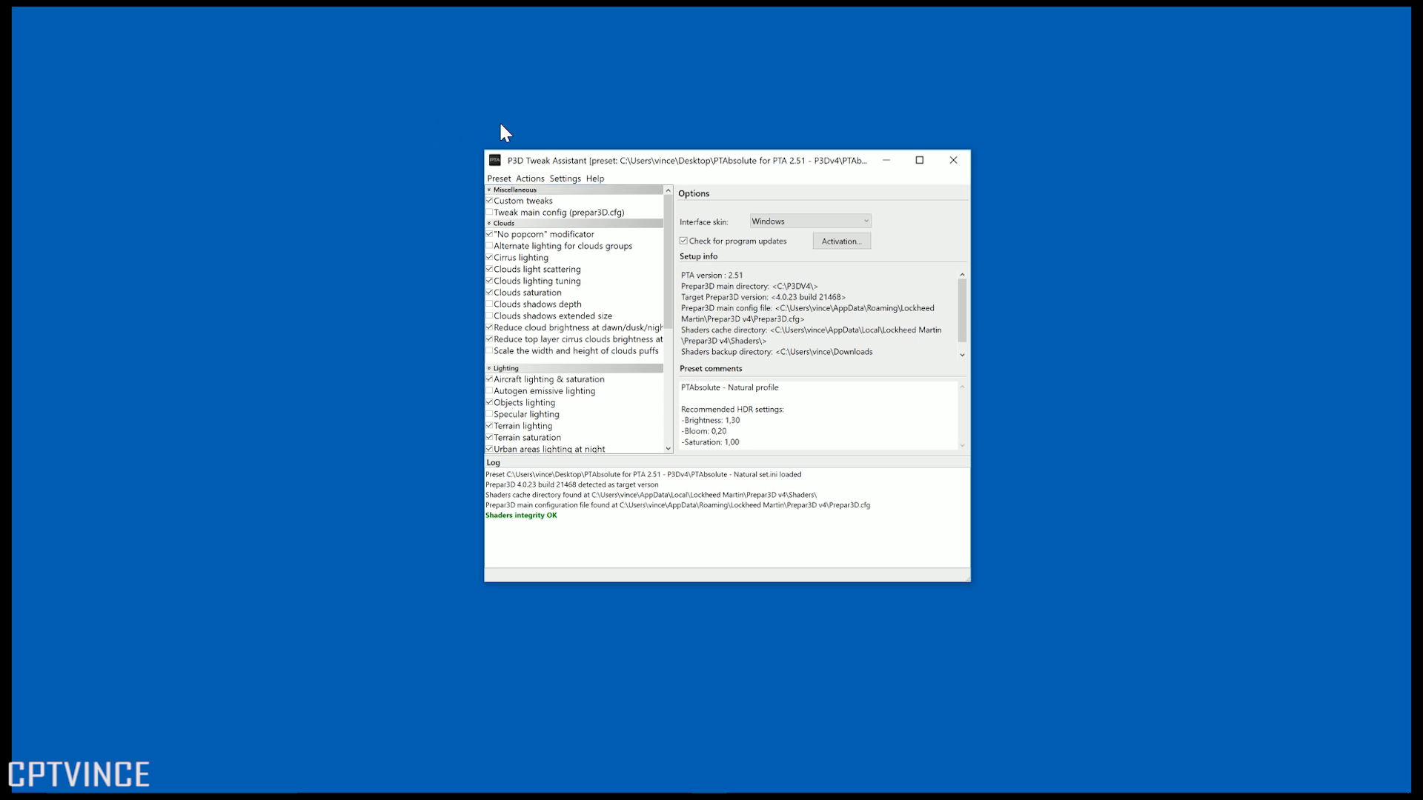